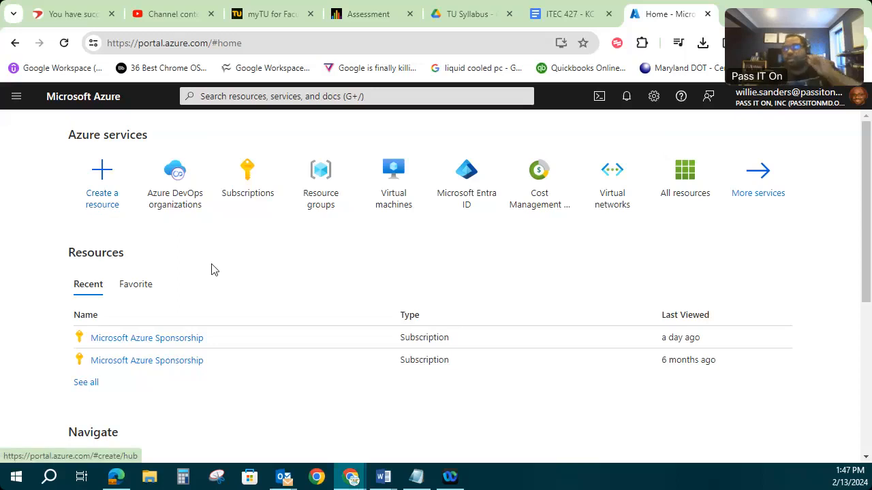
{"action": "mouse_move", "coordinate": [337, 286]}
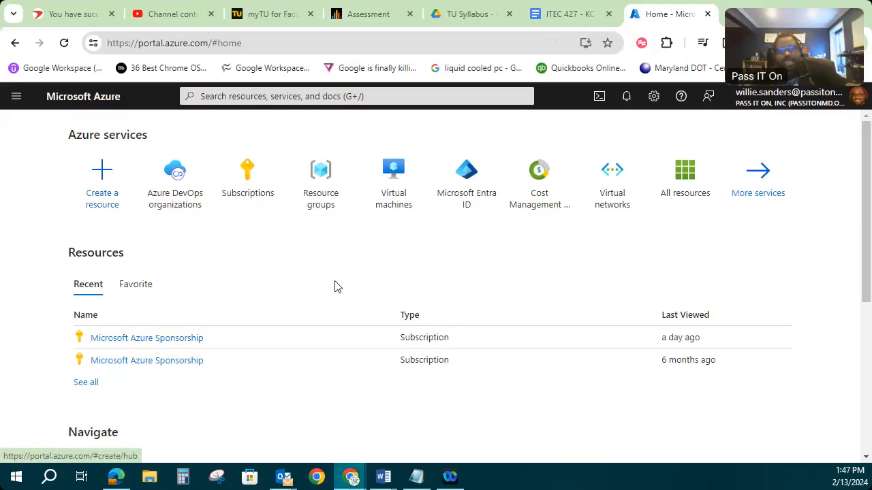
{"action": "mouse_move", "coordinate": [373, 296]}
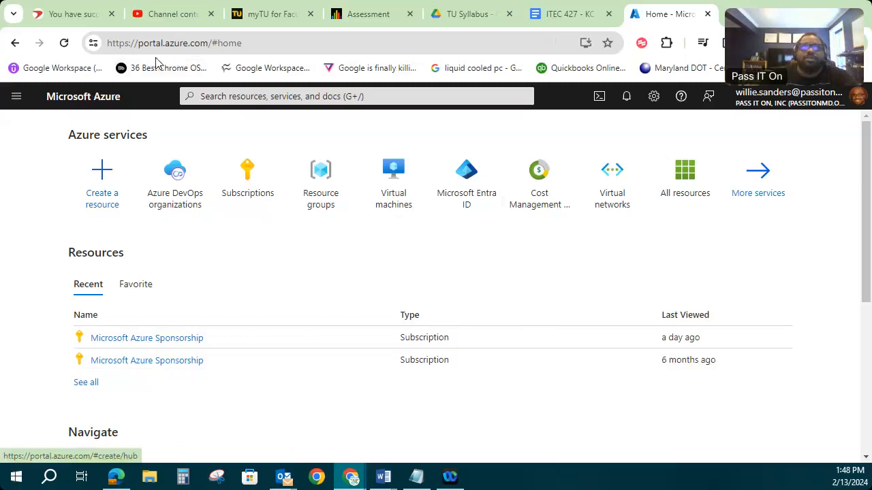
{"action": "mouse_move", "coordinate": [479, 182]}
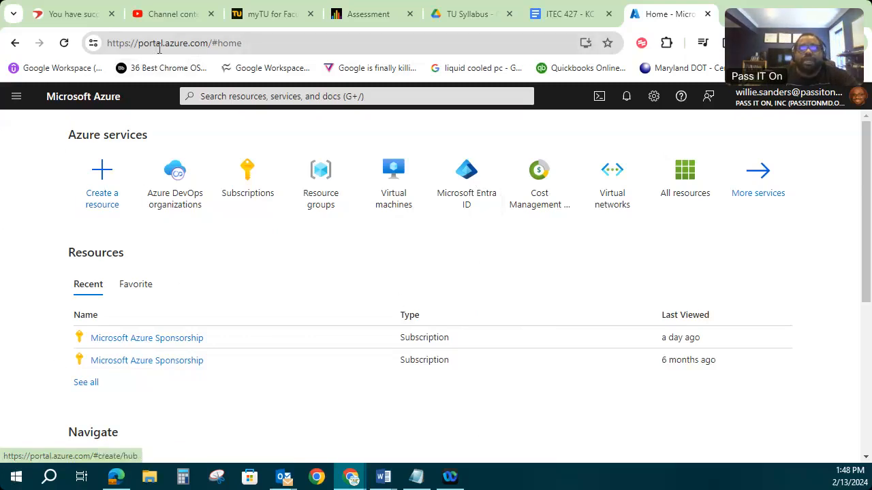
{"action": "mouse_move", "coordinate": [286, 316]}
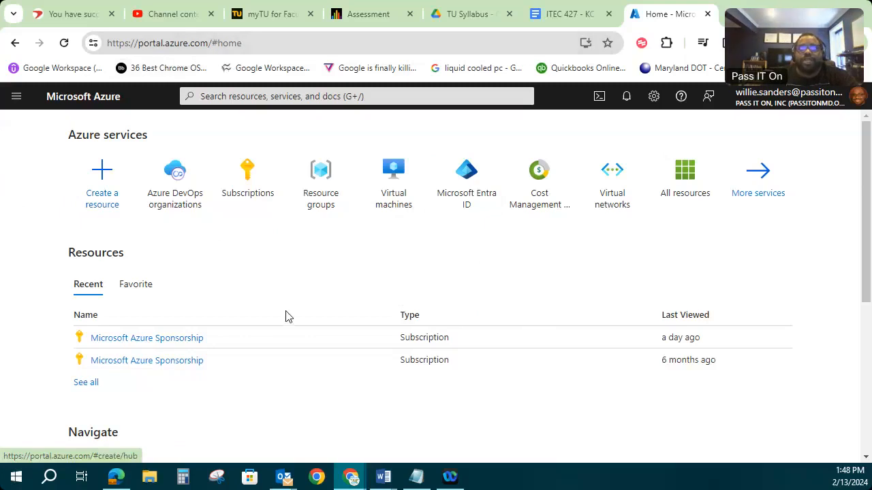
{"action": "mouse_move", "coordinate": [420, 326]}
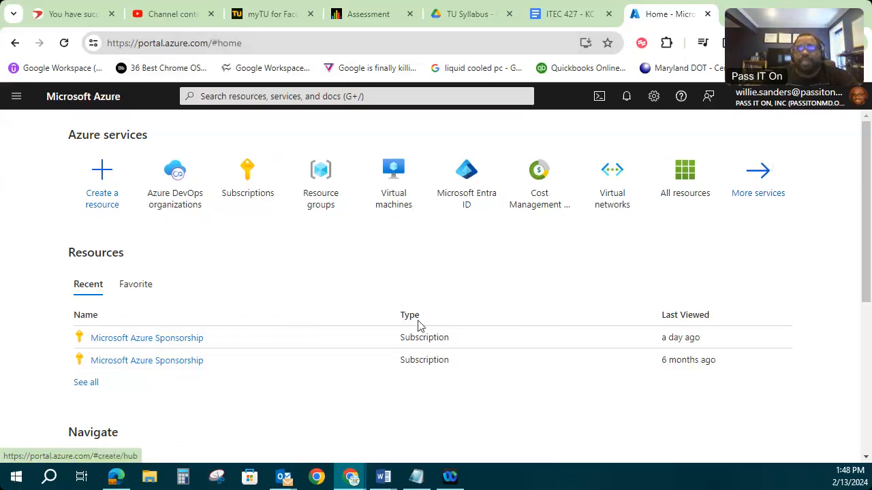
{"action": "mouse_move", "coordinate": [474, 300]}
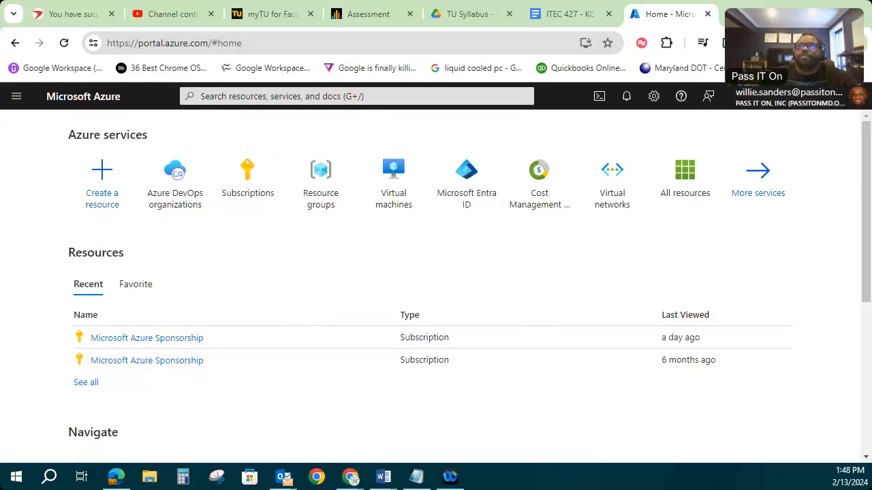
{"action": "mouse_move", "coordinate": [119, 342]}
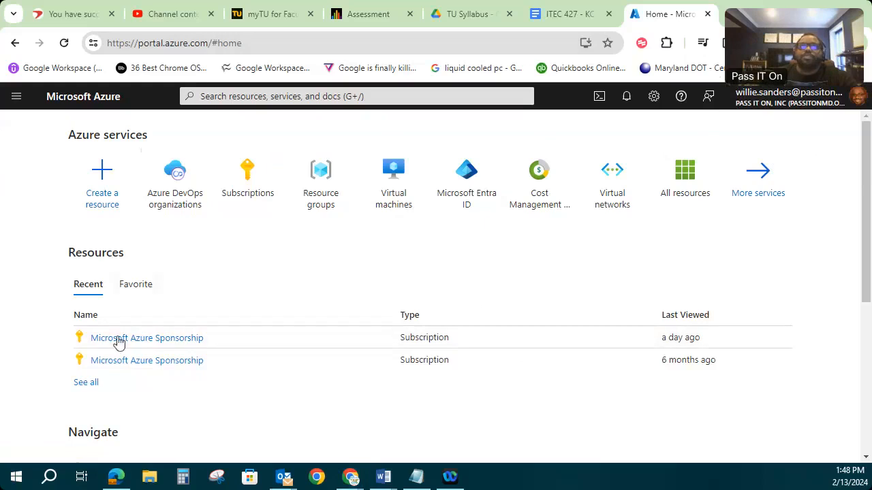
{"action": "mouse_move", "coordinate": [139, 208]}
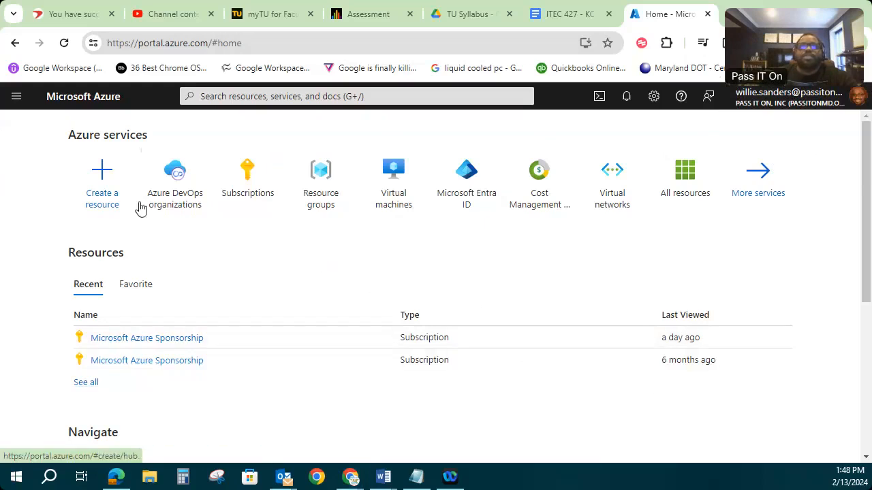
{"action": "mouse_move", "coordinate": [57, 211]}
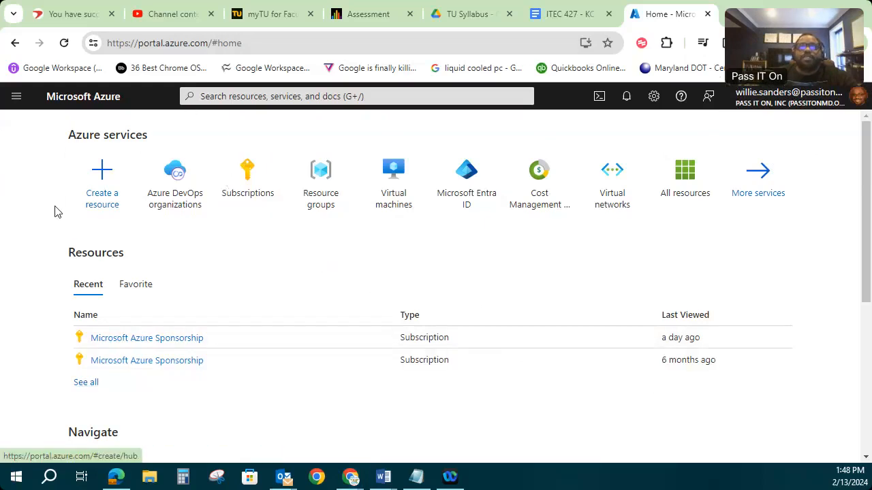
{"action": "mouse_move", "coordinate": [117, 184]}
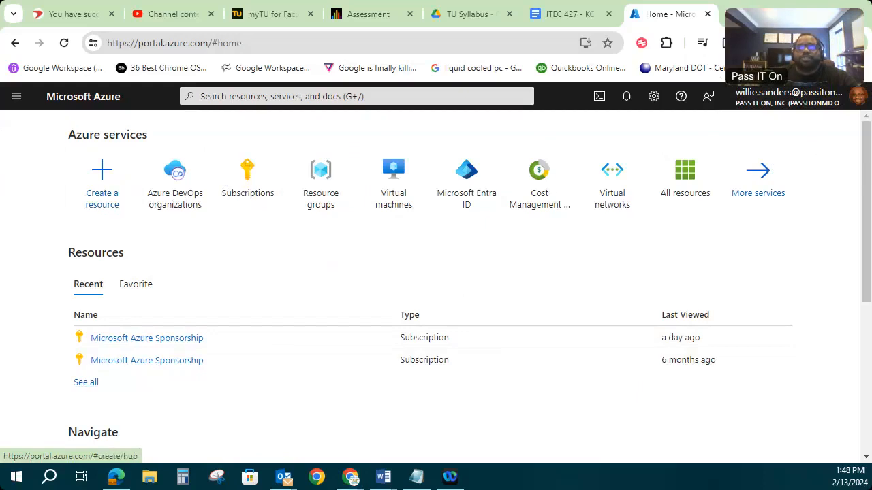
{"action": "mouse_move", "coordinate": [136, 205]}
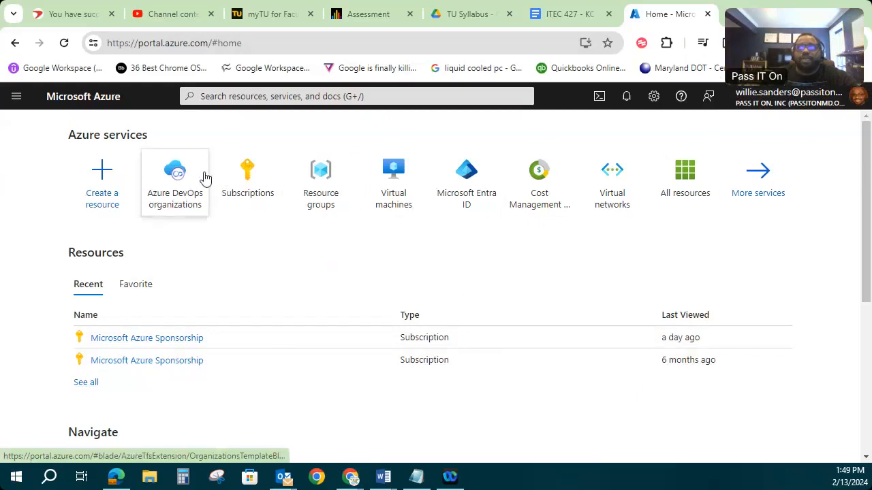
{"action": "mouse_move", "coordinate": [19, 98]}
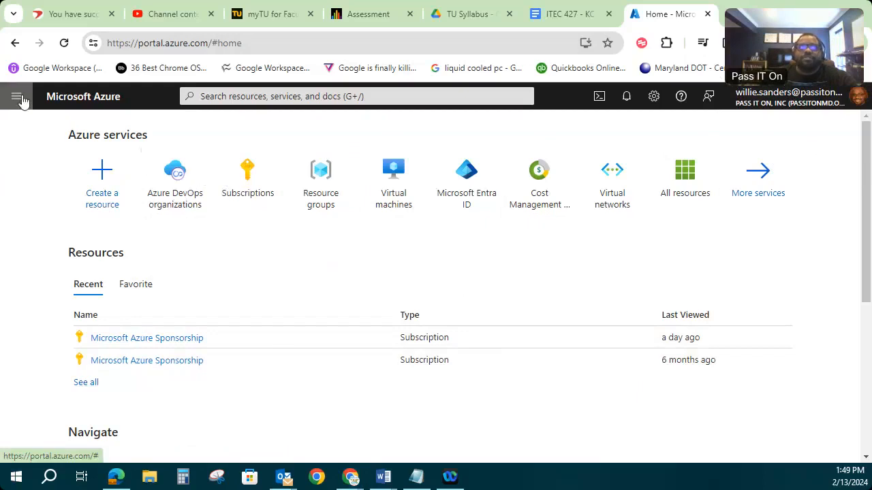
{"action": "mouse_move", "coordinate": [21, 103]}
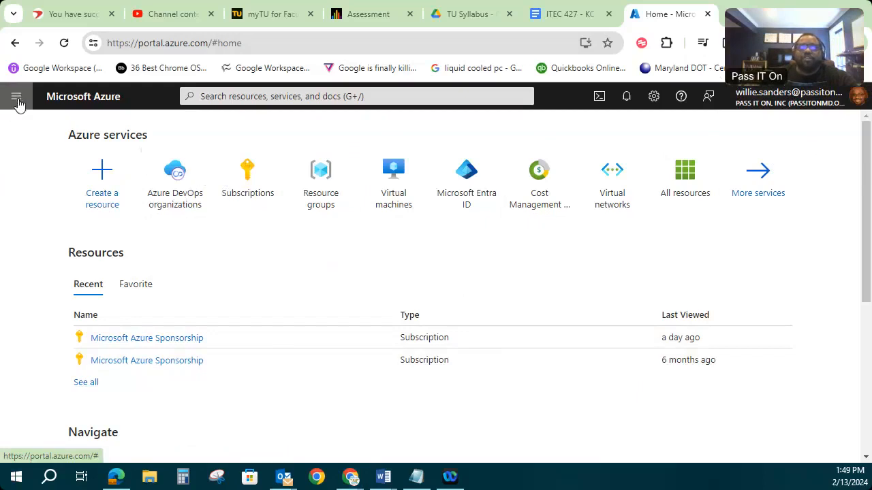
Step: Go to the Virtual machines blade from Azure services; it lists no VMs yet
{"action": "left_click", "coordinate": [19, 96]}
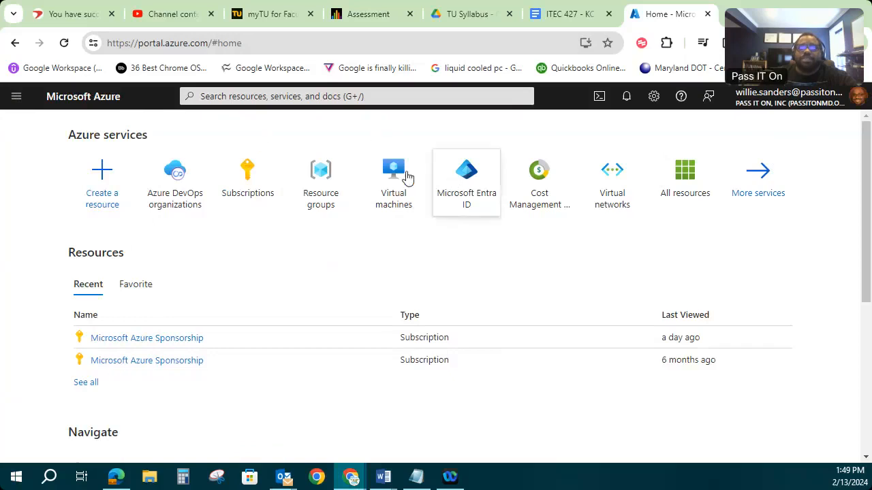
{"action": "mouse_move", "coordinate": [398, 185]}
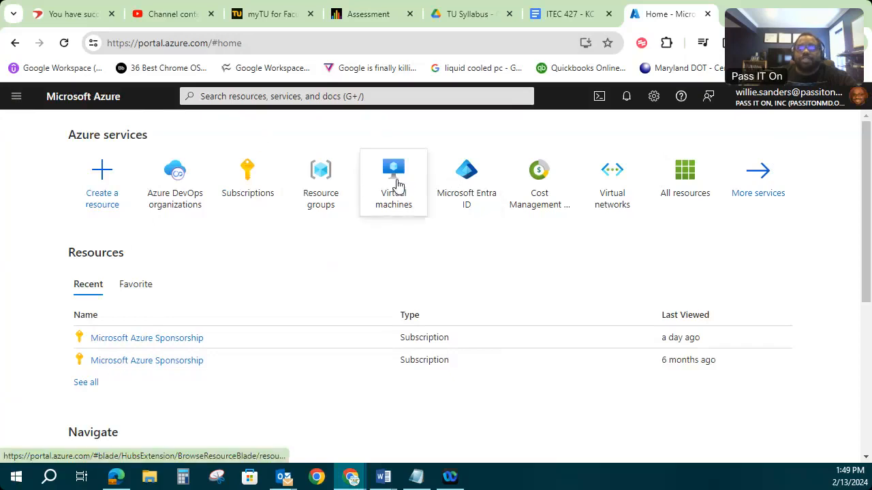
{"action": "mouse_move", "coordinate": [395, 179]}
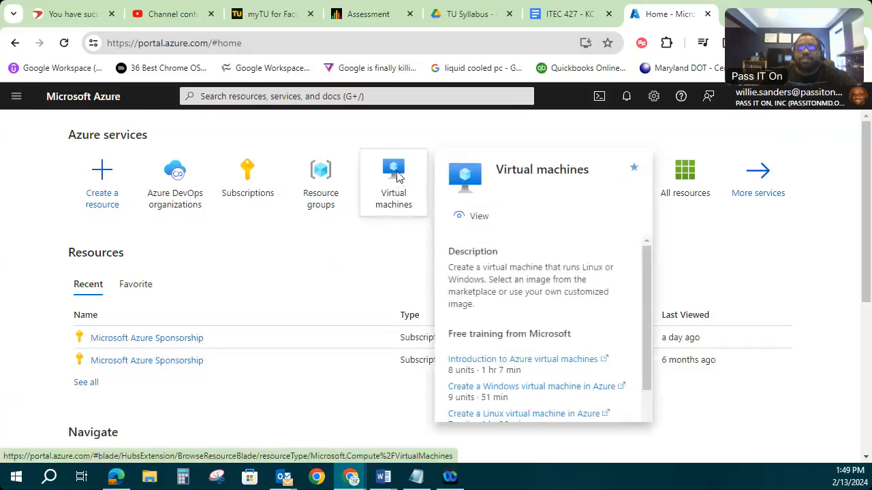
{"action": "left_click", "coordinate": [393, 171]}
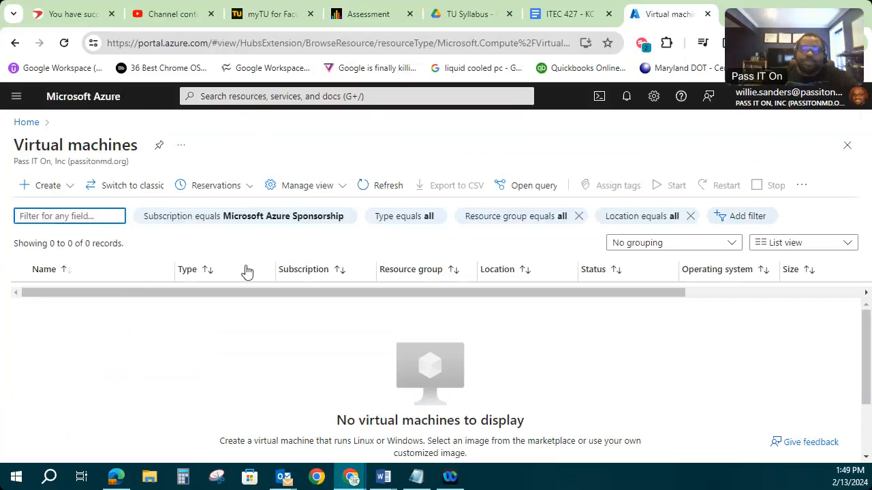
{"action": "mouse_move", "coordinate": [309, 277]}
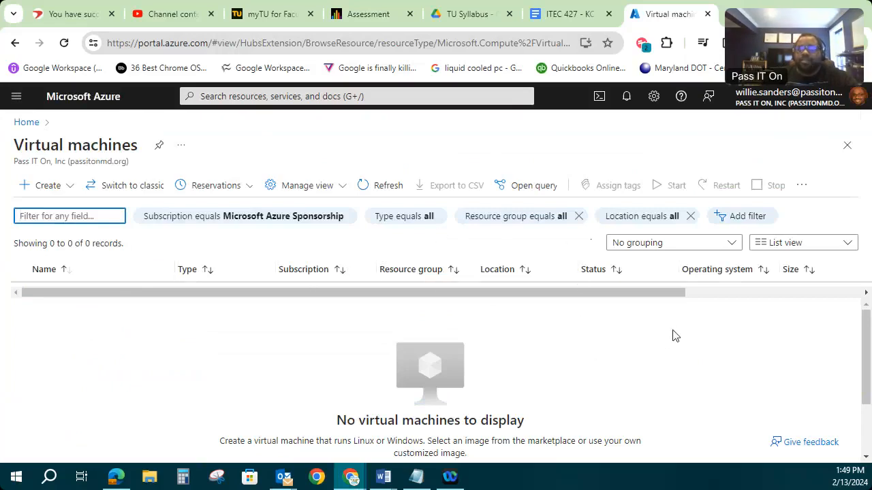
{"action": "mouse_move", "coordinate": [577, 372]}
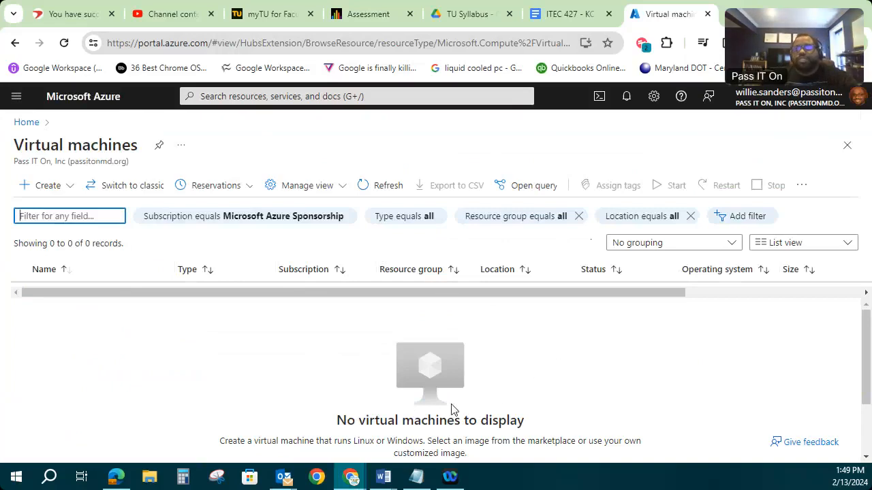
{"action": "mouse_move", "coordinate": [496, 401]}
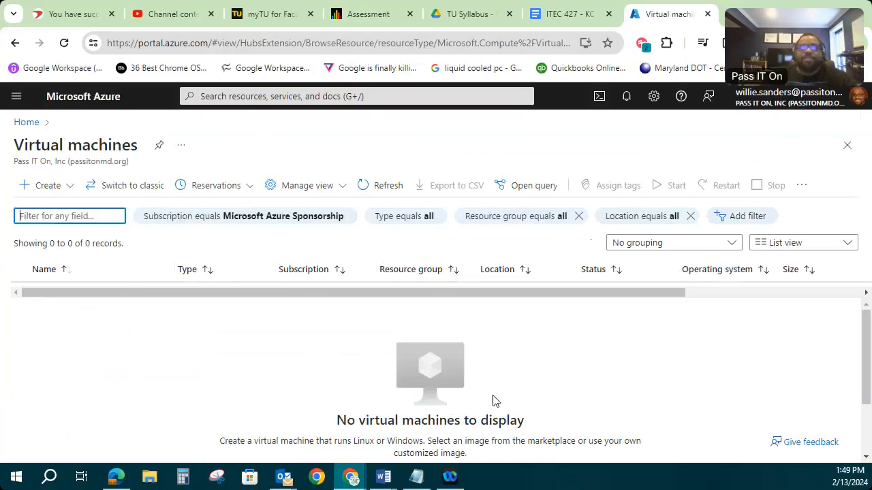
{"action": "mouse_move", "coordinate": [422, 357]}
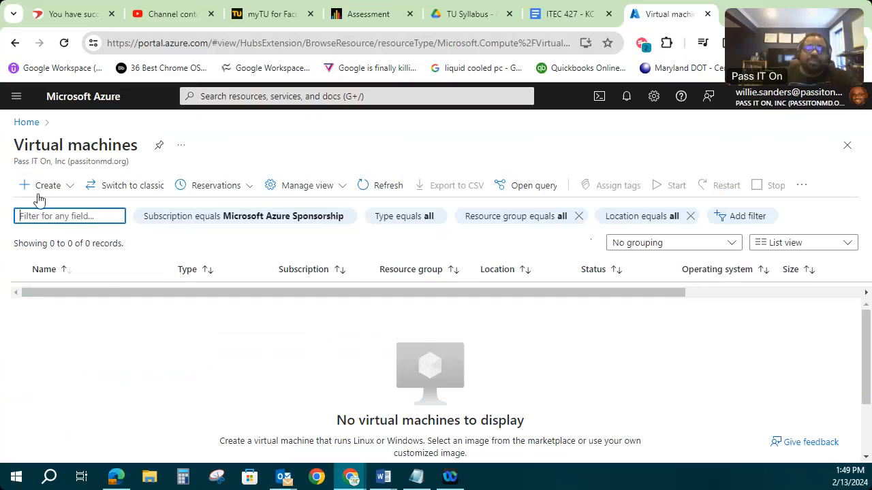
{"action": "mouse_move", "coordinate": [755, 162]}
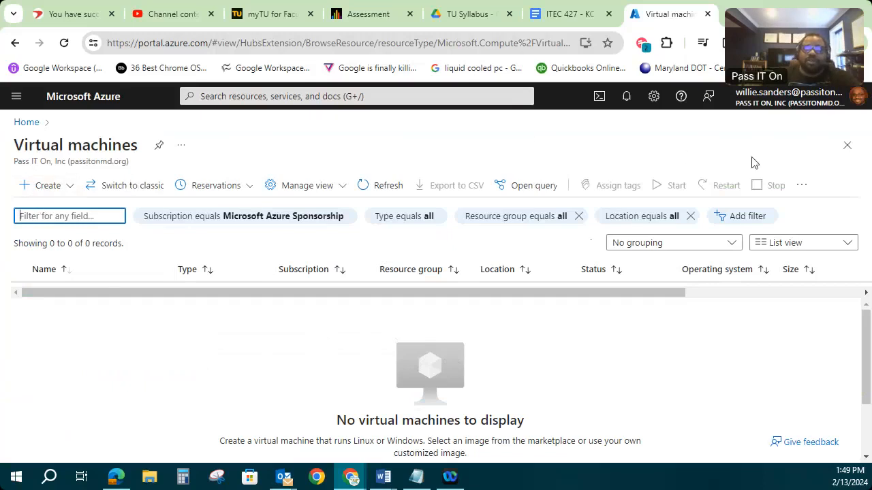
{"action": "mouse_move", "coordinate": [46, 191]}
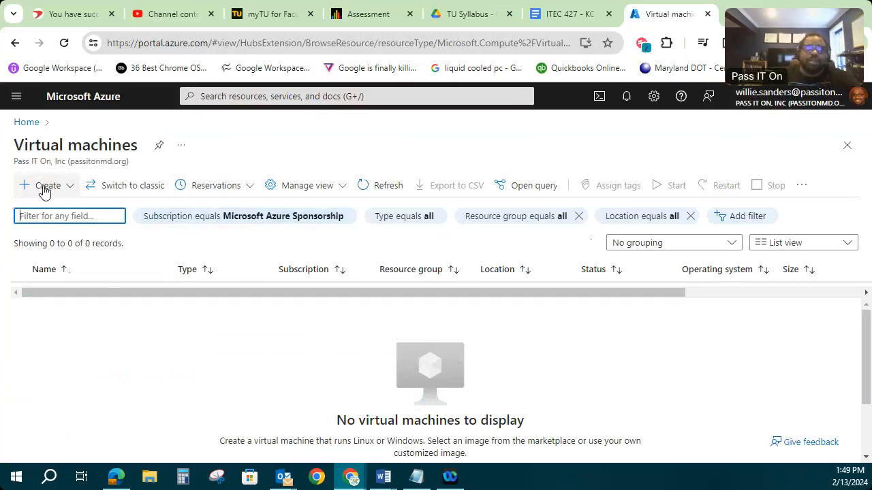
Step: Choose Create > Azure virtual machine from the Virtual machines page
{"action": "left_click", "coordinate": [48, 185]}
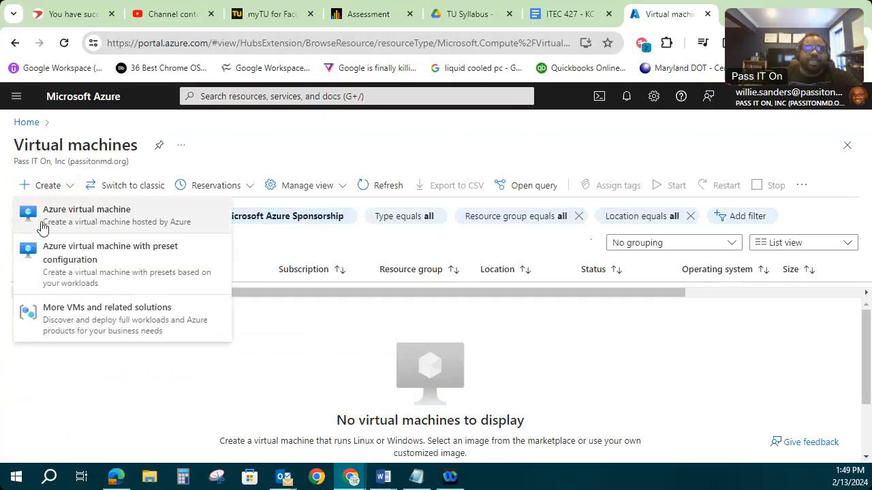
{"action": "mouse_move", "coordinate": [98, 212]}
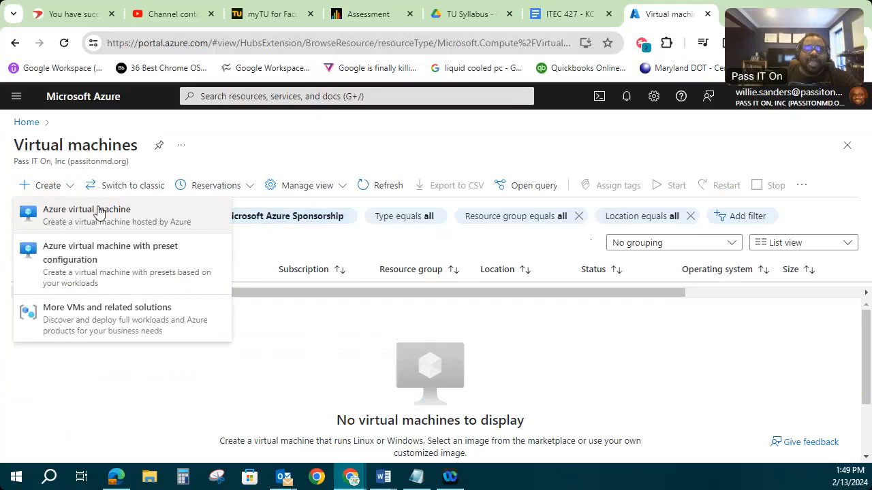
{"action": "mouse_move", "coordinate": [76, 291]}
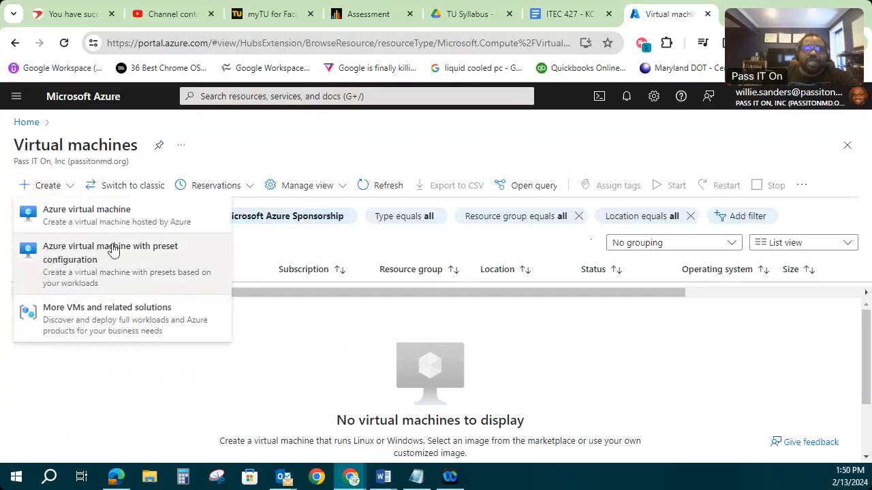
{"action": "mouse_move", "coordinate": [71, 270]}
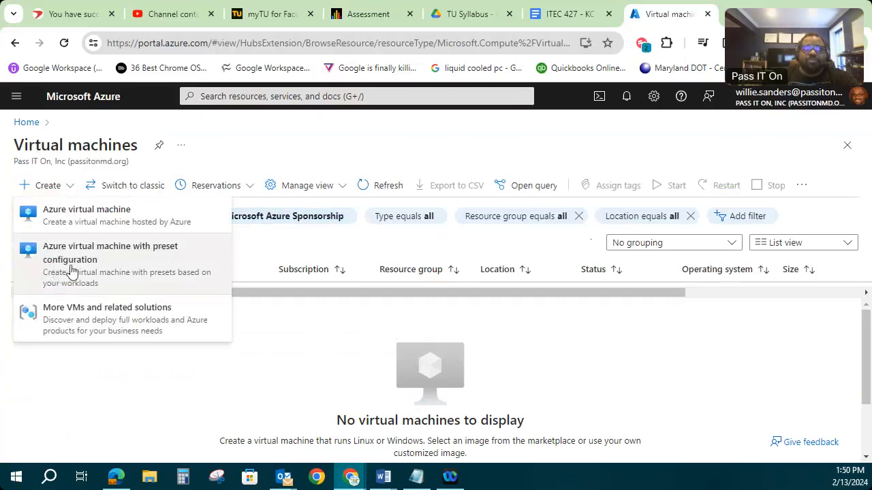
{"action": "mouse_move", "coordinate": [68, 260]}
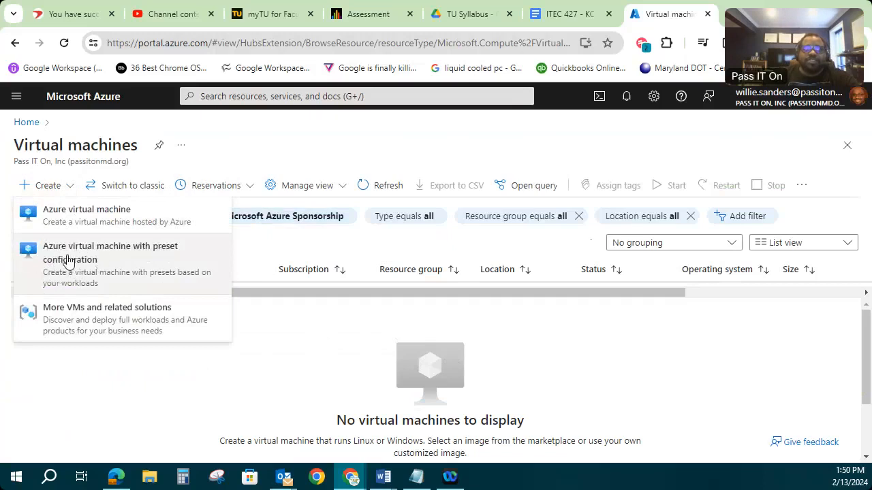
{"action": "mouse_move", "coordinate": [98, 260]}
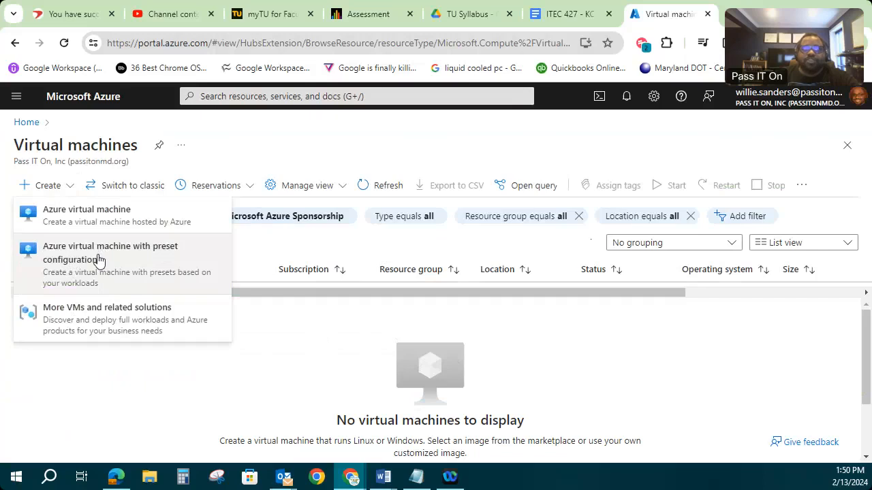
{"action": "mouse_move", "coordinate": [67, 262]}
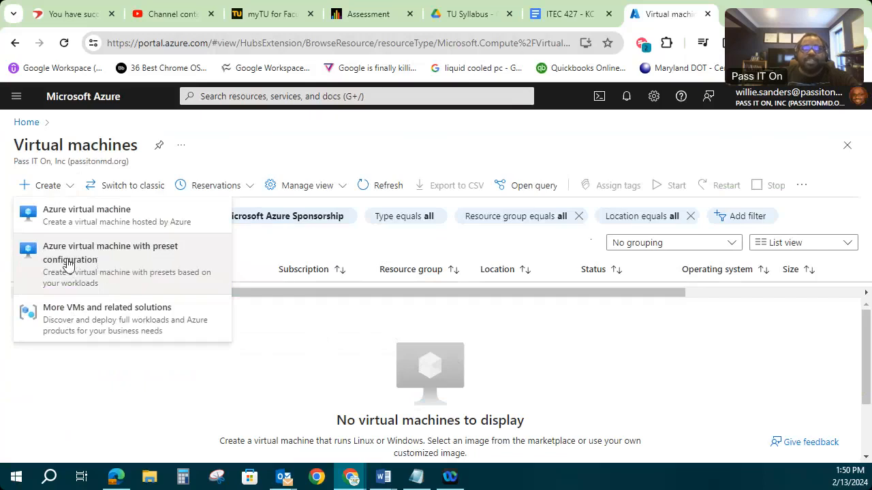
{"action": "mouse_move", "coordinate": [95, 313]}
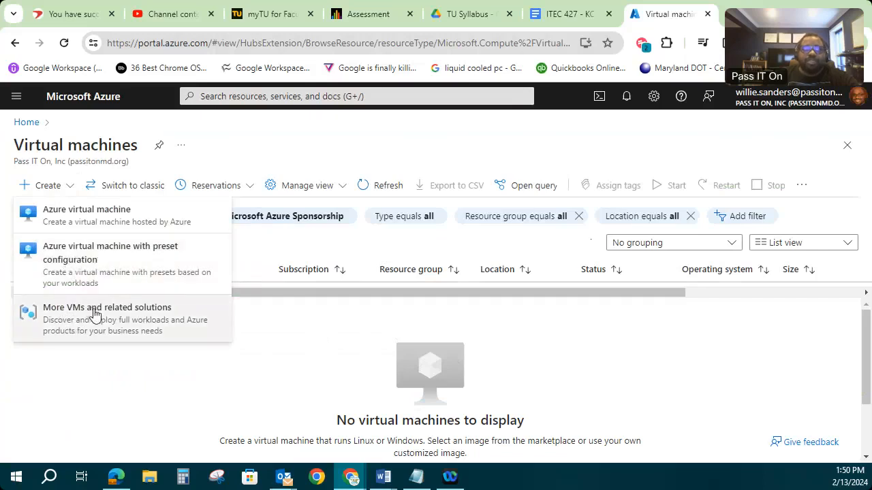
{"action": "mouse_move", "coordinate": [76, 324]}
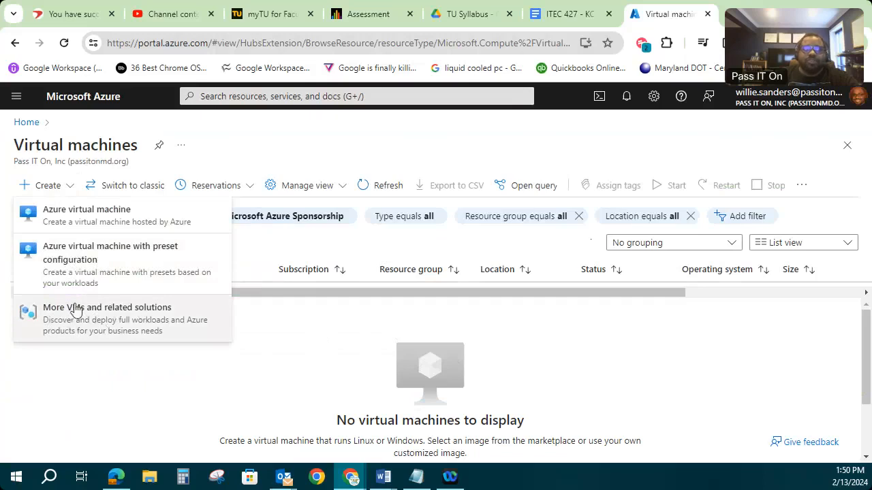
{"action": "mouse_move", "coordinate": [72, 343]}
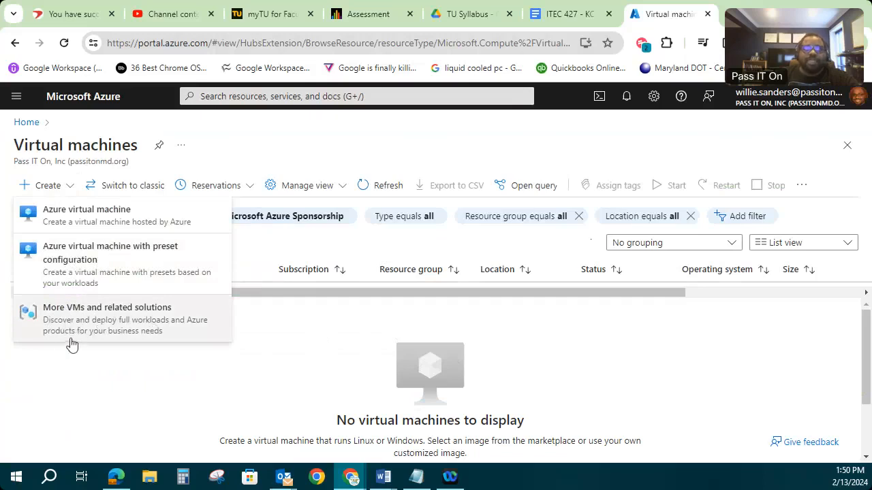
{"action": "mouse_move", "coordinate": [79, 223]}
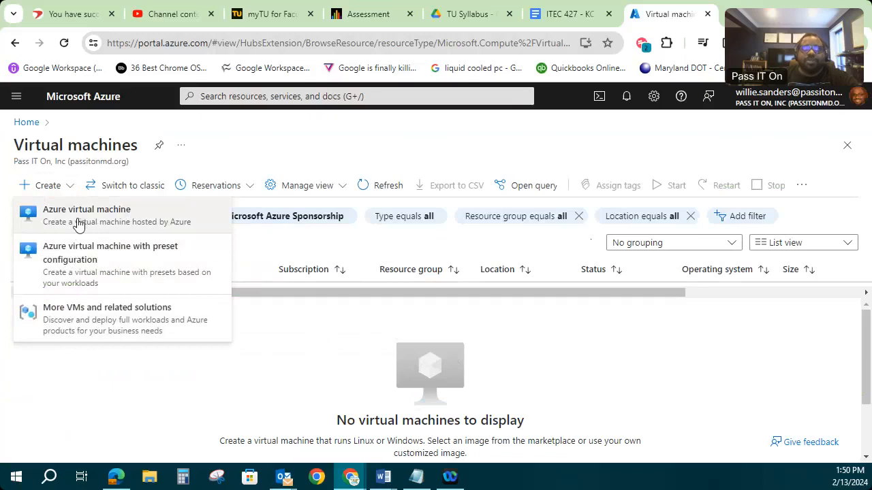
{"action": "left_click", "coordinate": [171, 380]}
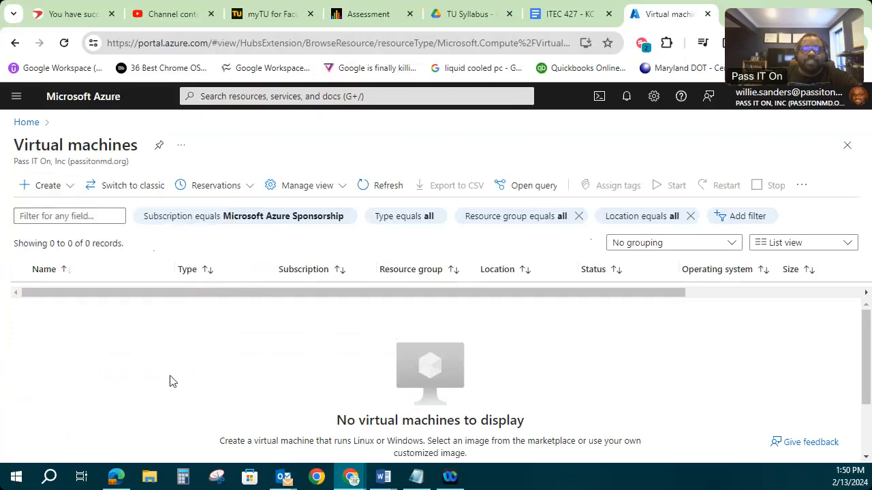
Step: Land on the Basics step of the Create a virtual machine form and reach the Resource group field
{"action": "left_click", "coordinate": [40, 185]}
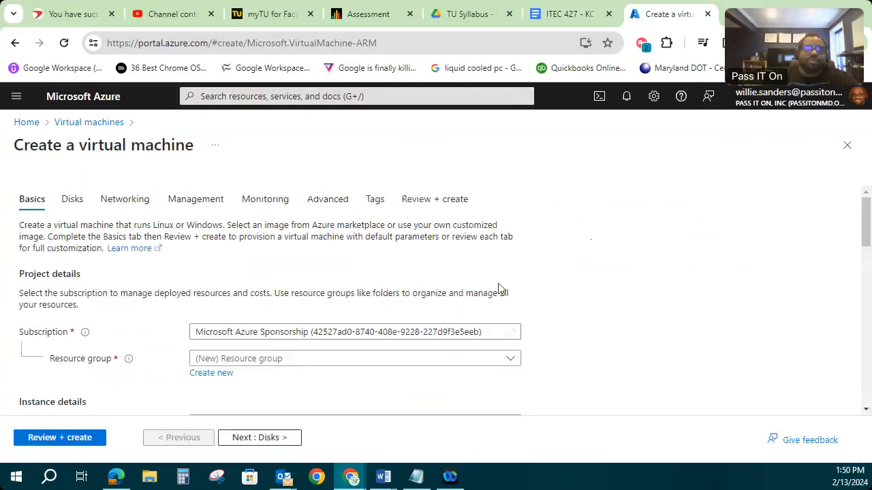
{"action": "scroll", "scroll_direction": "down", "scroll_amount": 3}
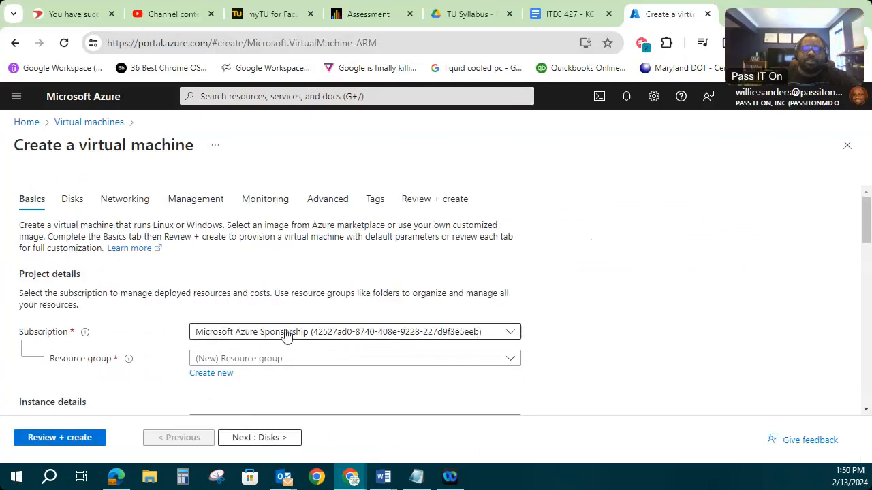
{"action": "mouse_move", "coordinate": [306, 180]}
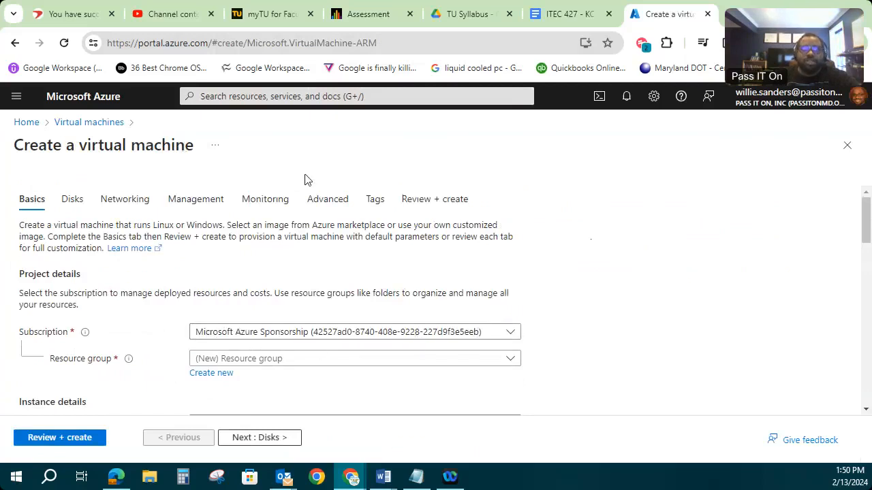
{"action": "mouse_move", "coordinate": [572, 237]}
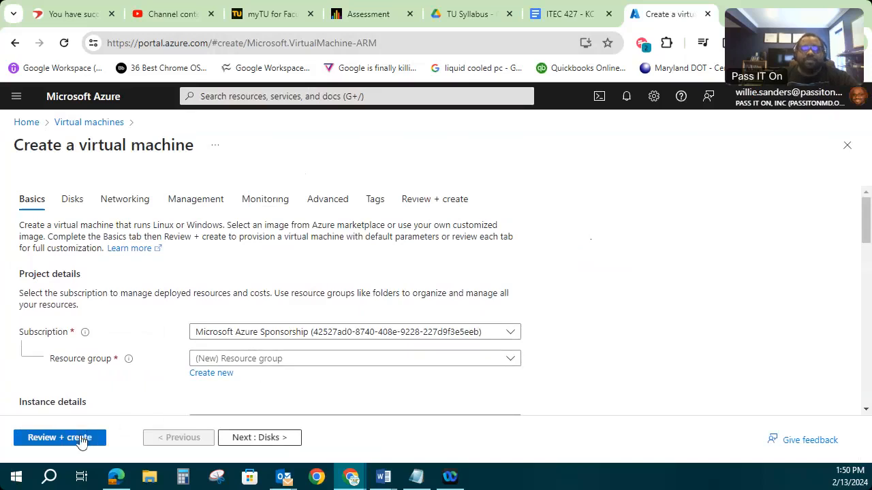
{"action": "mouse_move", "coordinate": [533, 315]}
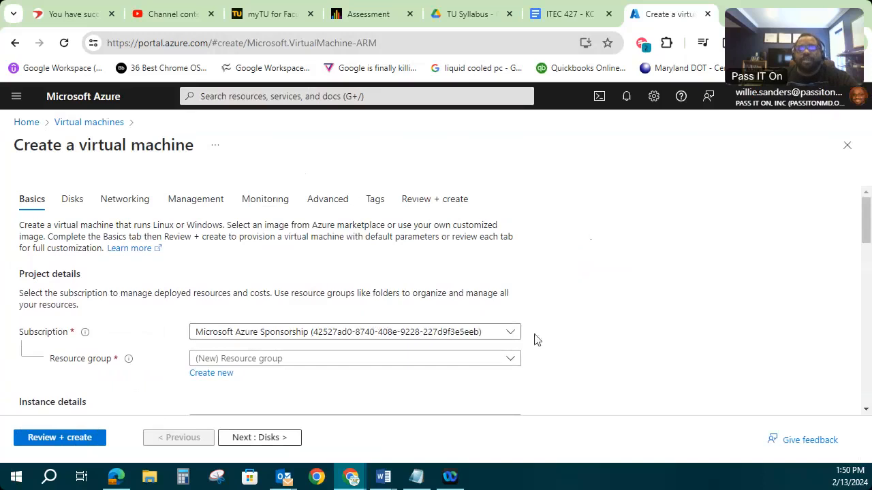
{"action": "mouse_move", "coordinate": [434, 331]}
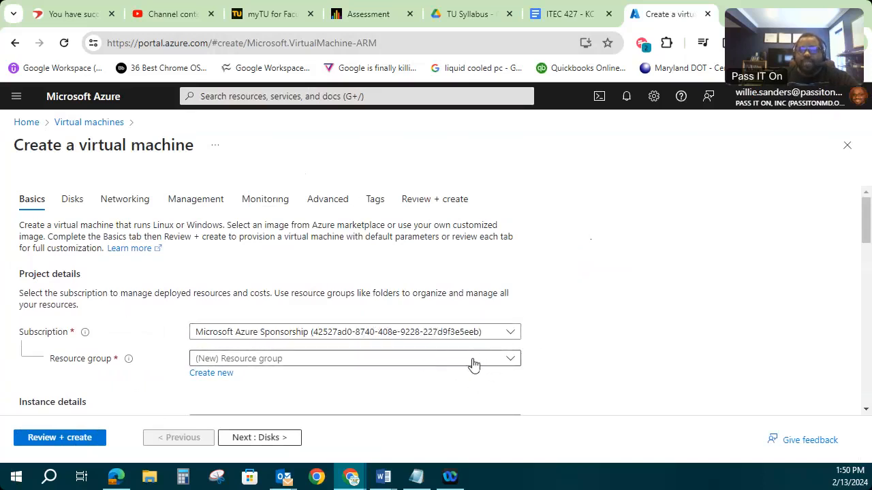
{"action": "left_click", "coordinate": [354, 358]}
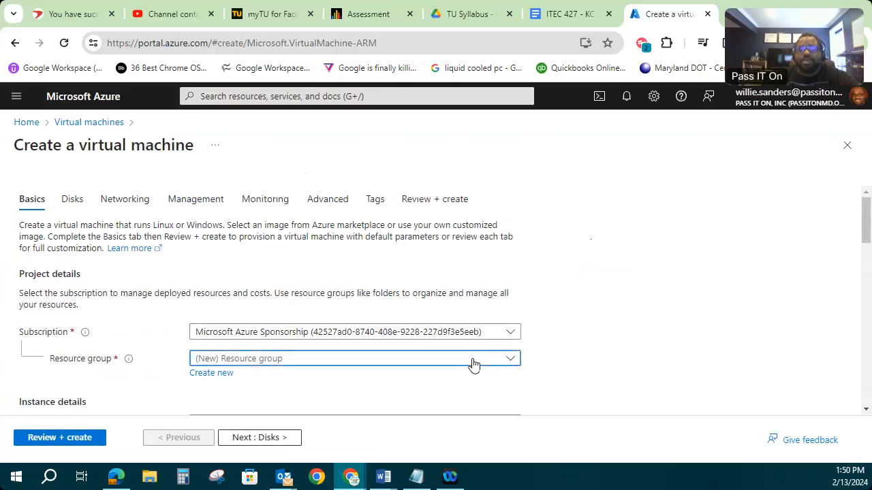
Step: Create a new resource group named VM1Test and assign the VM to it
{"action": "left_click", "coordinate": [354, 359]}
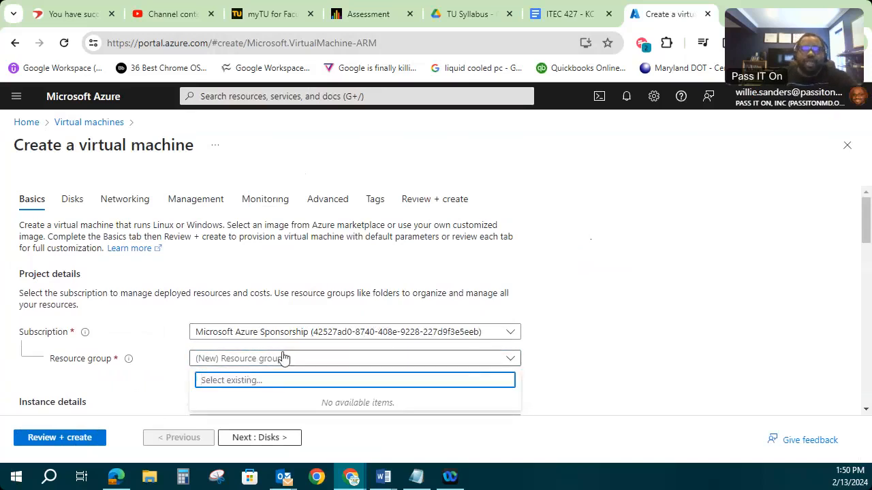
{"action": "mouse_move", "coordinate": [320, 361]}
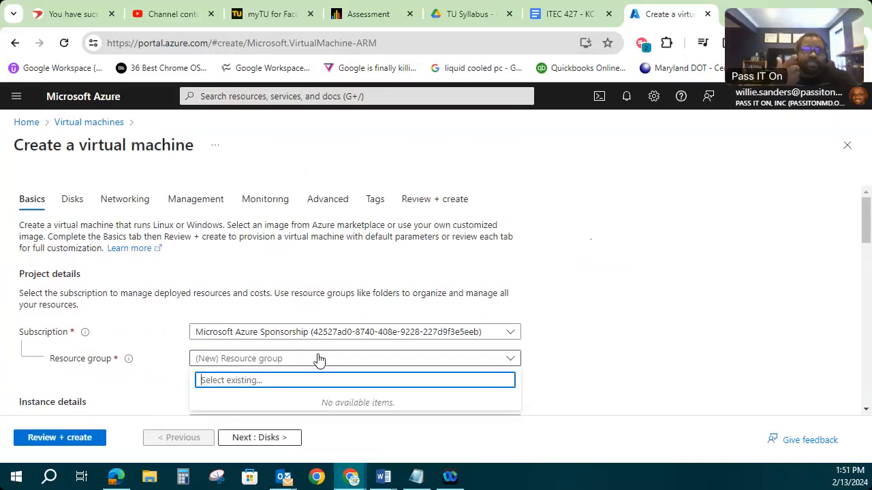
{"action": "mouse_move", "coordinate": [283, 366]}
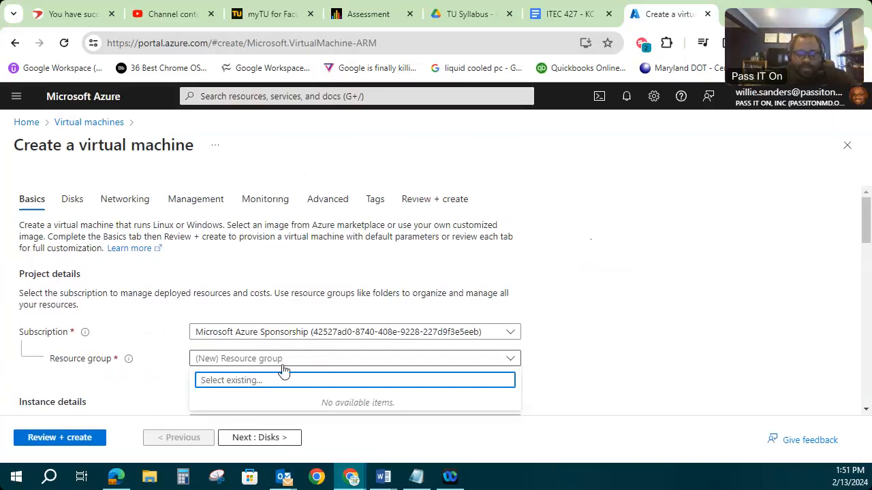
{"action": "type", "text": "VM1"}
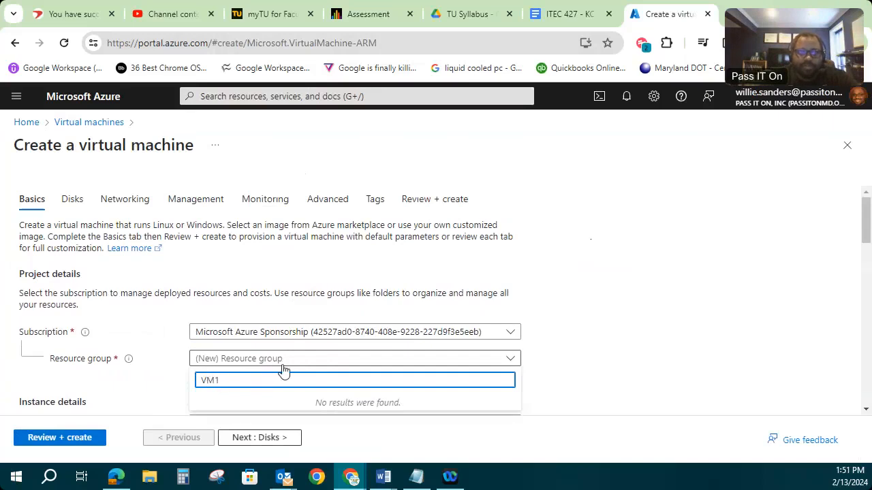
{"action": "type", "text": "test"}
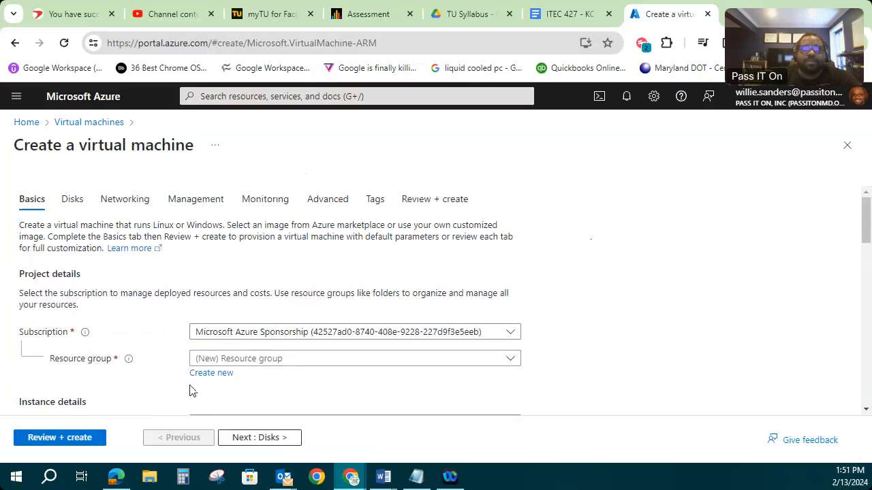
{"action": "left_click", "coordinate": [211, 373]}
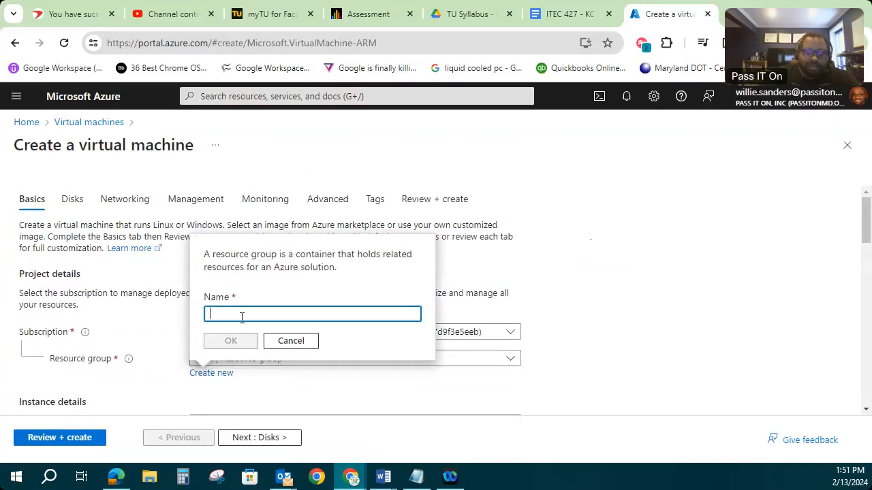
{"action": "type", "text": "VM1"}
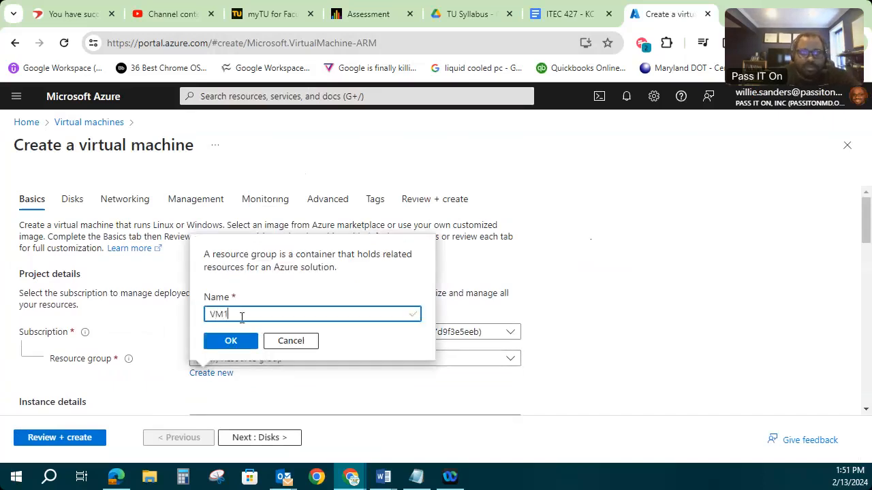
{"action": "type", "text": "Test"}
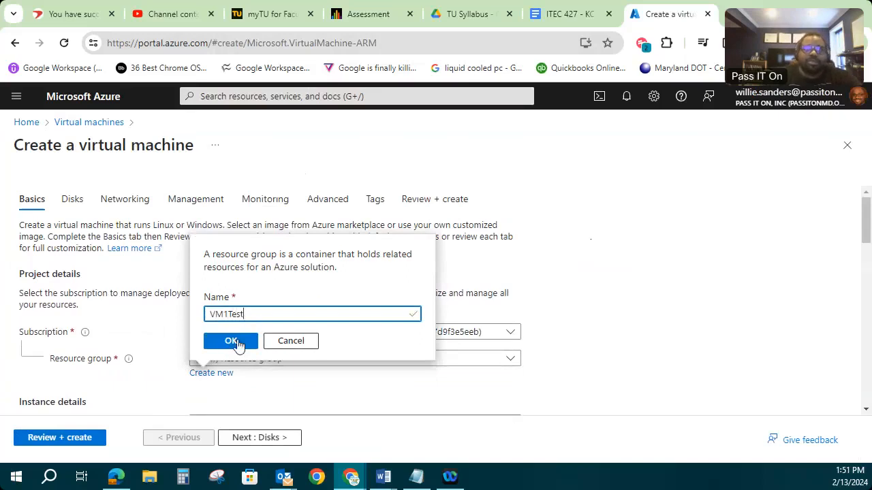
{"action": "left_click", "coordinate": [230, 341]}
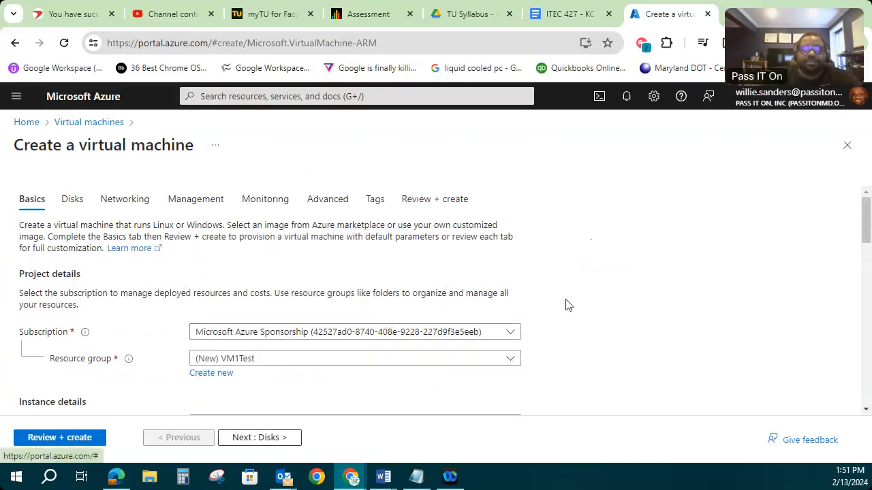
{"action": "mouse_move", "coordinate": [548, 327]}
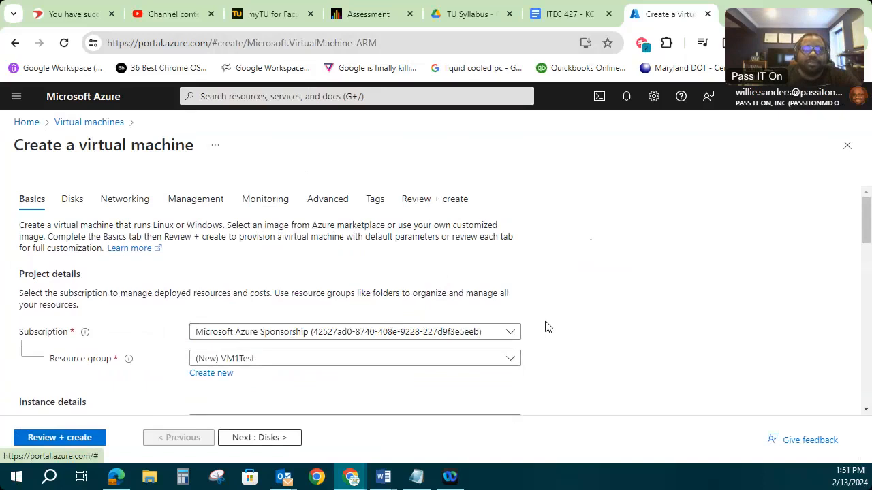
{"action": "scroll", "scroll_direction": "down", "scroll_amount": 3}
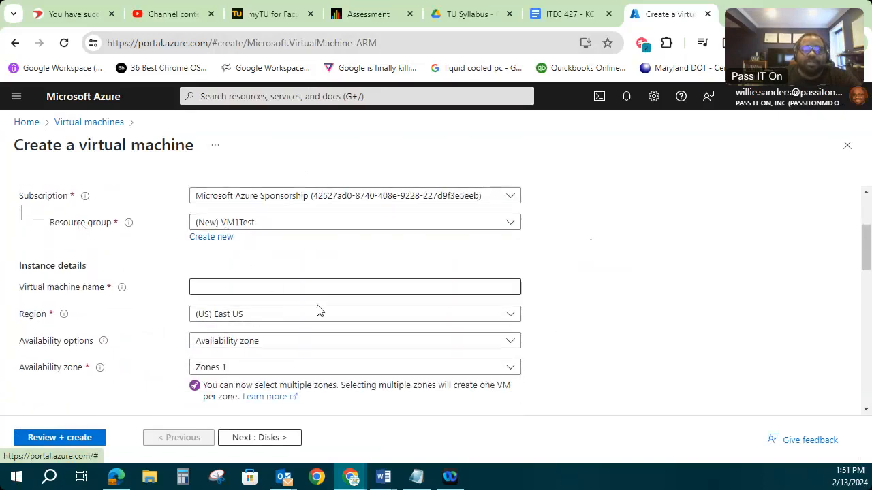
Step: Enter WSandersSVR1 as the virtual machine name under Instance details, region East US
{"action": "left_click", "coordinate": [354, 286]}
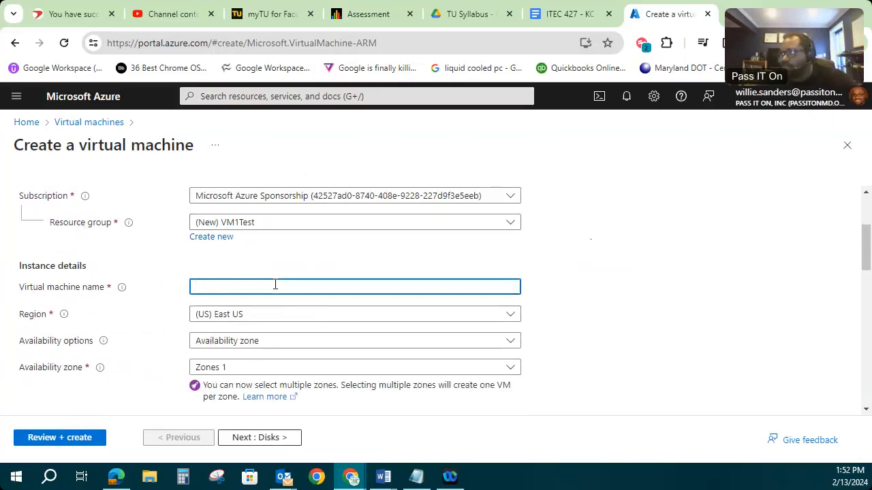
{"action": "type", "text": "W"}
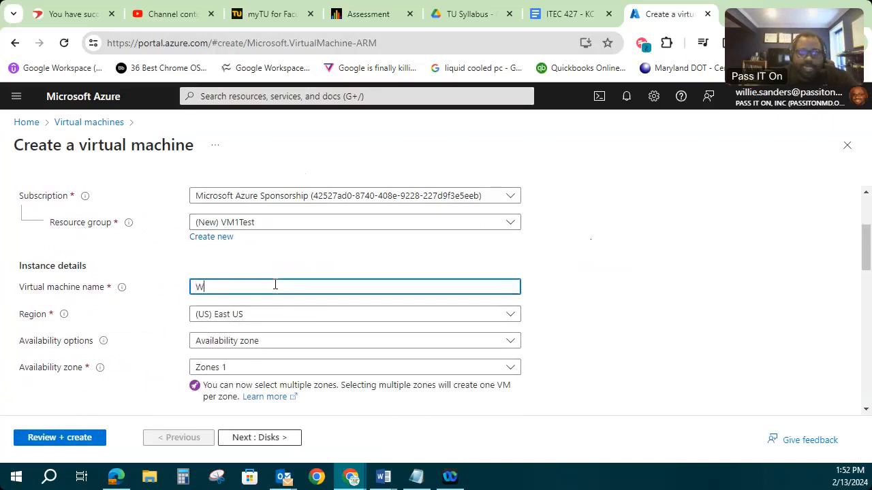
{"action": "type", "text": "Sanders"}
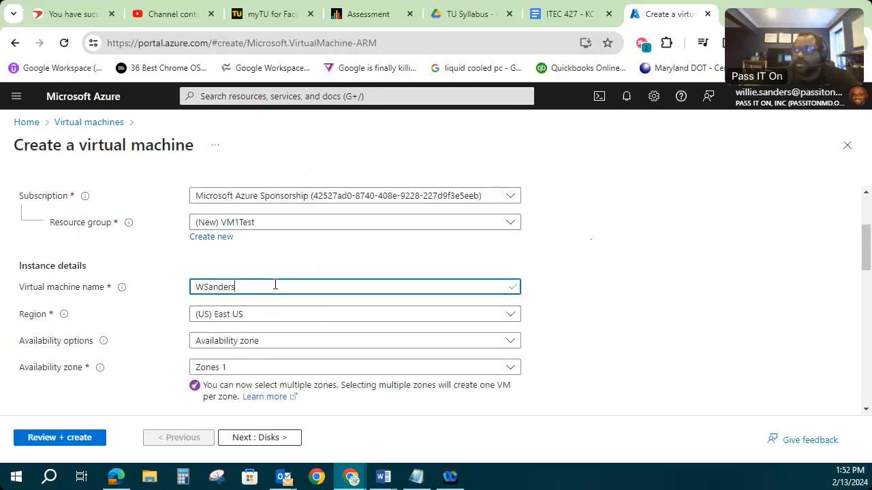
{"action": "type", "text": "SVR"}
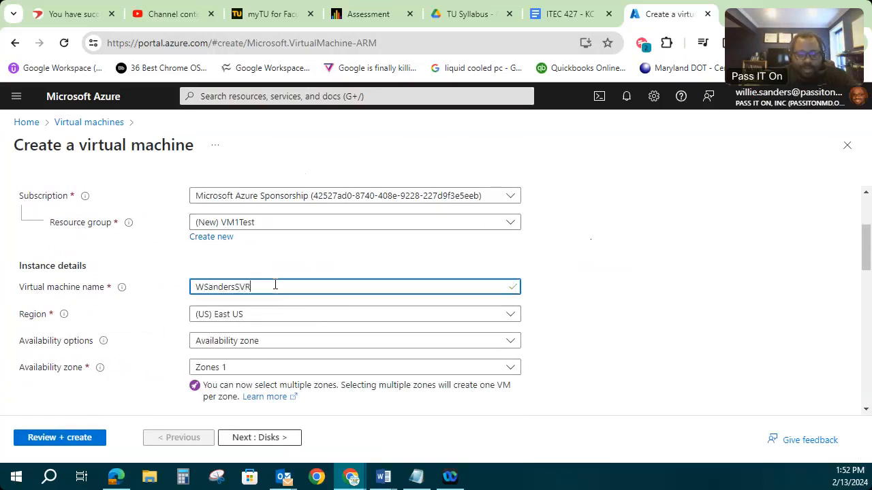
{"action": "type", "text": "1"}
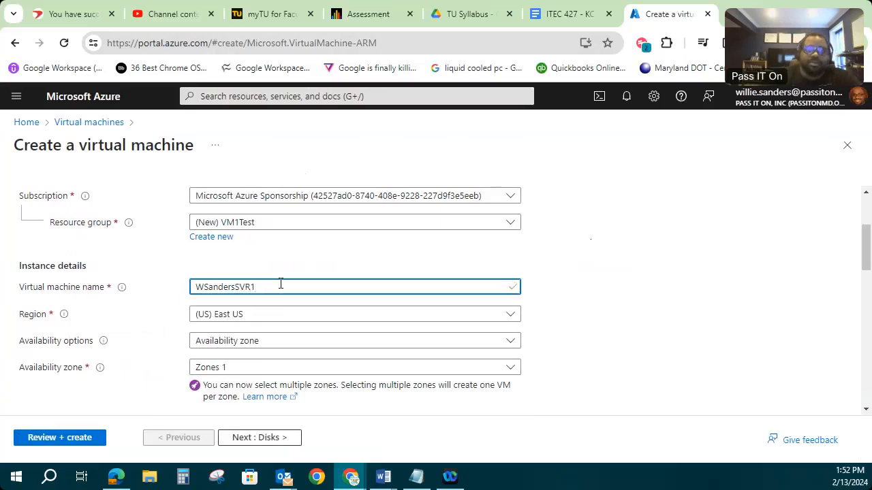
{"action": "mouse_move", "coordinate": [270, 323]}
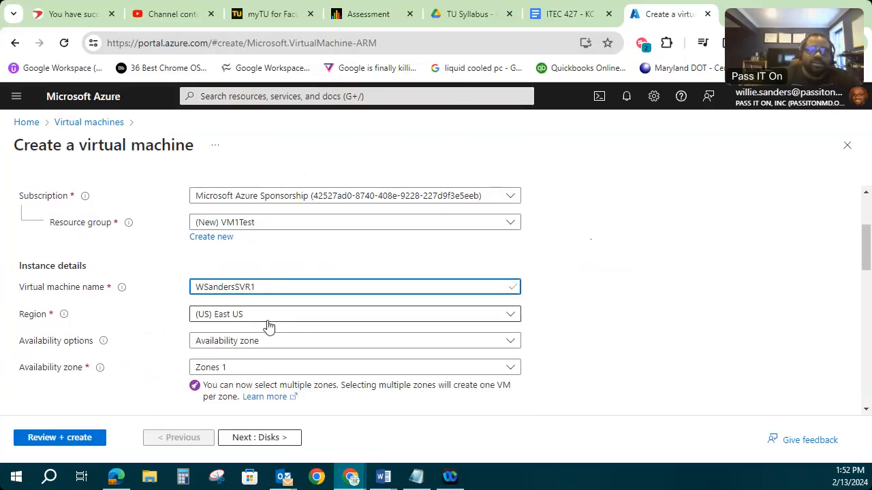
Step: Complete the name WSandersSVR1 and keep Availability zone as the availability option
{"action": "scroll", "scroll_direction": "down", "scroll_amount": 3}
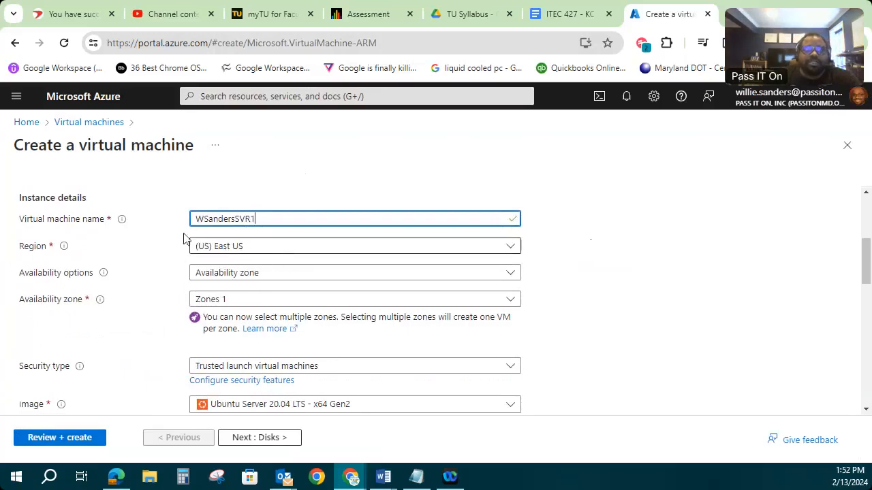
{"action": "mouse_move", "coordinate": [62, 246]}
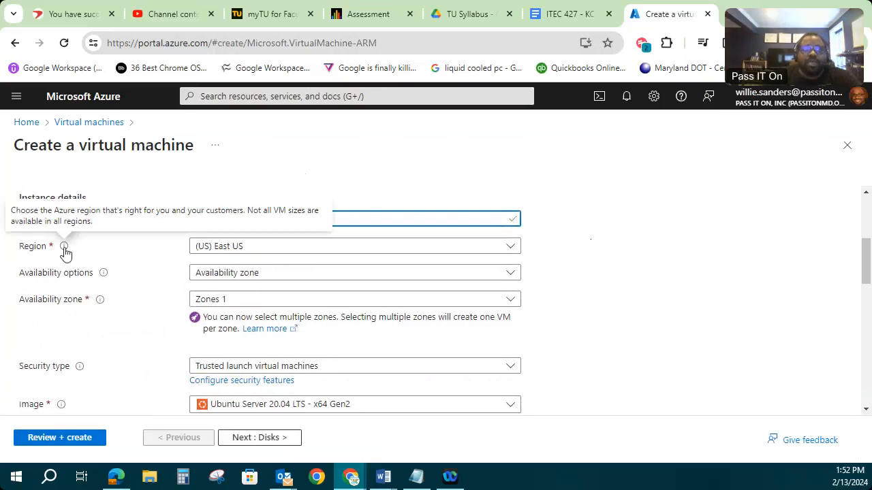
{"action": "type", "text": "WSandersSVR1"}
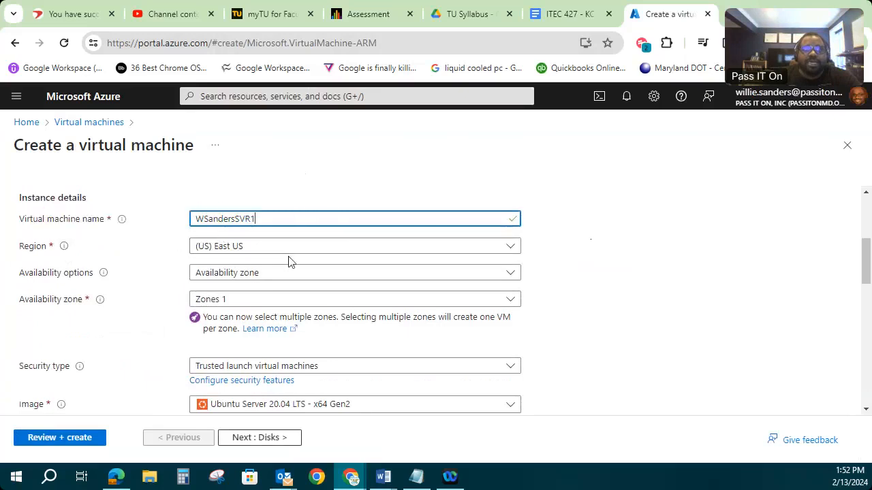
{"action": "mouse_move", "coordinate": [289, 252]}
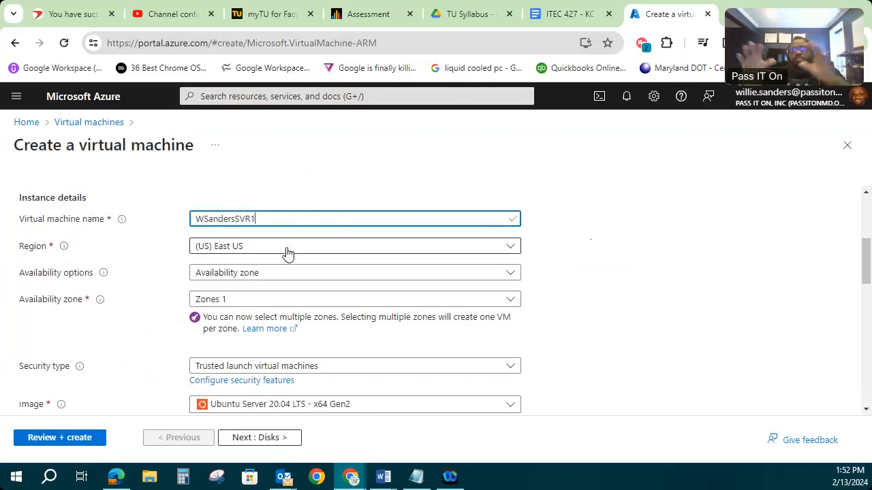
{"action": "mouse_move", "coordinate": [220, 245]}
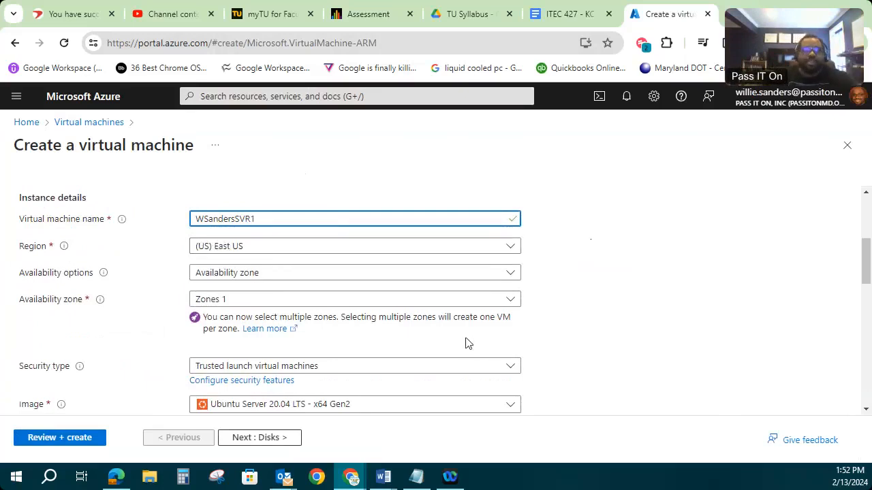
{"action": "mouse_move", "coordinate": [410, 246]}
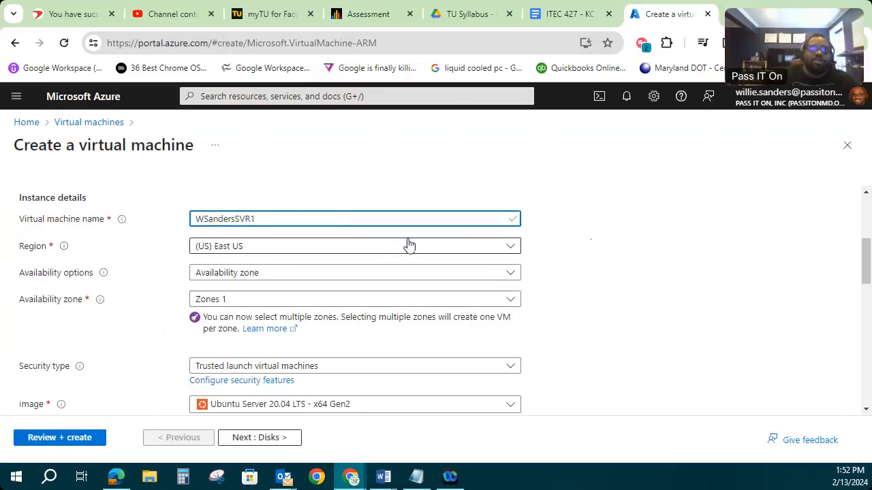
{"action": "mouse_move", "coordinate": [354, 255]}
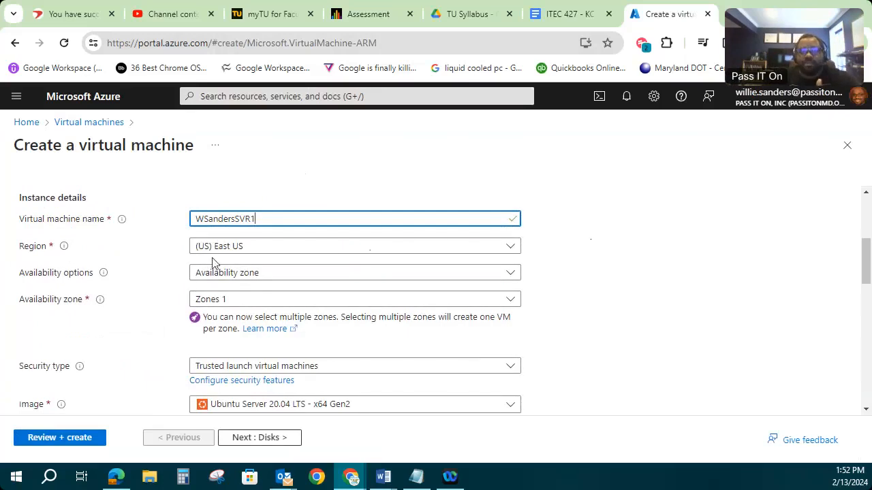
{"action": "mouse_move", "coordinate": [281, 257]}
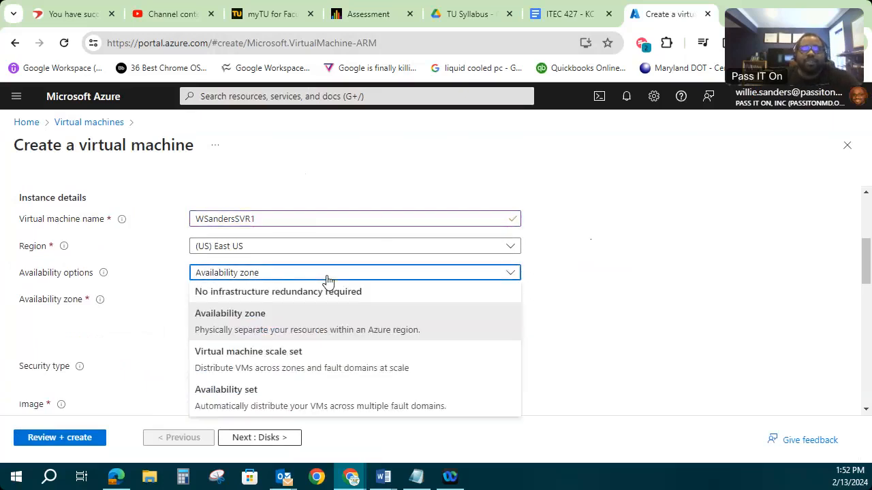
{"action": "left_click", "coordinate": [228, 313]}
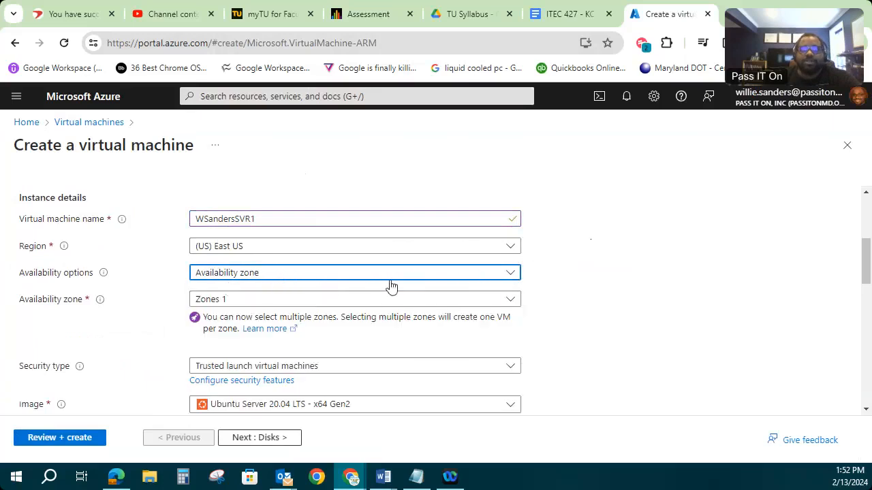
{"action": "mouse_move", "coordinate": [172, 316]}
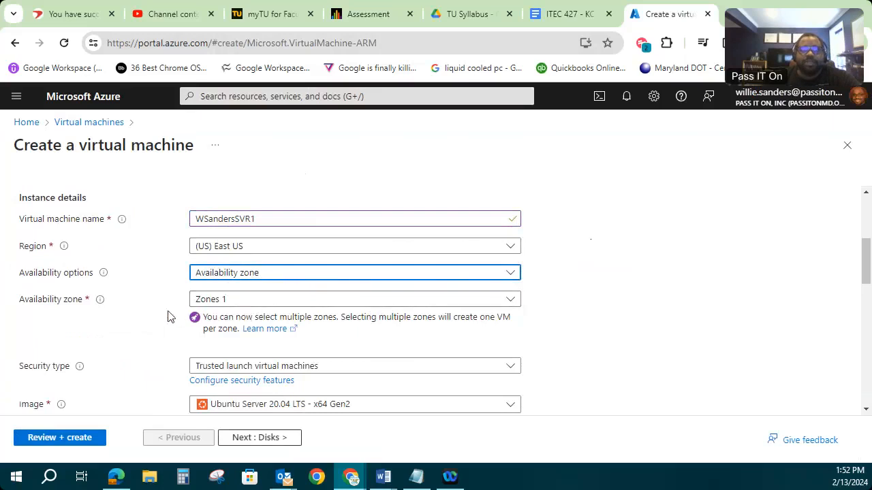
{"action": "scroll", "scroll_direction": "down", "scroll_amount": 3}
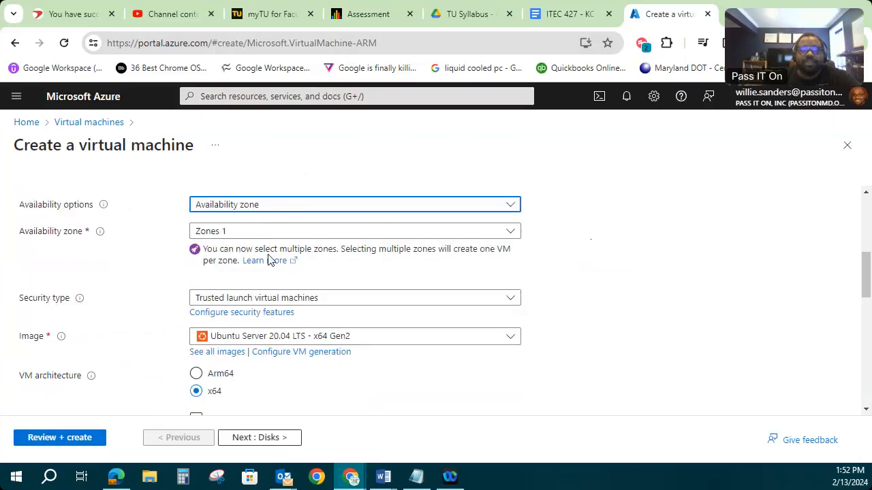
{"action": "mouse_move", "coordinate": [136, 316]}
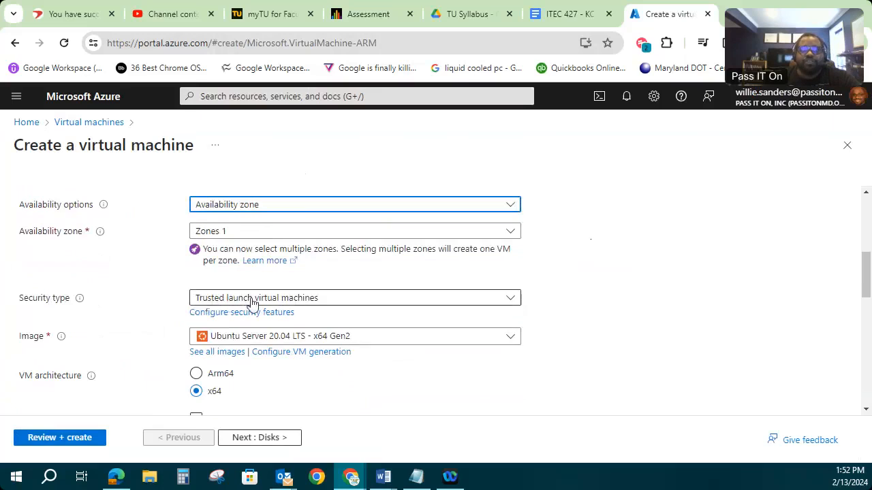
{"action": "mouse_move", "coordinate": [459, 294]}
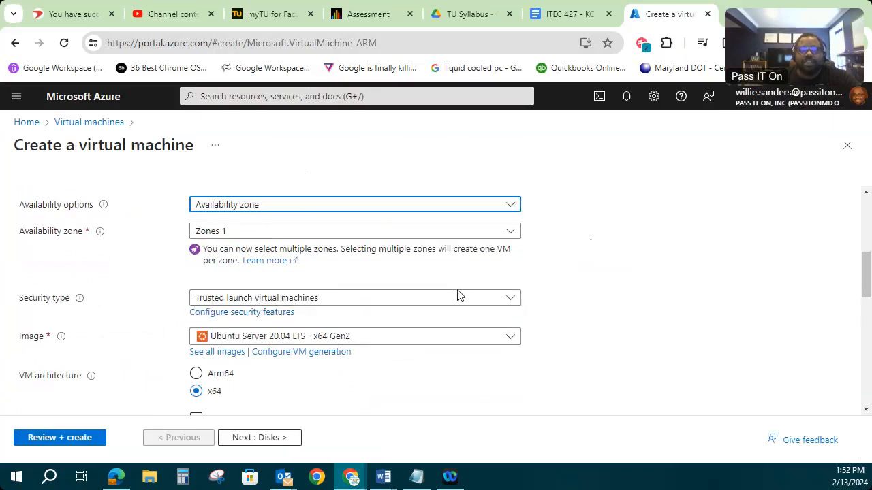
{"action": "mouse_move", "coordinate": [79, 300]}
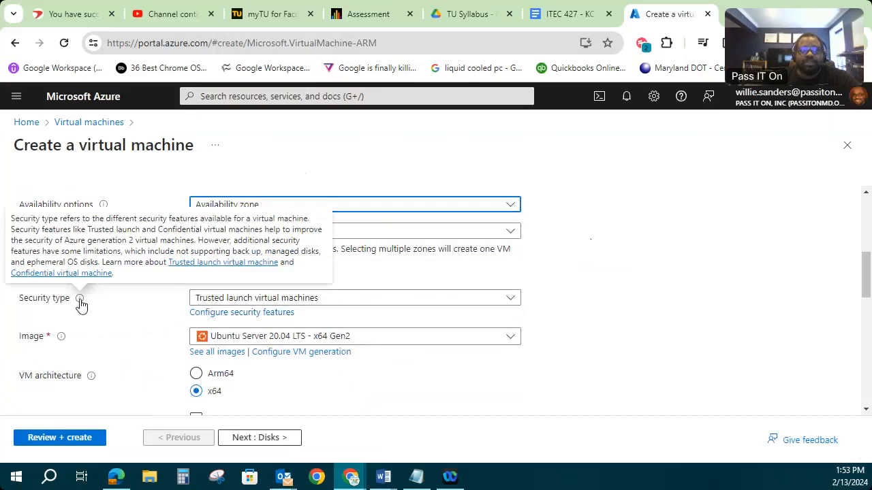
{"action": "scroll", "scroll_direction": "down", "scroll_amount": 3}
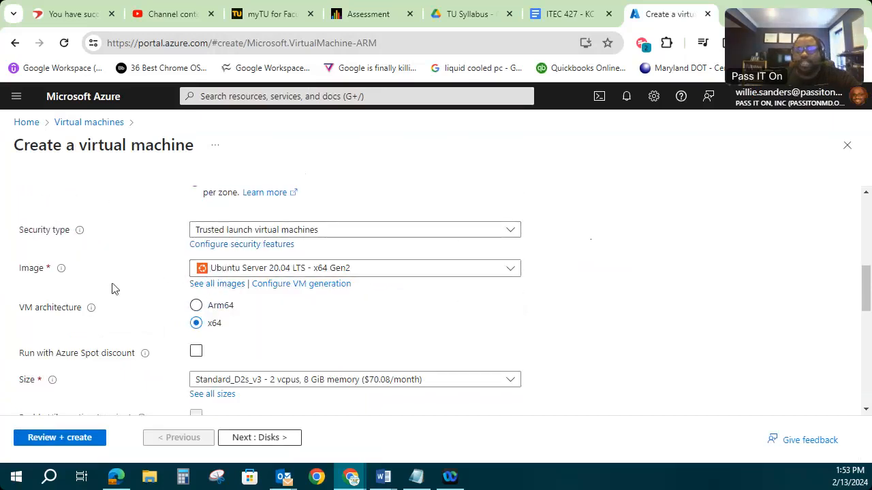
{"action": "mouse_move", "coordinate": [455, 289]}
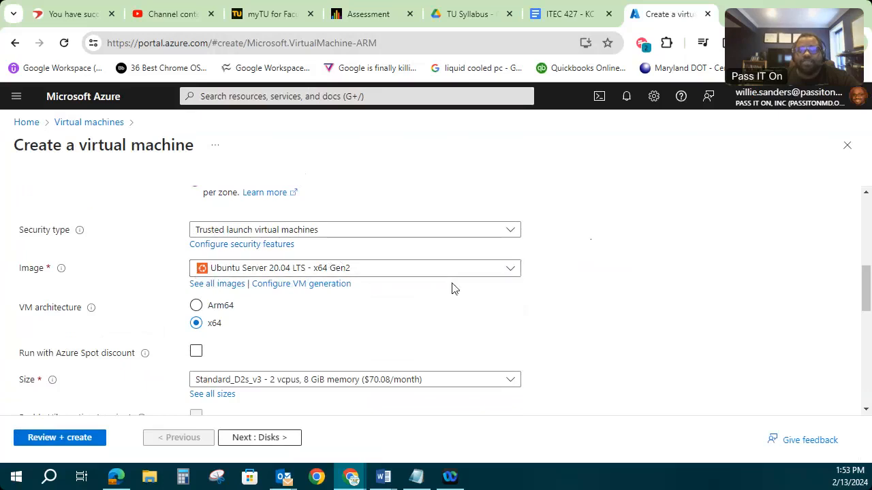
{"action": "mouse_move", "coordinate": [199, 278]}
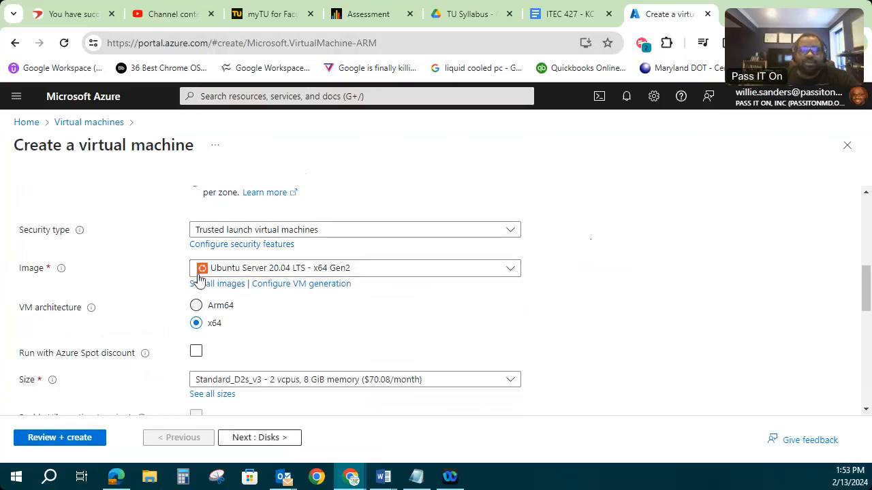
{"action": "mouse_move", "coordinate": [512, 270]}
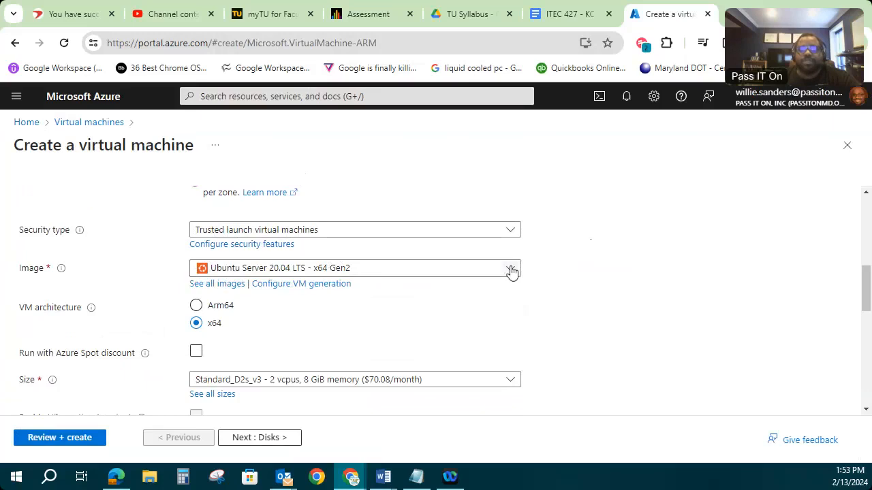
Step: Switch the image from Ubuntu to Windows Server 2019 Datacenter - x64 Gen2
{"action": "left_click", "coordinate": [511, 268]}
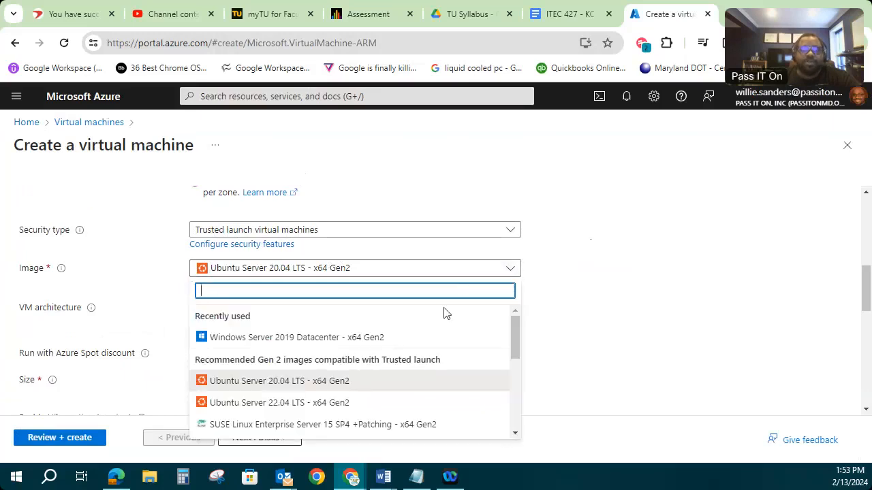
{"action": "scroll", "scroll_direction": "down", "scroll_amount": 3}
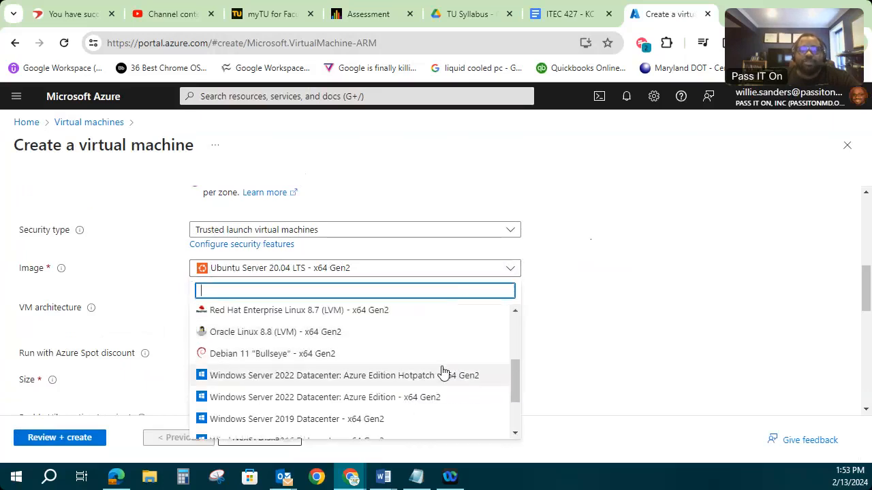
{"action": "scroll", "scroll_direction": "down", "scroll_amount": 3}
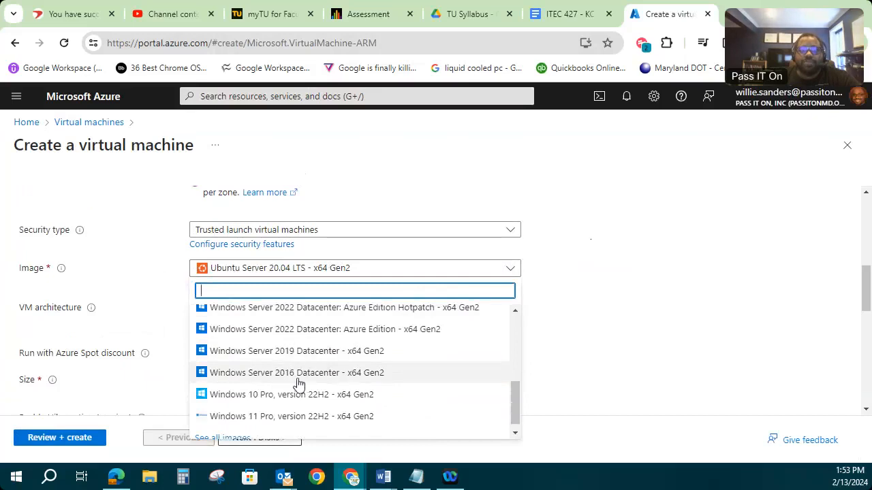
{"action": "mouse_move", "coordinate": [259, 359]}
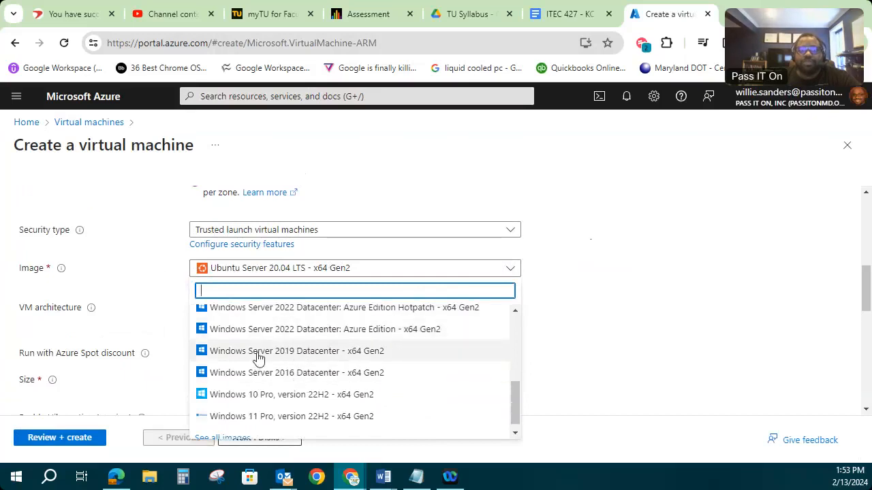
{"action": "mouse_move", "coordinate": [307, 357]}
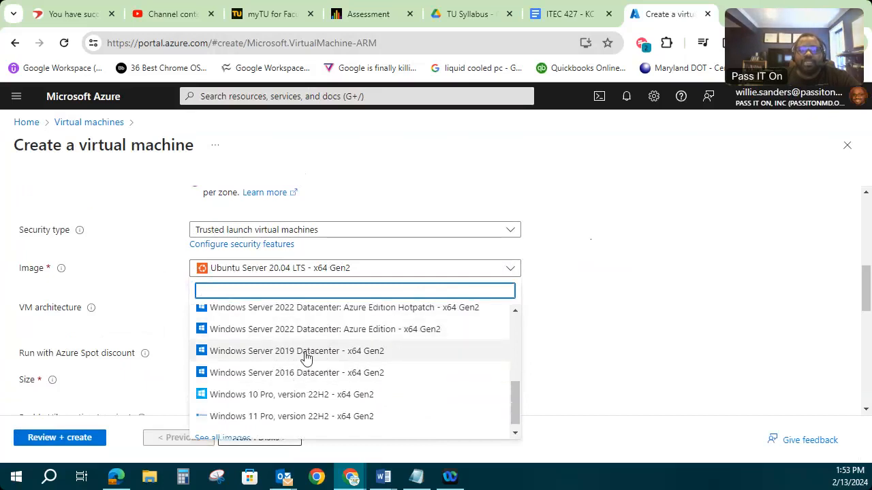
{"action": "left_click", "coordinate": [294, 351]}
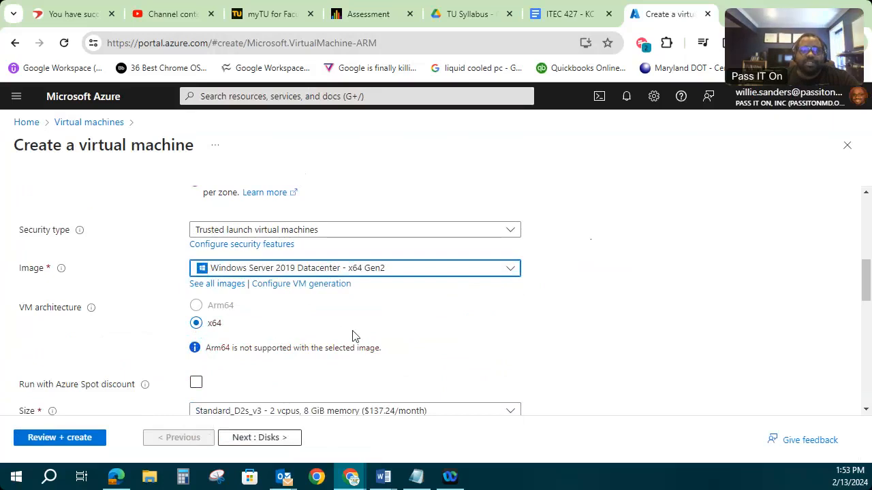
{"action": "scroll", "scroll_direction": "down", "scroll_amount": 3}
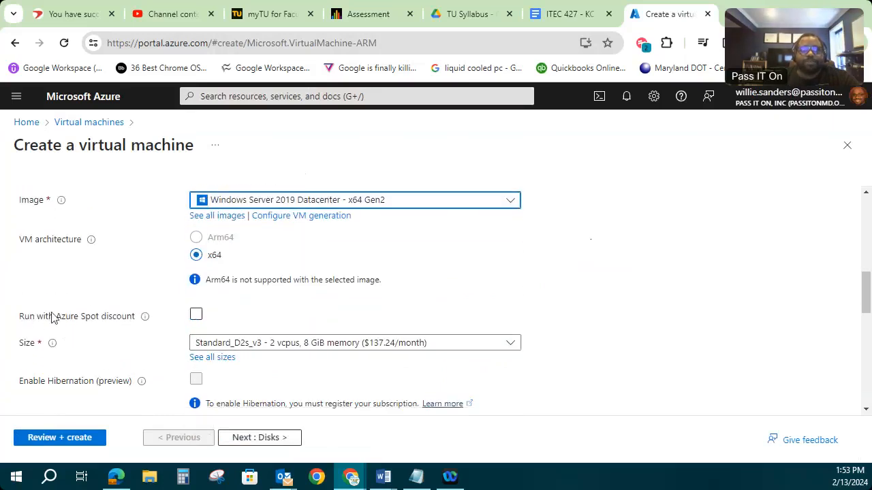
Step: Leave the create form via the Virtual machines breadcrumb, back to the empty VM list
{"action": "scroll", "scroll_direction": "down", "scroll_amount": 3}
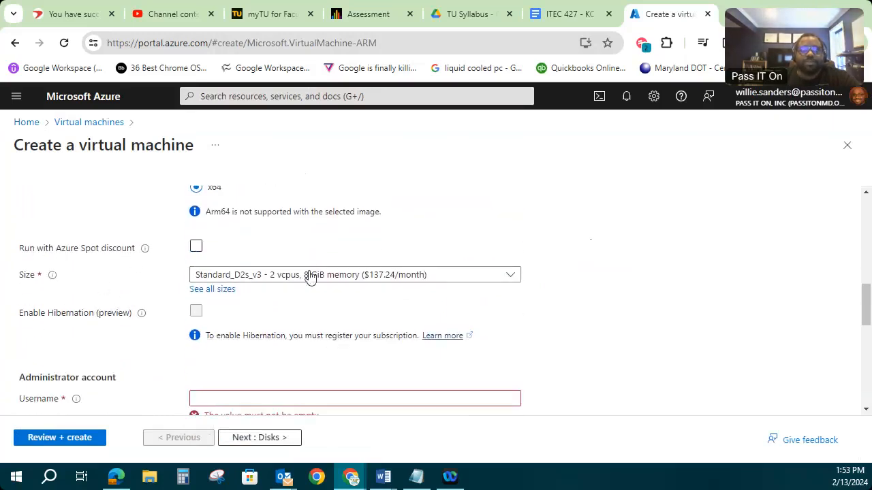
{"action": "mouse_move", "coordinate": [314, 286]}
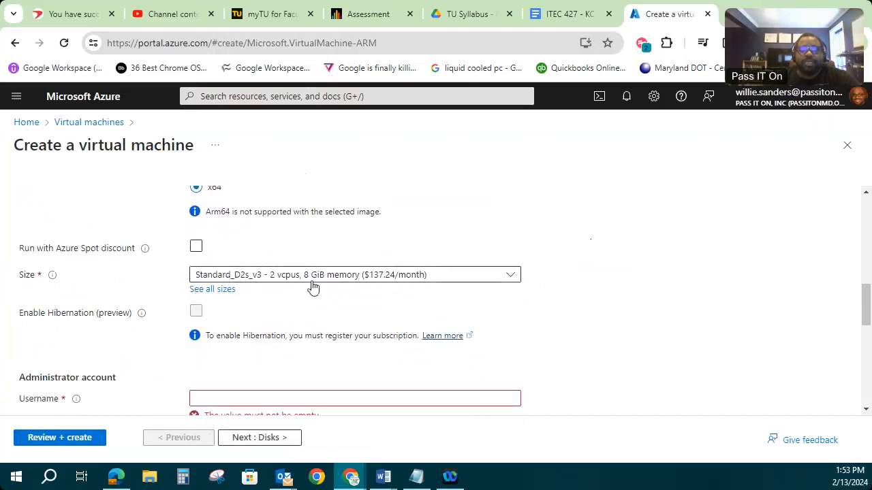
{"action": "mouse_move", "coordinate": [483, 310]}
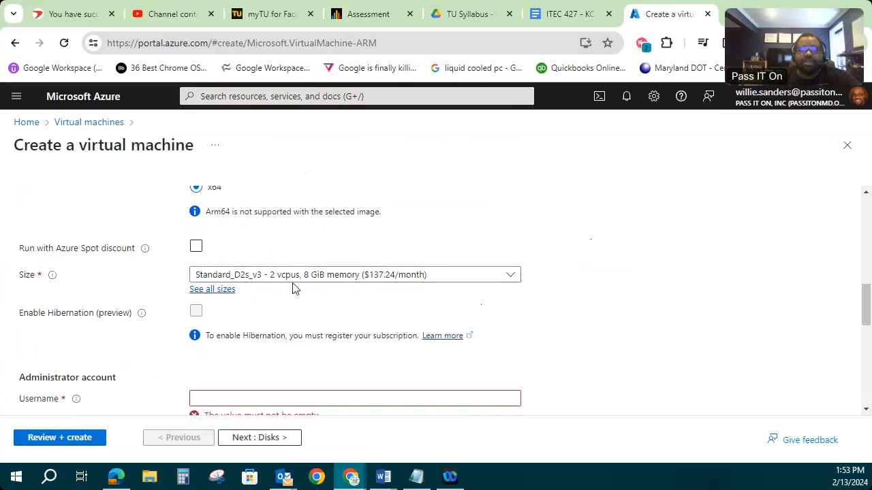
{"action": "left_click", "coordinate": [213, 289]}
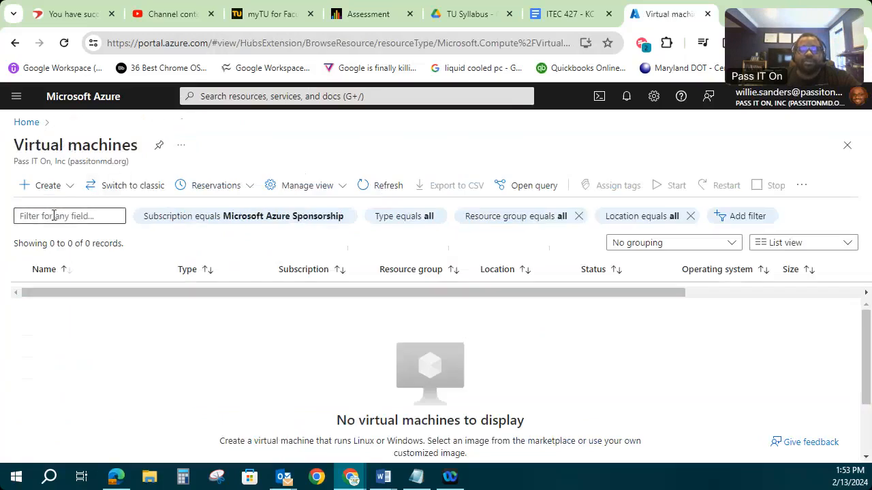
Step: Start a fresh VM and create a new resource group named VMTest1 for it
{"action": "left_click", "coordinate": [41, 185]}
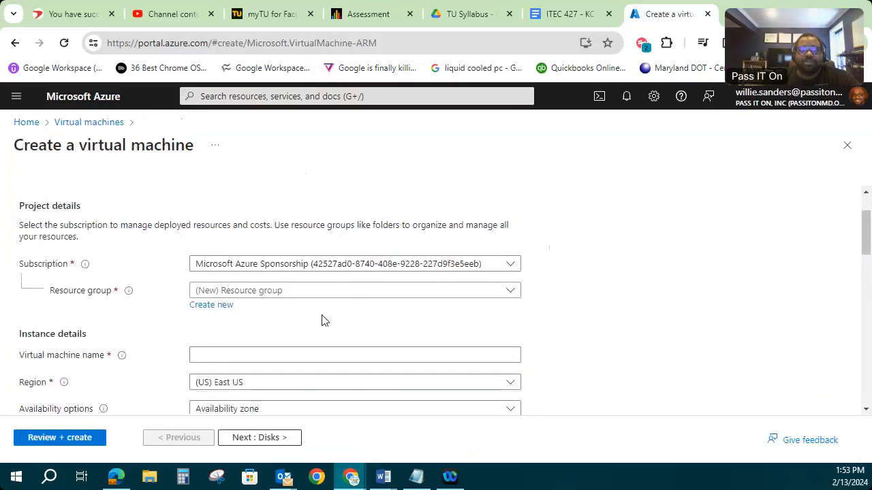
{"action": "left_click", "coordinate": [354, 291]}
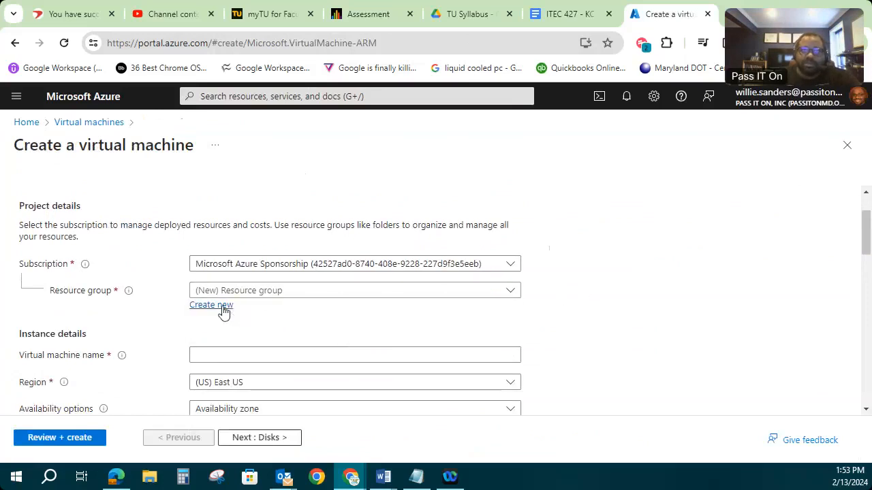
{"action": "left_click", "coordinate": [212, 305]}
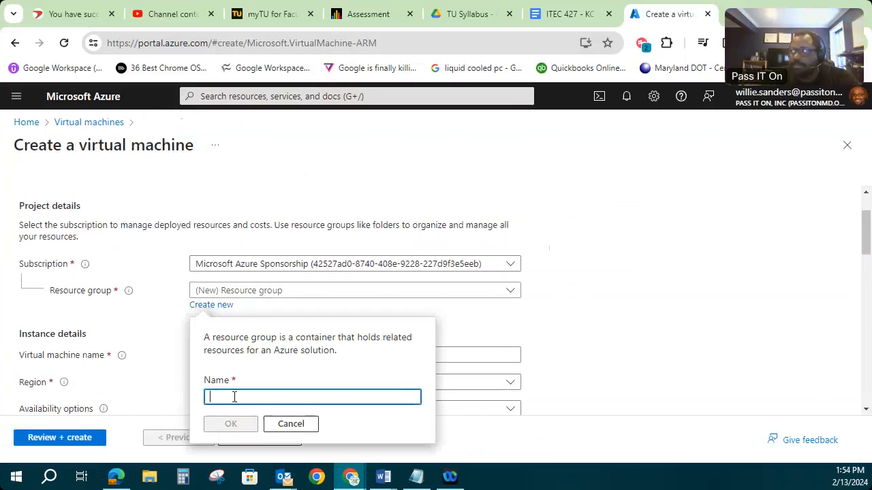
{"action": "type", "text": "VM"}
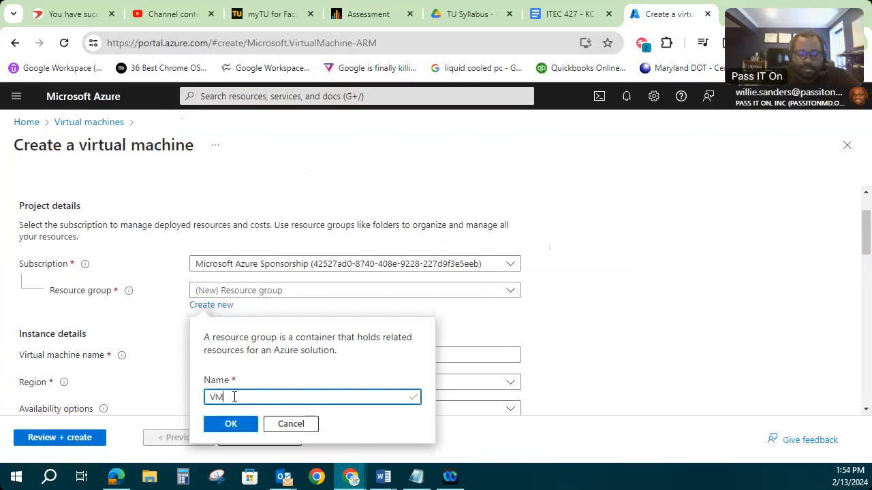
{"action": "type", "text": "Test"}
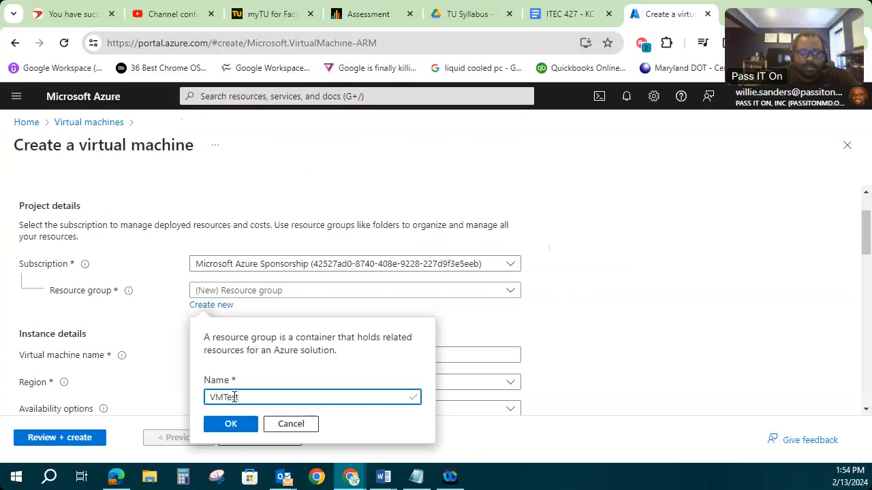
{"action": "left_click", "coordinate": [230, 424]}
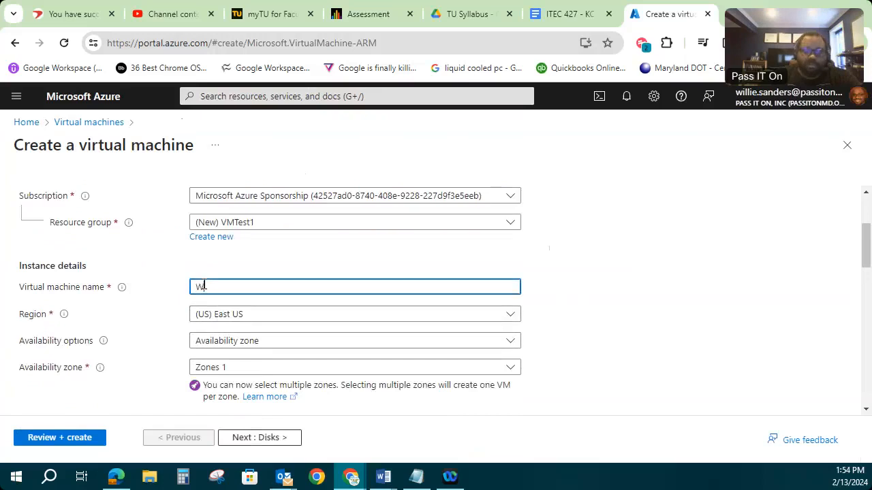
Step: Name the VM WsandersSVR1, keeping East US and the Windows Server 2019 image, and reach Administrator account
{"action": "type", "text": "sanders"}
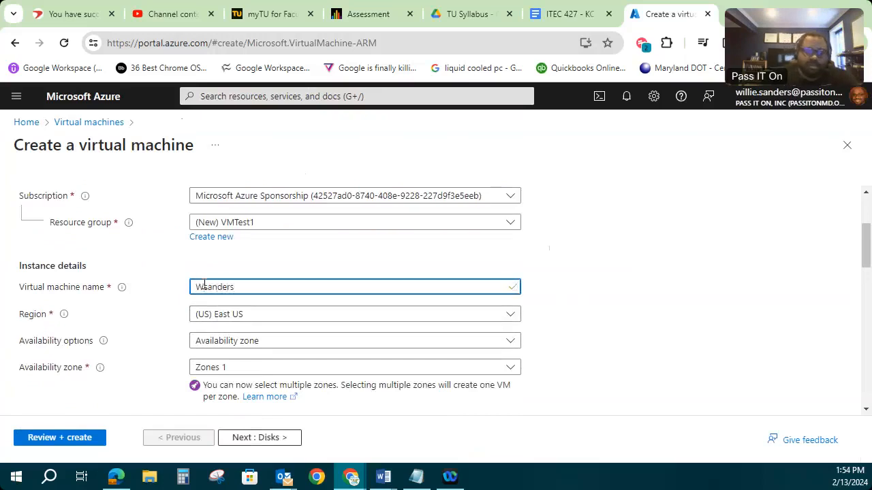
{"action": "type", "text": "SVR1"}
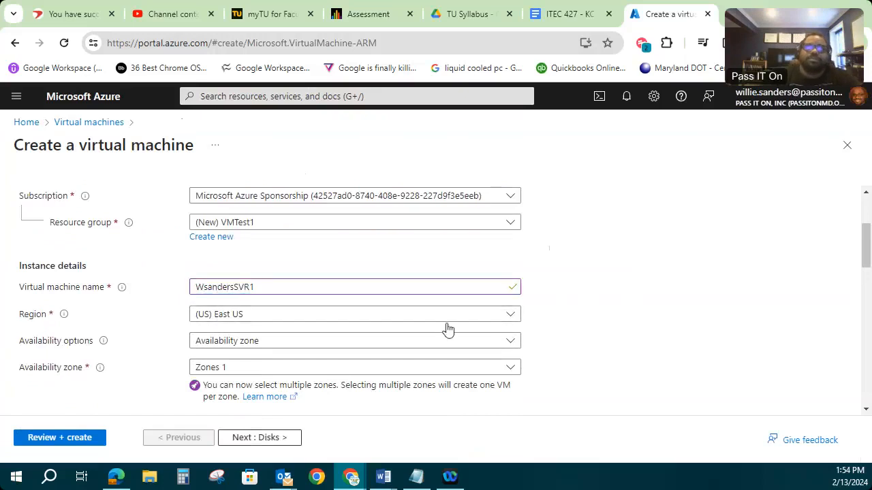
{"action": "scroll", "scroll_direction": "down", "scroll_amount": 3}
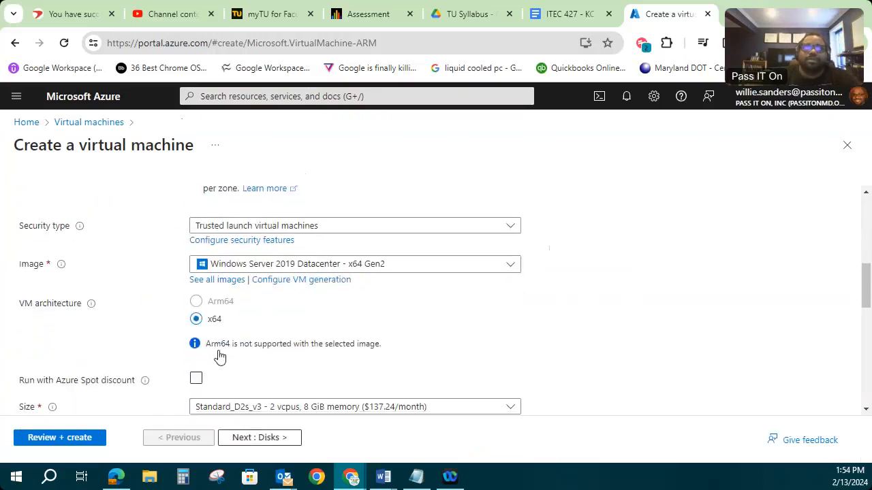
{"action": "scroll", "scroll_direction": "down", "scroll_amount": 3}
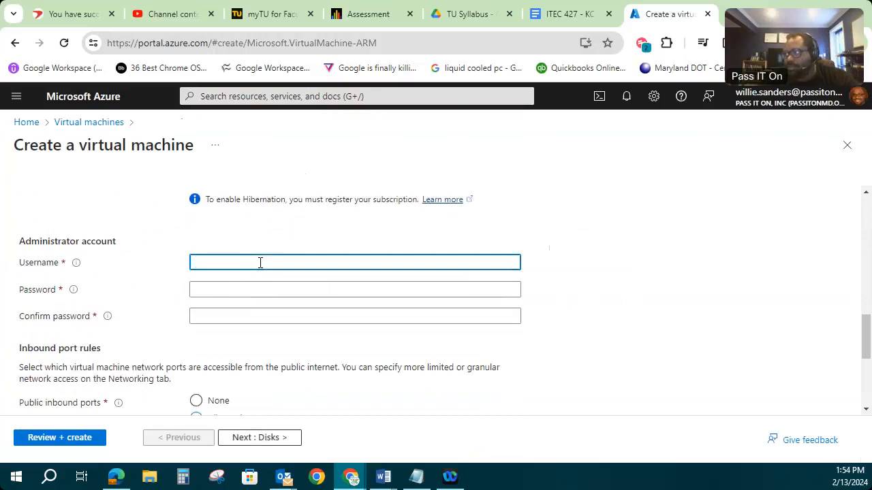
{"action": "type", "text": "Ws"}
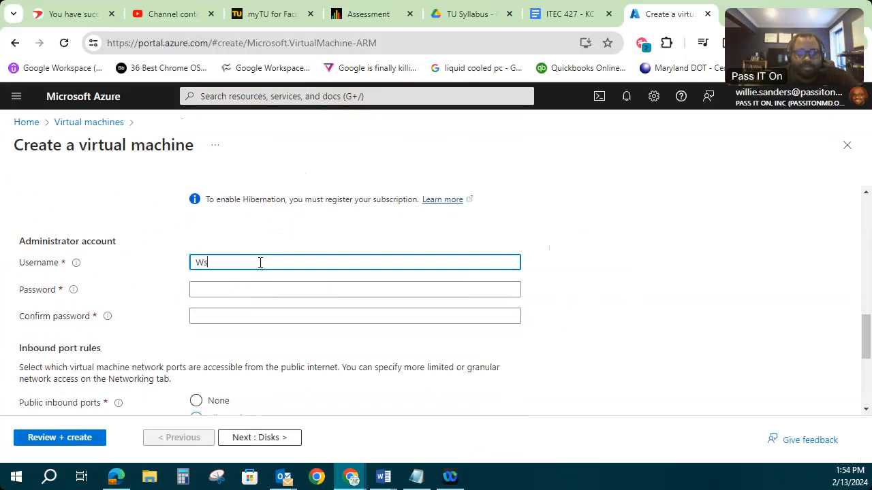
{"action": "type", "text": "anders24"}
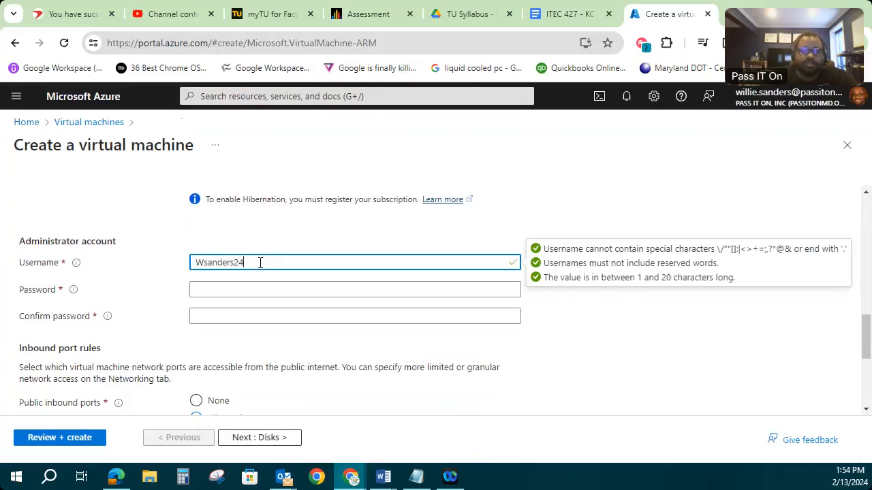
{"action": "left_click", "coordinate": [354, 289]}
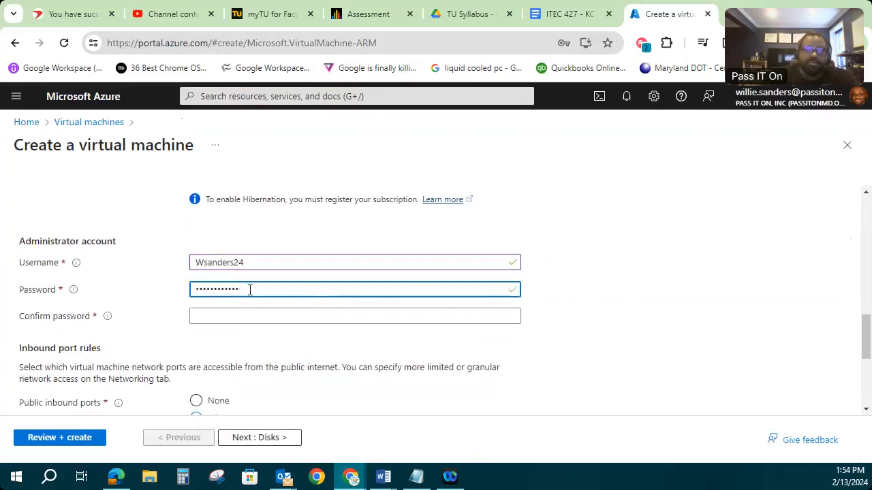
{"action": "type", "text": "••"}
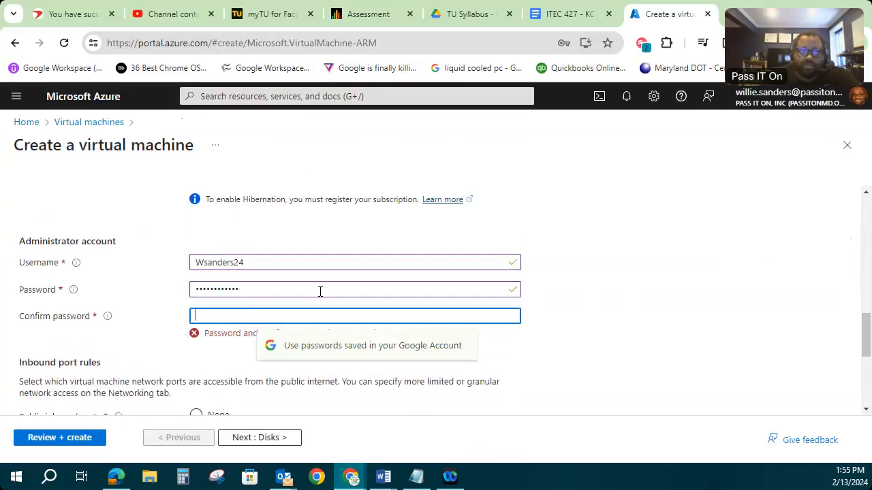
{"action": "type", "text": "••••••"}
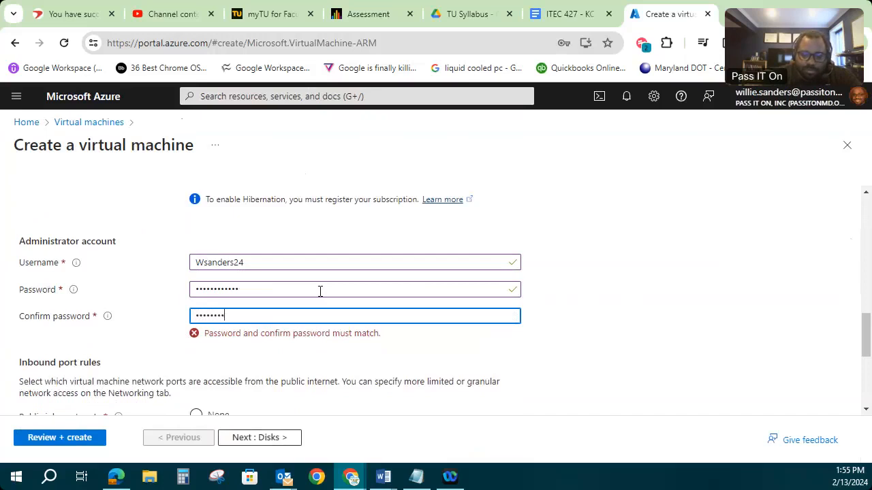
{"action": "type", "text": "••••"}
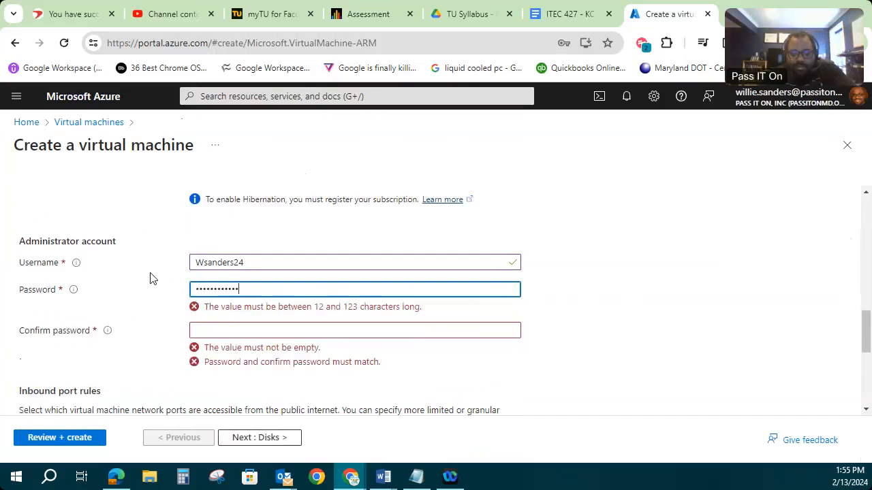
Step: Re-enter the password in Confirm password so both fields are accepted
{"action": "left_click", "coordinate": [354, 316]}
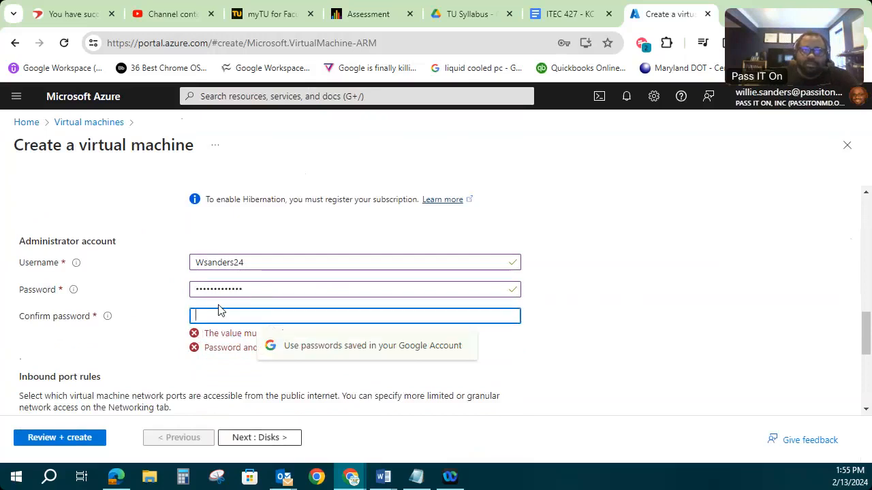
{"action": "type", "text": "••••••"}
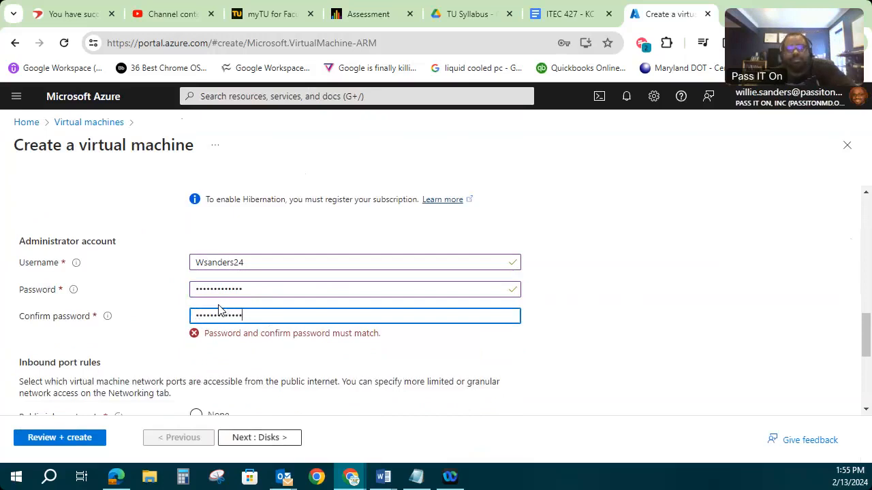
{"action": "scroll", "scroll_direction": "down", "scroll_amount": 3}
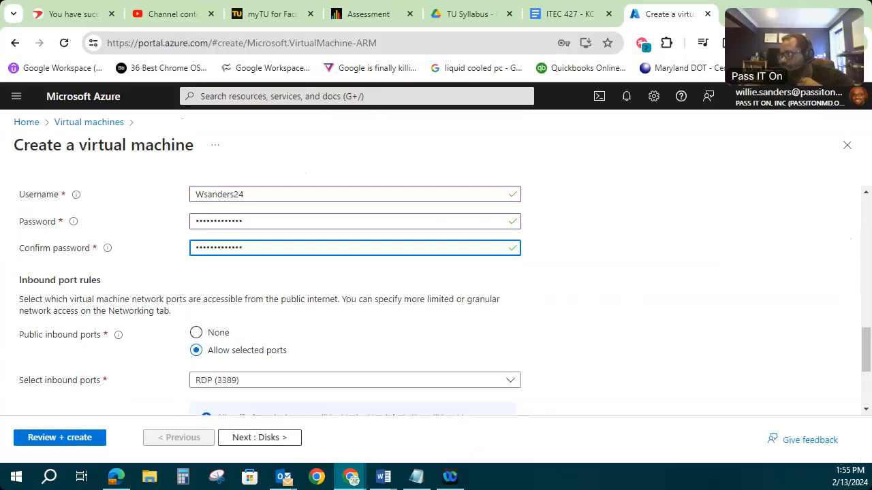
{"action": "mouse_move", "coordinate": [376, 381]}
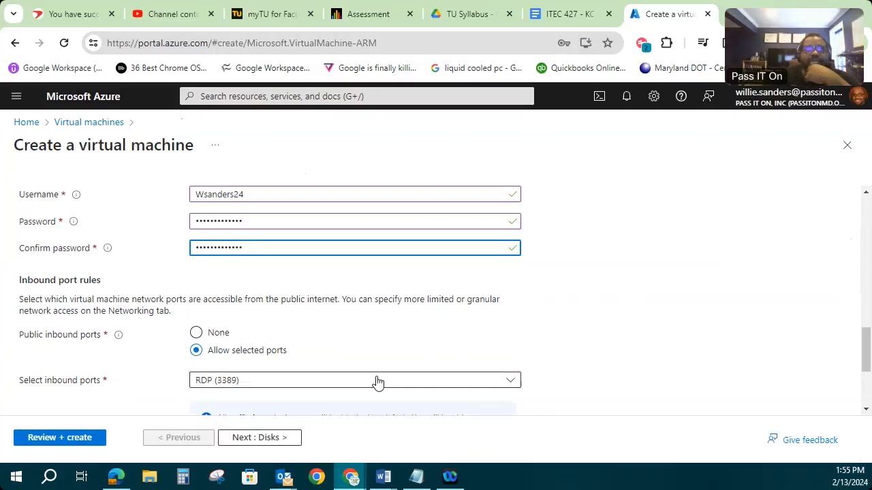
Step: Allow inbound HTTP (80), HTTPS (443) and SSH (22) alongside RDP (3389)
{"action": "left_click", "coordinate": [378, 380]}
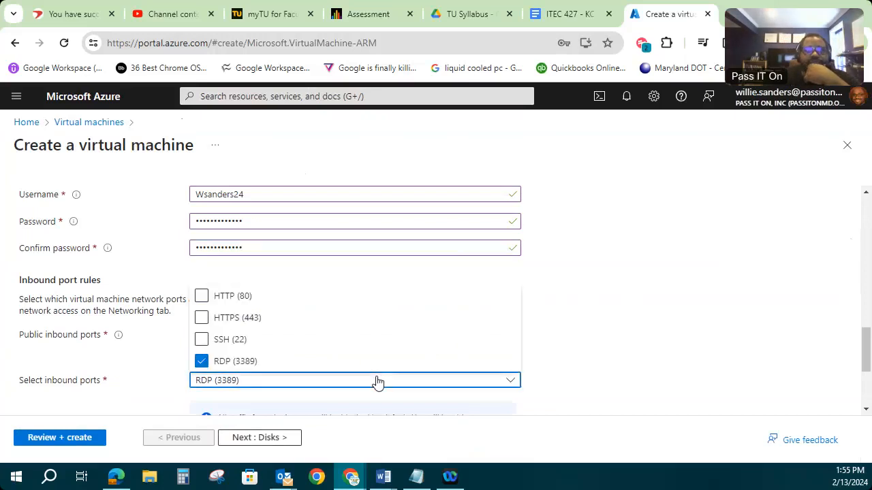
{"action": "mouse_move", "coordinate": [314, 352]}
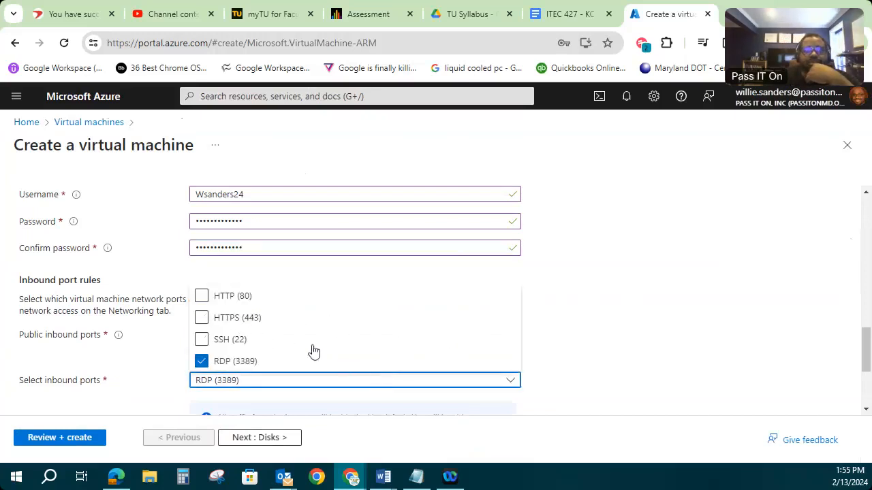
{"action": "left_click", "coordinate": [202, 296]}
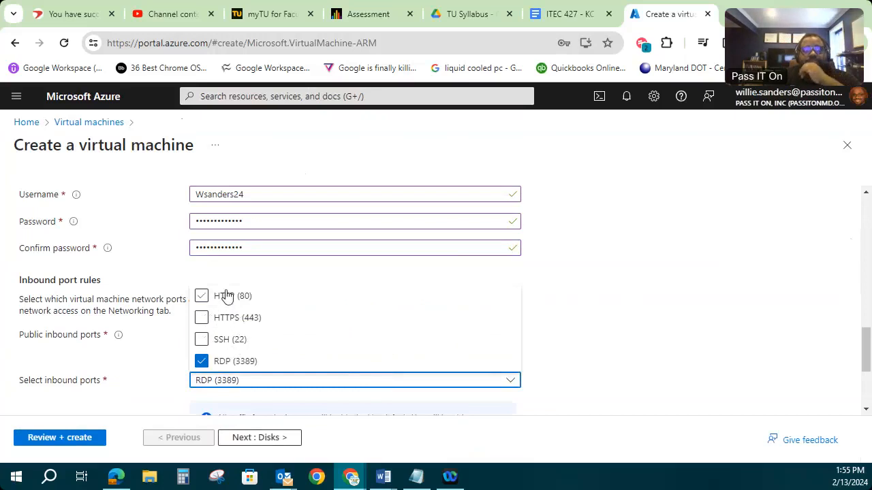
{"action": "left_click", "coordinate": [201, 297]}
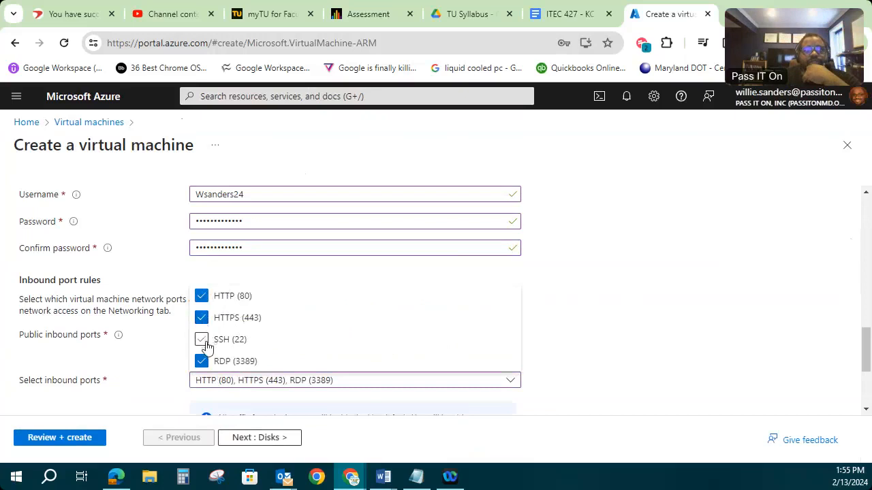
{"action": "left_click", "coordinate": [202, 339]}
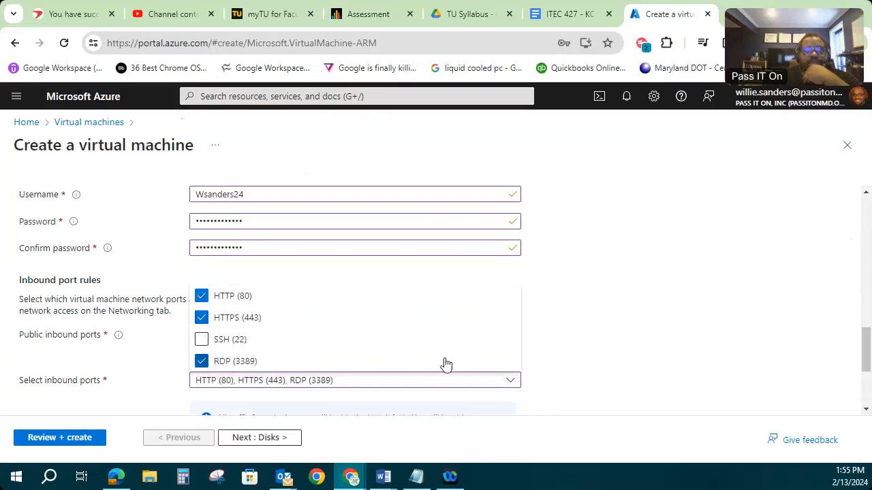
{"action": "left_click", "coordinate": [201, 340]}
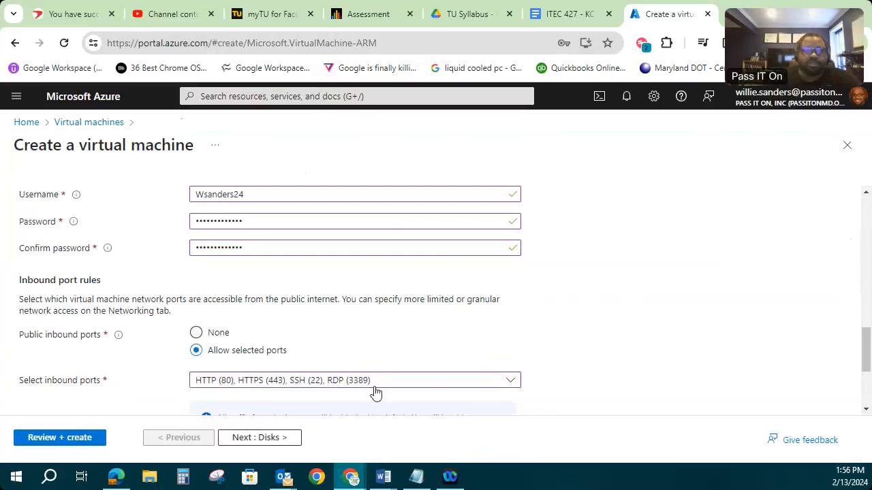
Step: Scroll through the remaining Basics settings, leaving Hybrid Benefit licensing unused
{"action": "scroll", "scroll_direction": "down", "scroll_amount": 3}
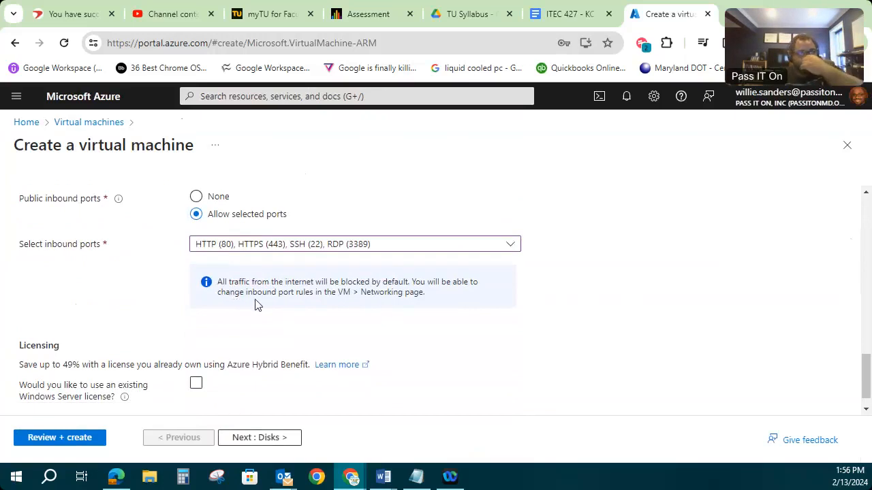
{"action": "scroll", "scroll_direction": "down", "scroll_amount": 3}
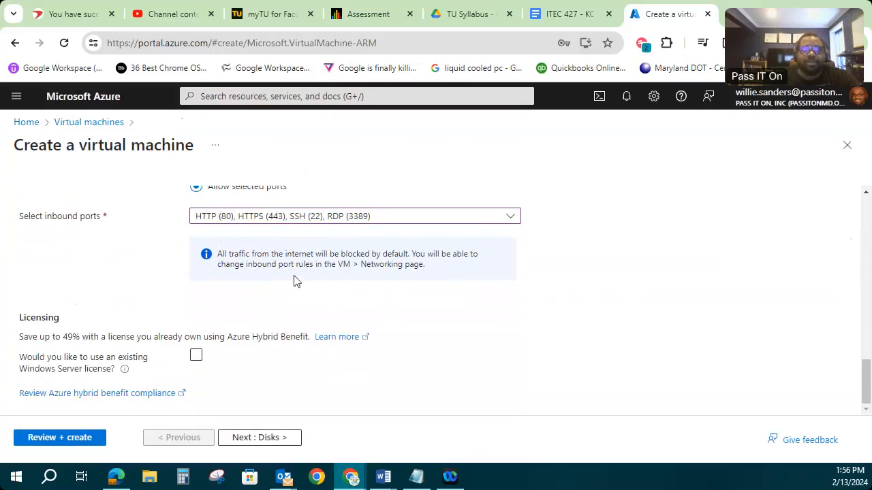
{"action": "mouse_move", "coordinate": [373, 259]}
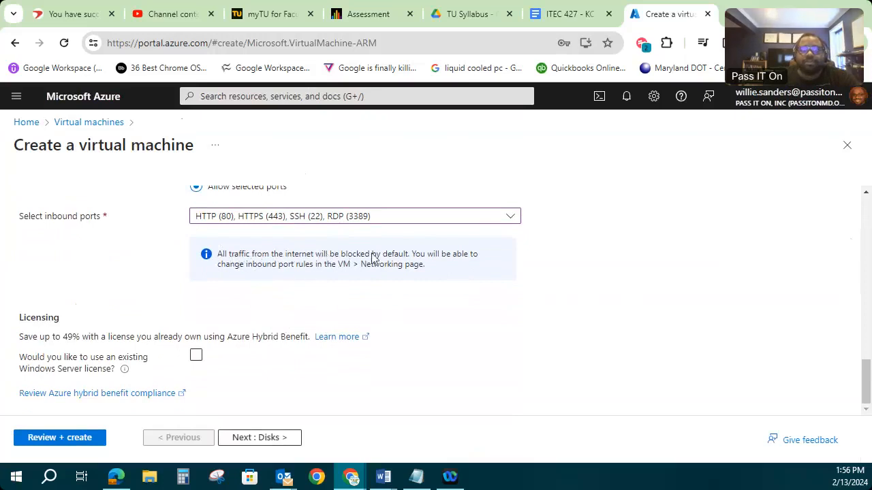
{"action": "mouse_move", "coordinate": [239, 281]}
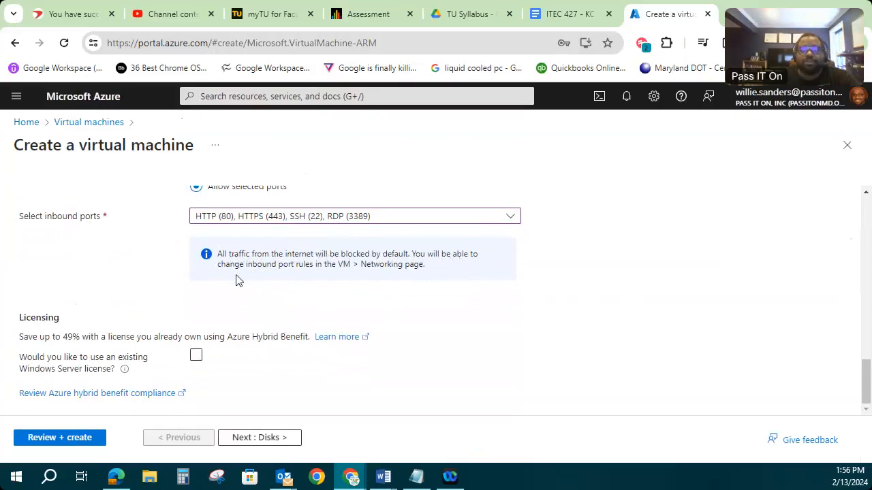
{"action": "scroll", "scroll_direction": "up", "scroll_amount": 3}
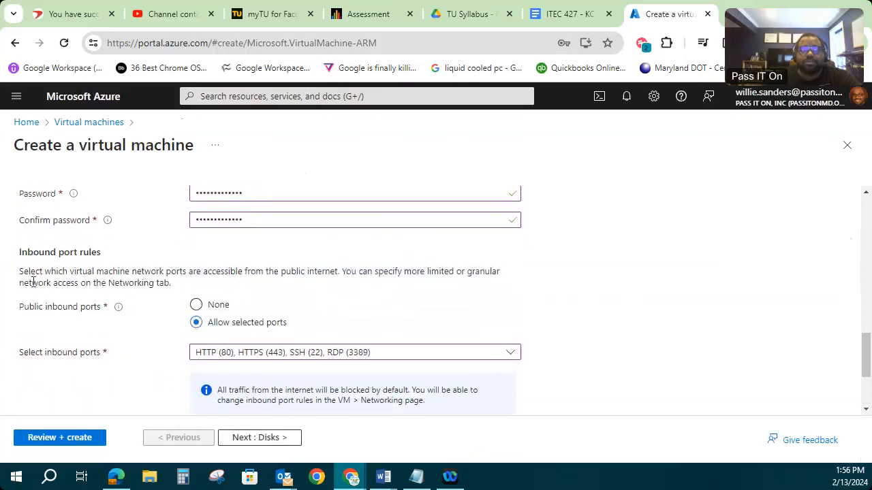
{"action": "mouse_move", "coordinate": [197, 275]}
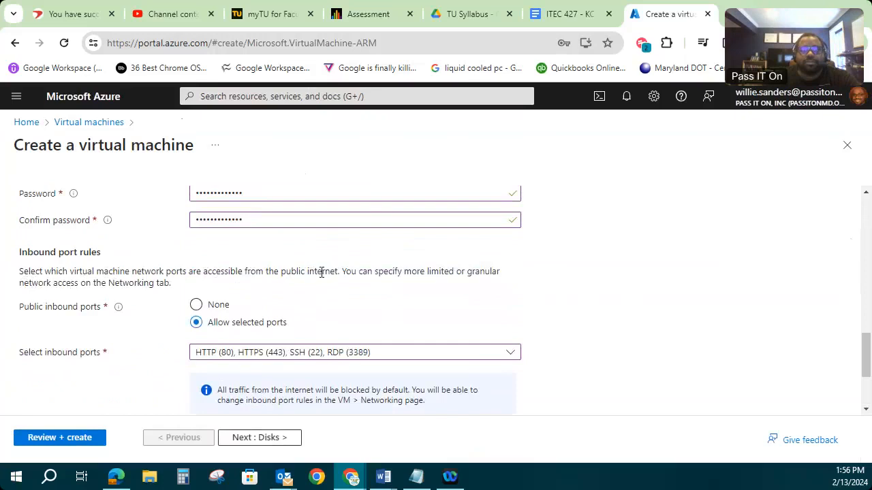
{"action": "mouse_move", "coordinate": [516, 312]}
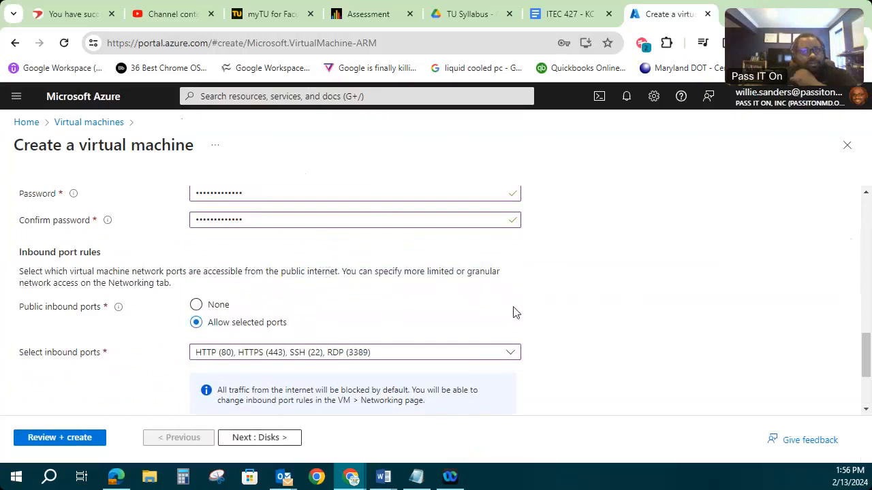
{"action": "scroll", "scroll_direction": "down", "scroll_amount": 3}
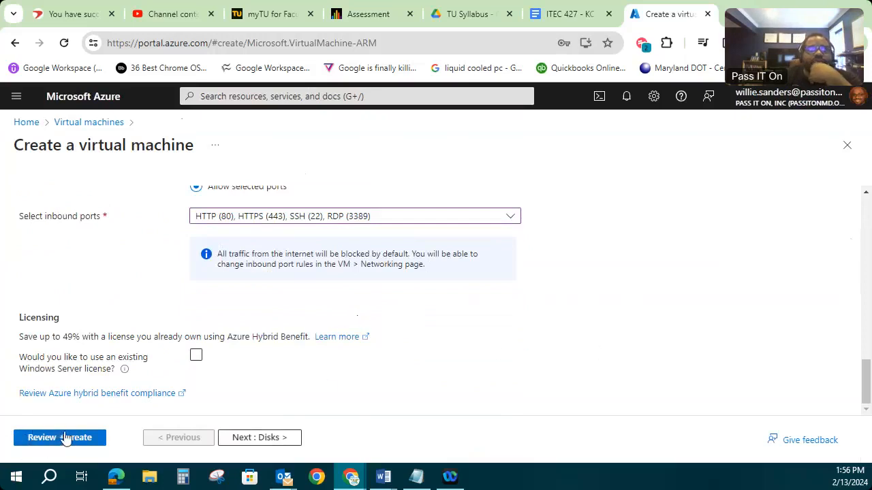
Step: Go to Review + create; validation fails on missing Networking information
{"action": "left_click", "coordinate": [41, 439]}
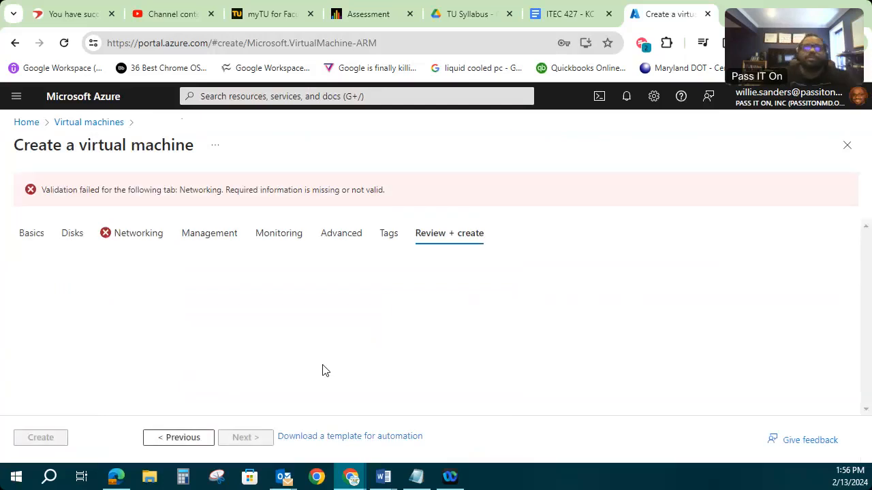
{"action": "mouse_move", "coordinate": [131, 237]}
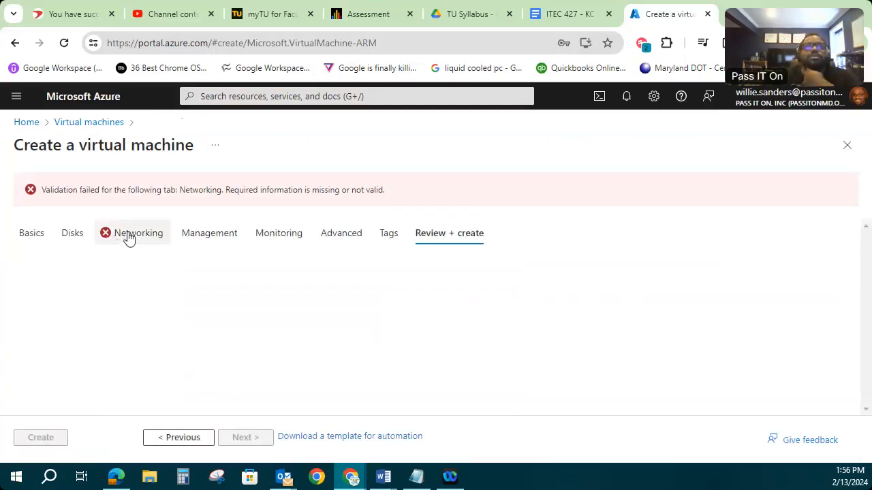
Step: Review the Networking tab's public IP and inbound ports (80, 443, 22, 3389) so validation passes
{"action": "left_click", "coordinate": [139, 233]}
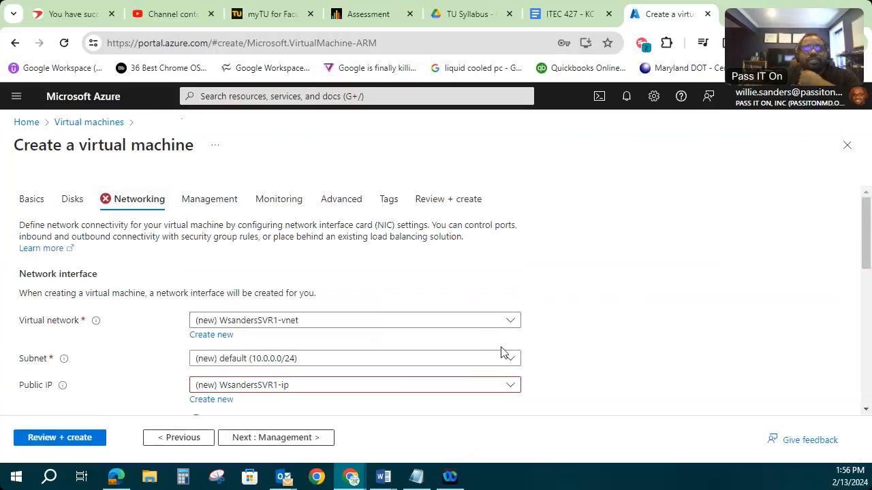
{"action": "scroll", "scroll_direction": "down", "scroll_amount": 3}
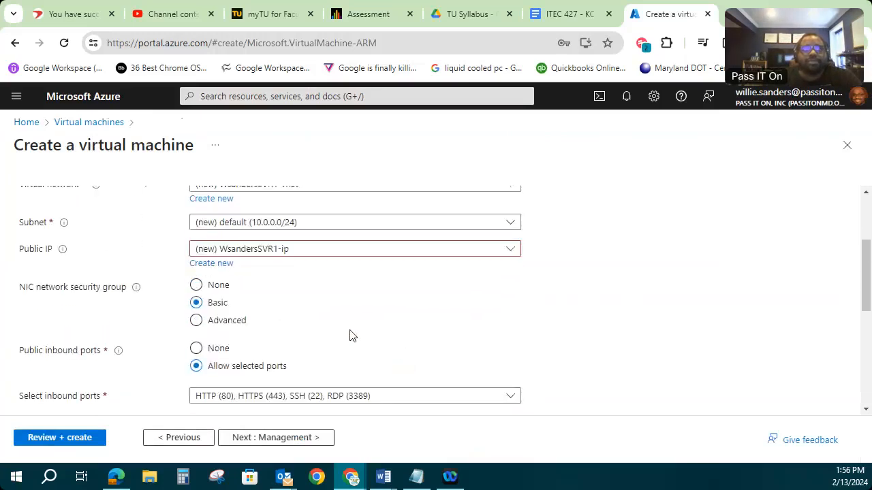
{"action": "scroll", "scroll_direction": "down", "scroll_amount": 3}
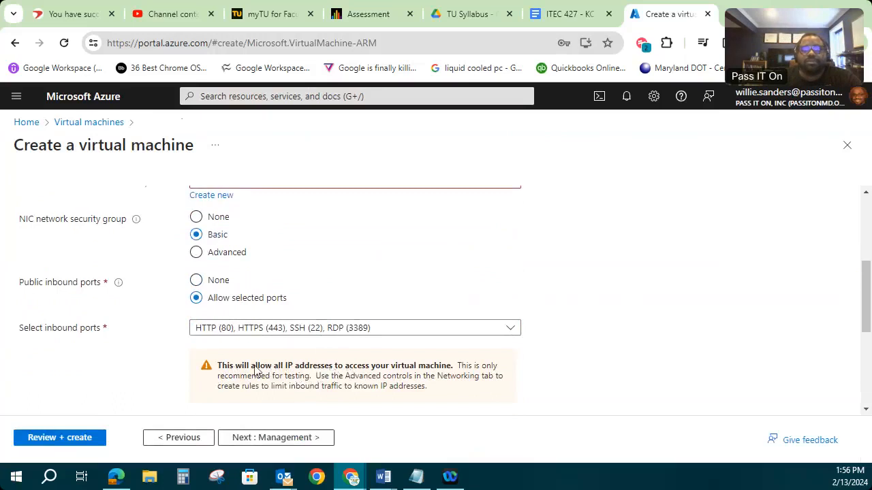
{"action": "mouse_move", "coordinate": [394, 370]}
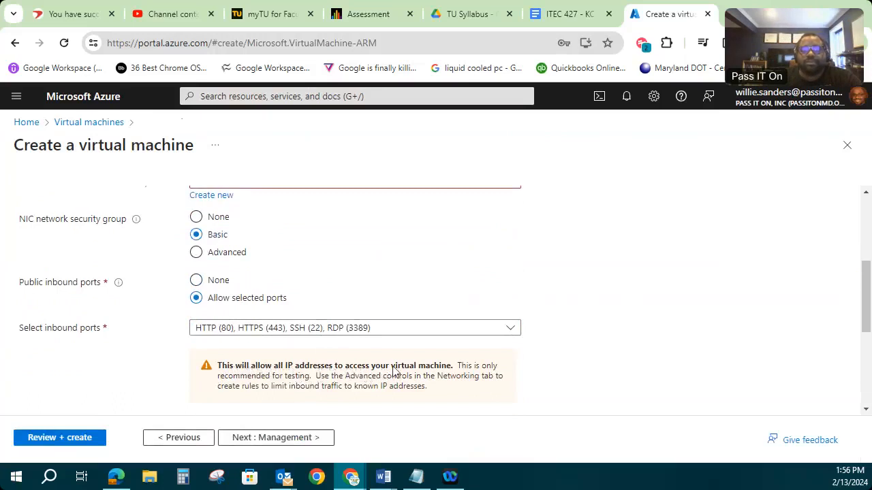
{"action": "mouse_move", "coordinate": [441, 376]}
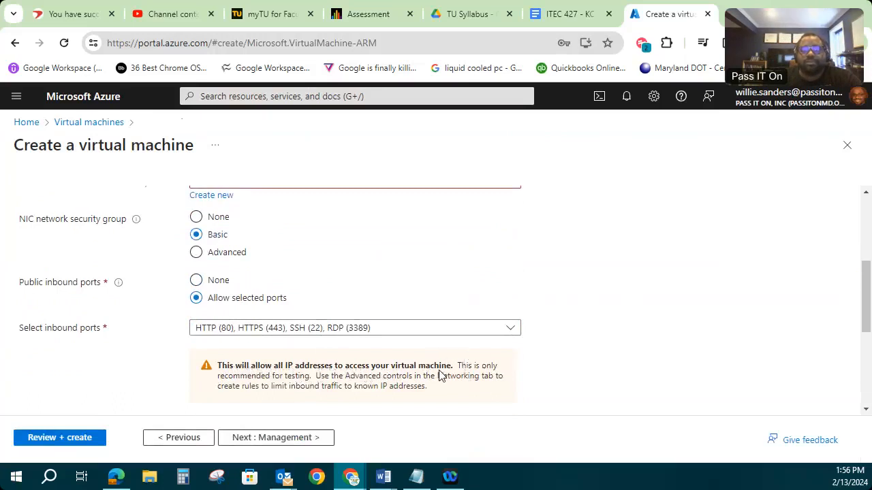
{"action": "mouse_move", "coordinate": [370, 380]}
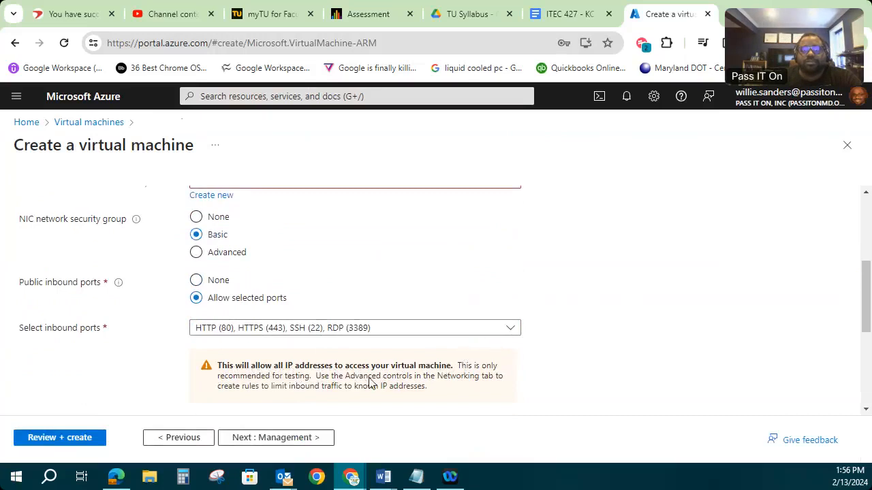
{"action": "mouse_move", "coordinate": [472, 384]}
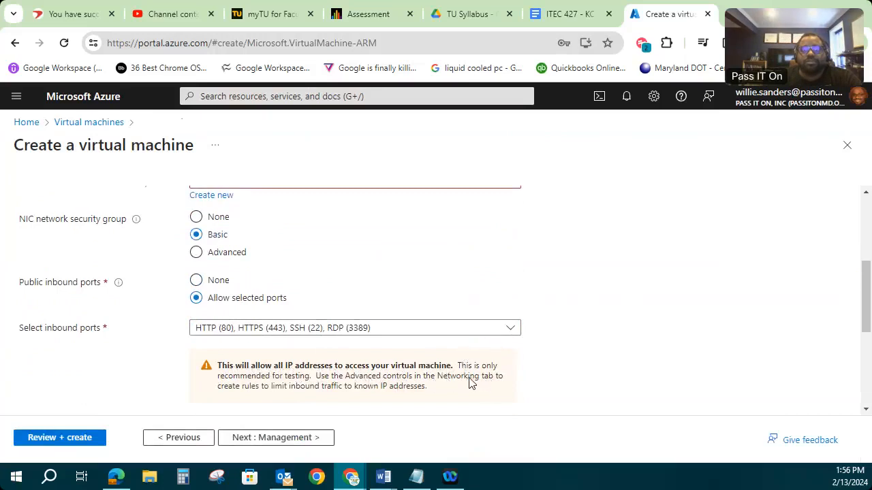
{"action": "scroll", "scroll_direction": "down", "scroll_amount": 3}
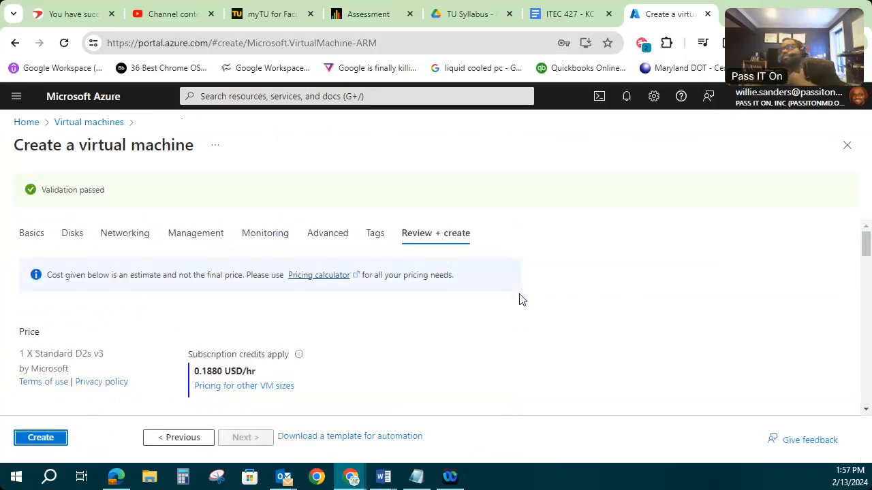
Step: Scroll through the review summary and submit the VM for creation
{"action": "scroll", "scroll_direction": "down", "scroll_amount": 3}
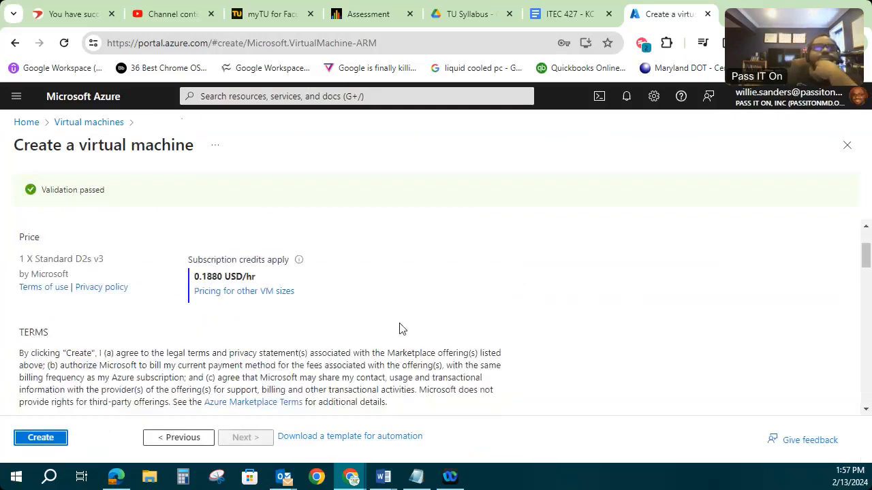
{"action": "scroll", "scroll_direction": "down", "scroll_amount": 3}
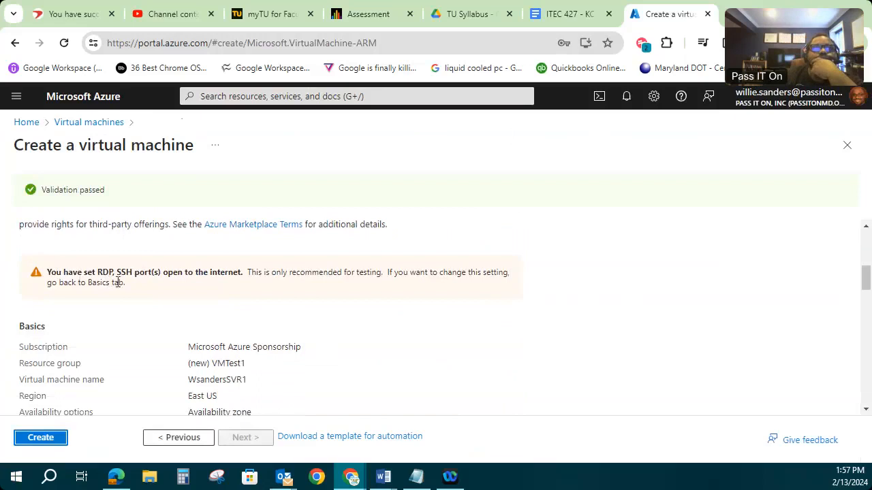
{"action": "mouse_move", "coordinate": [401, 292]}
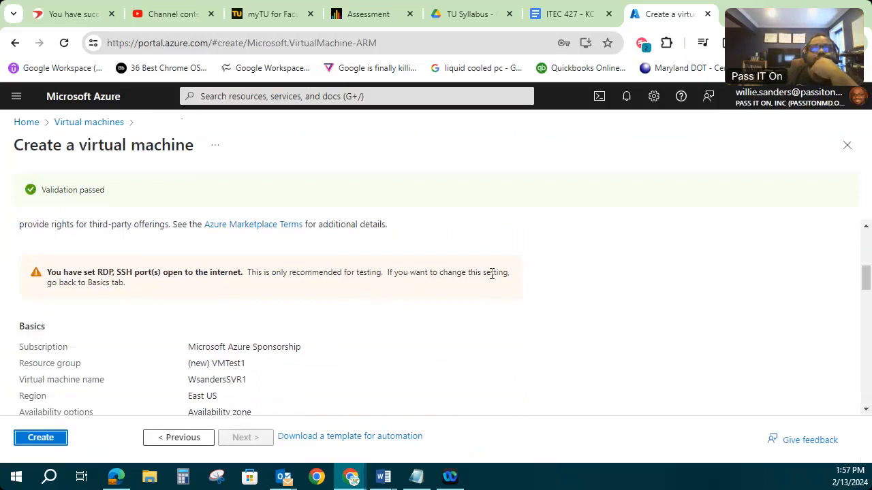
{"action": "scroll", "scroll_direction": "down", "scroll_amount": 3}
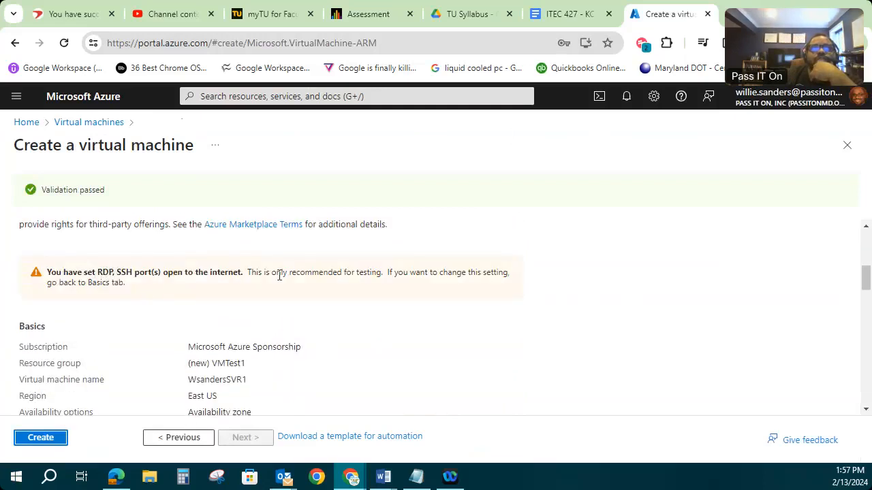
{"action": "mouse_move", "coordinate": [255, 286]}
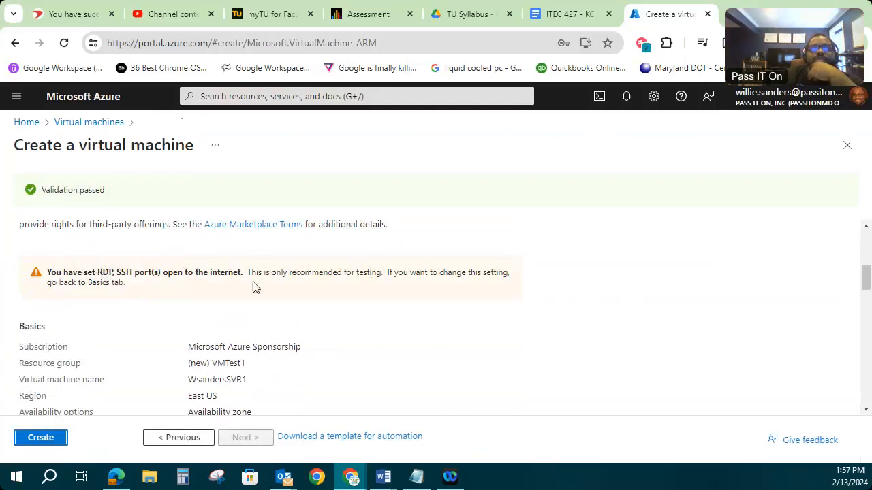
{"action": "mouse_move", "coordinate": [71, 279]}
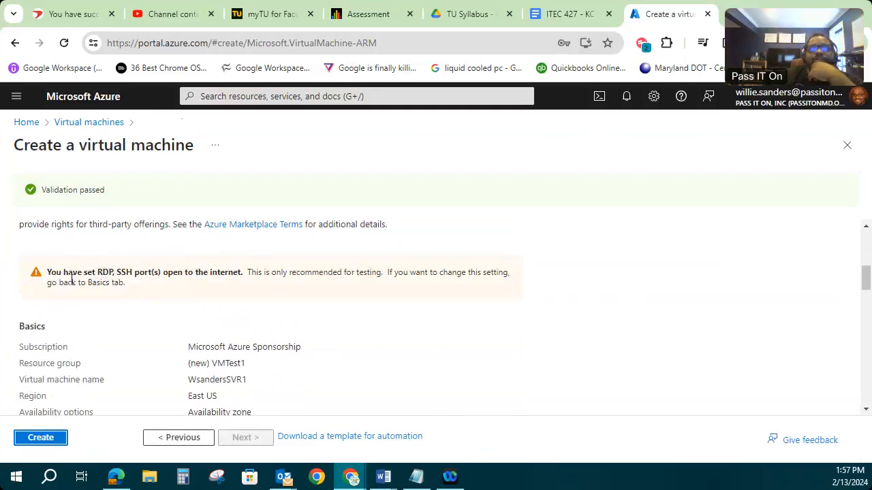
{"action": "scroll", "scroll_direction": "down", "scroll_amount": 3}
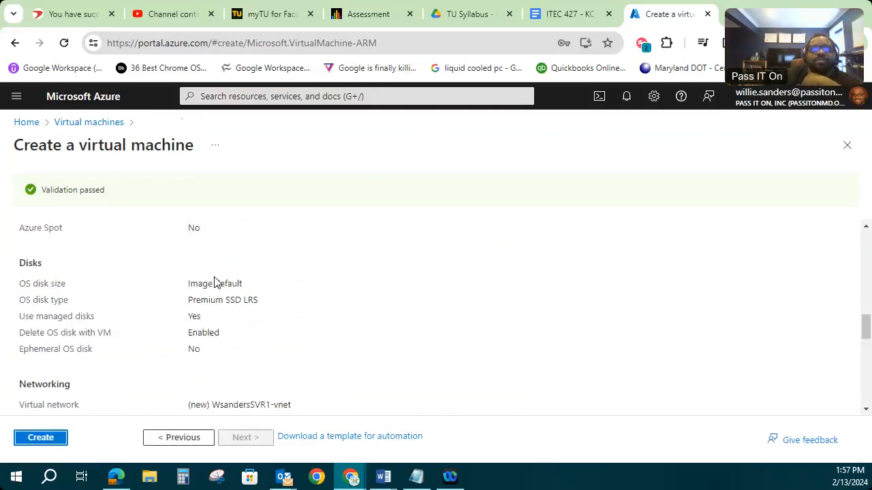
{"action": "scroll", "scroll_direction": "down", "scroll_amount": 3}
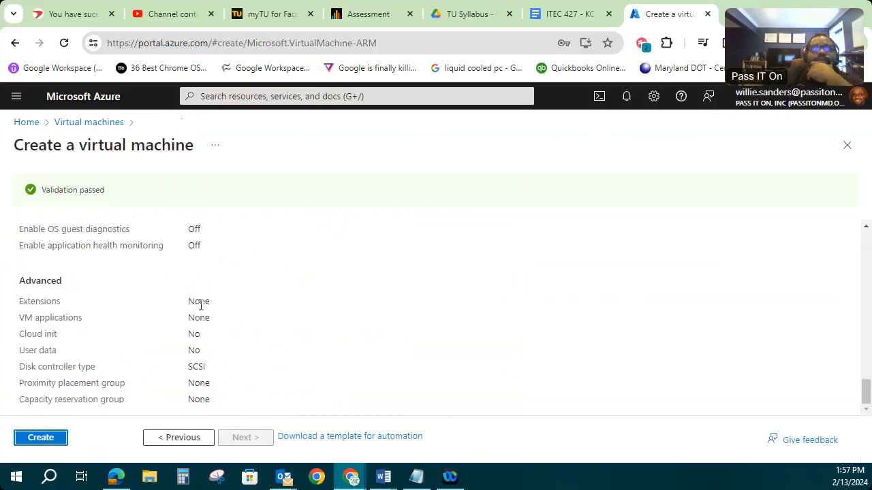
{"action": "left_click", "coordinate": [41, 437]}
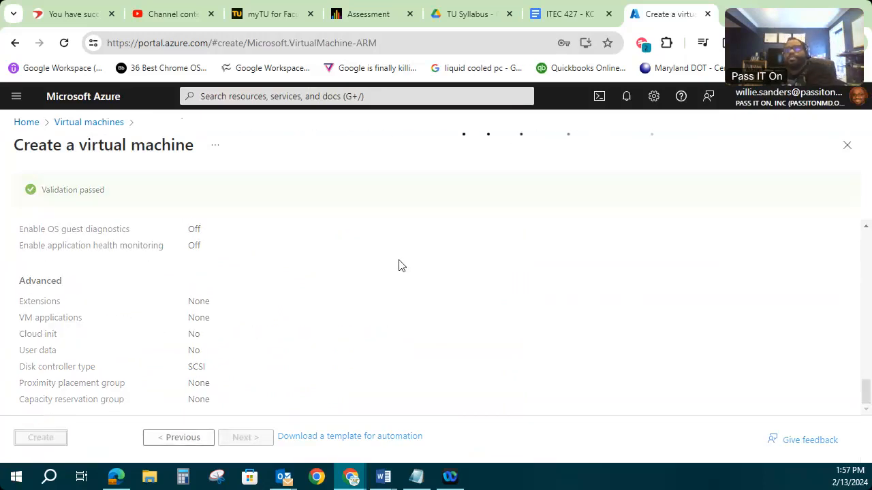
{"action": "left_click", "coordinate": [41, 438]}
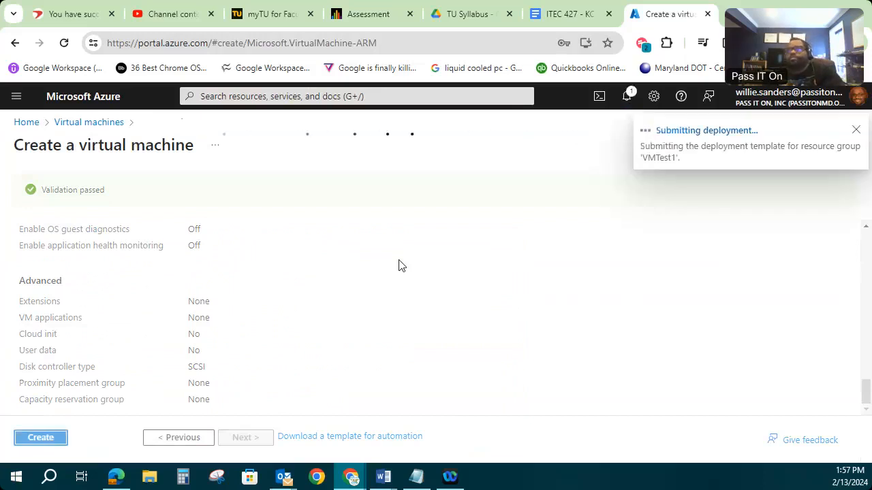
Step: Follow the deployment until it completes, then go to the new WSandersSVR1 VM
{"action": "left_click", "coordinate": [41, 437]}
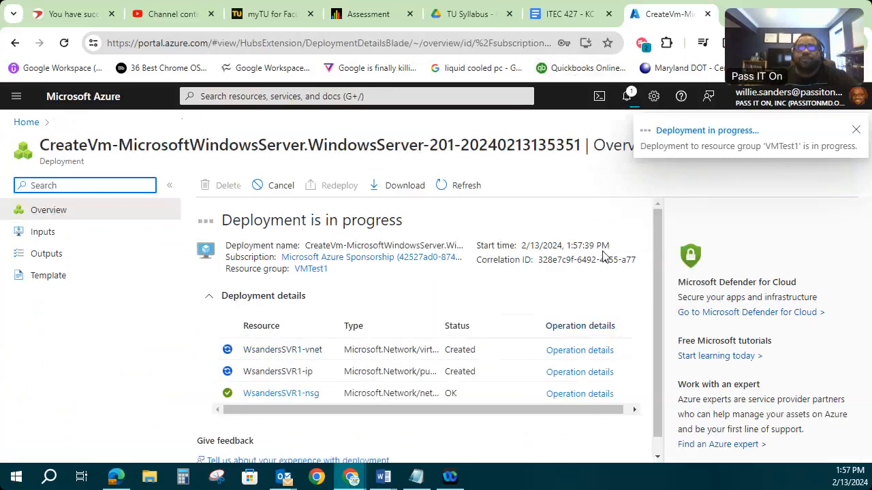
{"action": "left_click", "coordinate": [855, 128]}
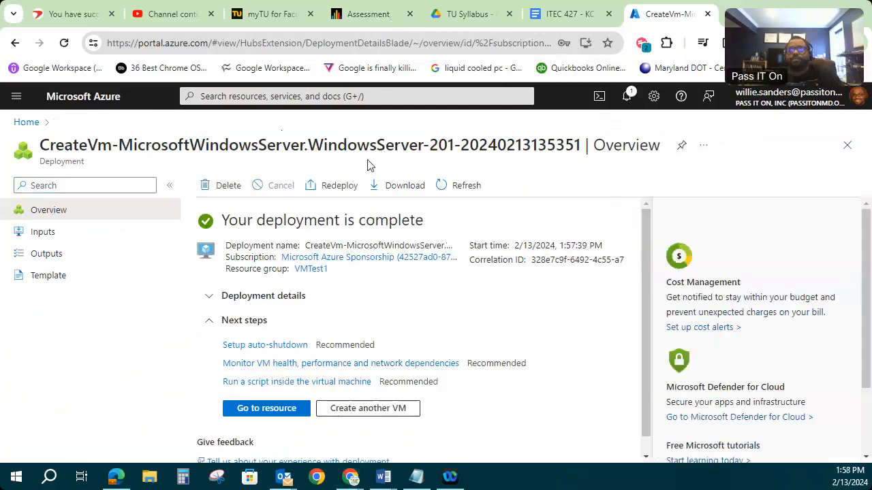
{"action": "mouse_move", "coordinate": [583, 322]}
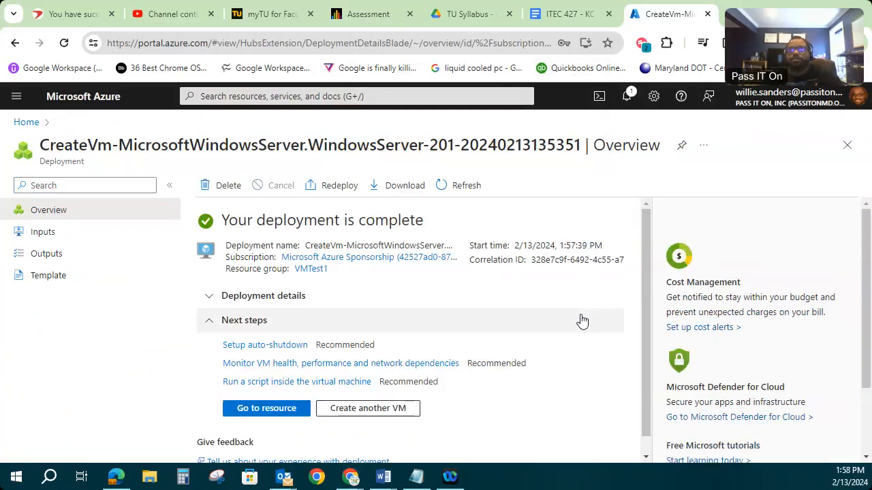
{"action": "left_click", "coordinate": [210, 321]}
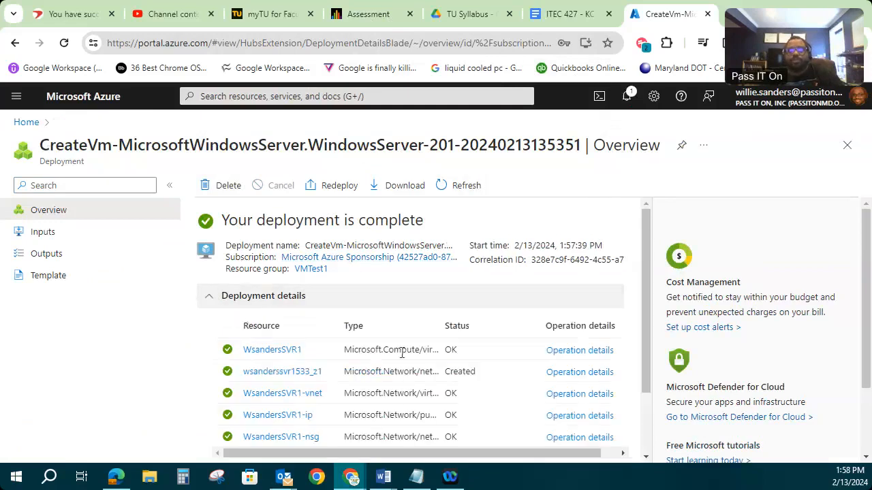
{"action": "mouse_move", "coordinate": [351, 398]}
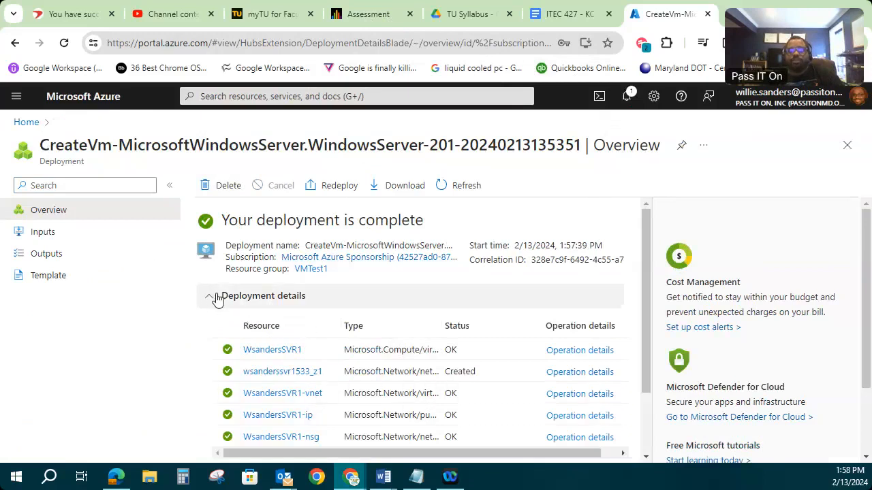
{"action": "left_click", "coordinate": [211, 297]}
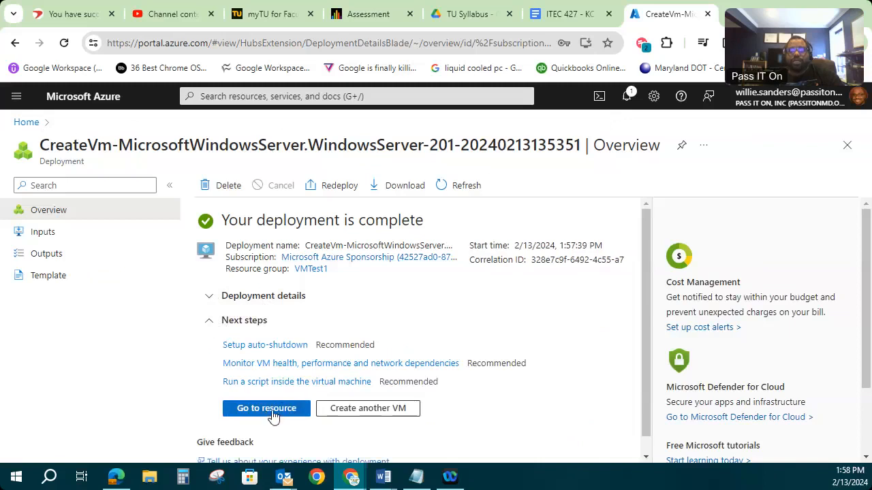
{"action": "left_click", "coordinate": [268, 408]}
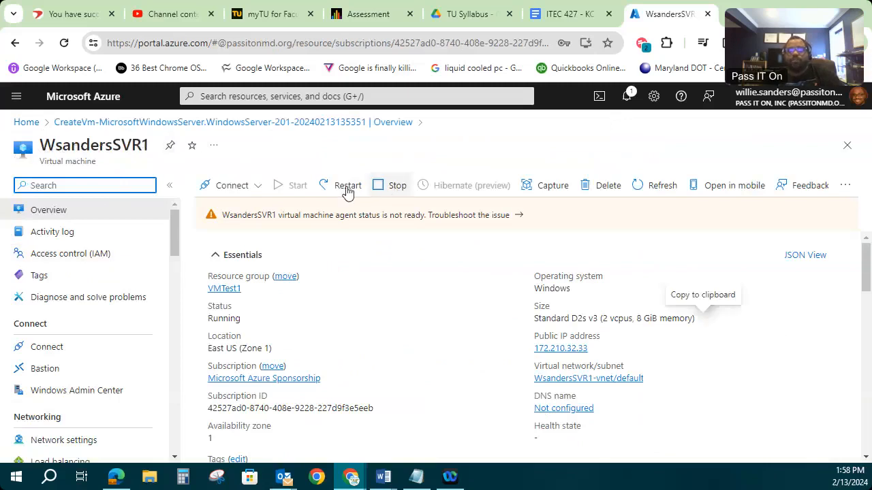
{"action": "mouse_move", "coordinate": [30, 124]}
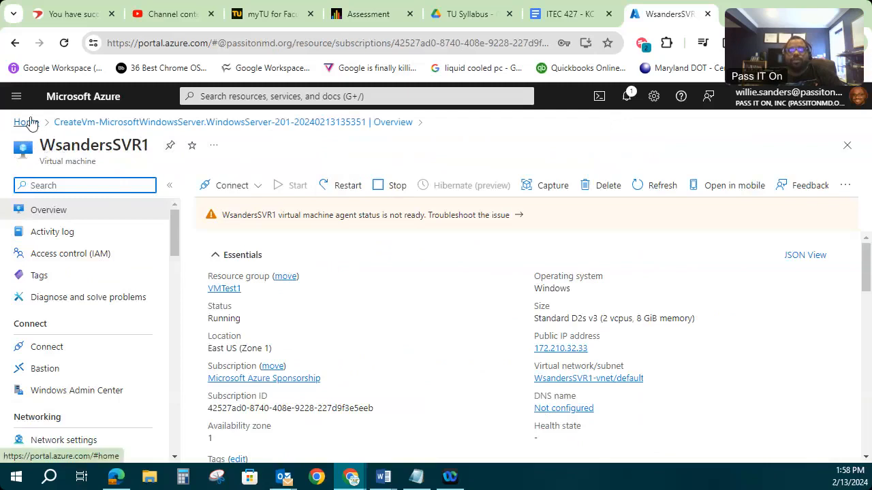
Step: Reopen WSandersSVR1 from the Virtual machines list and show its Connect options
{"action": "left_click", "coordinate": [24, 123]}
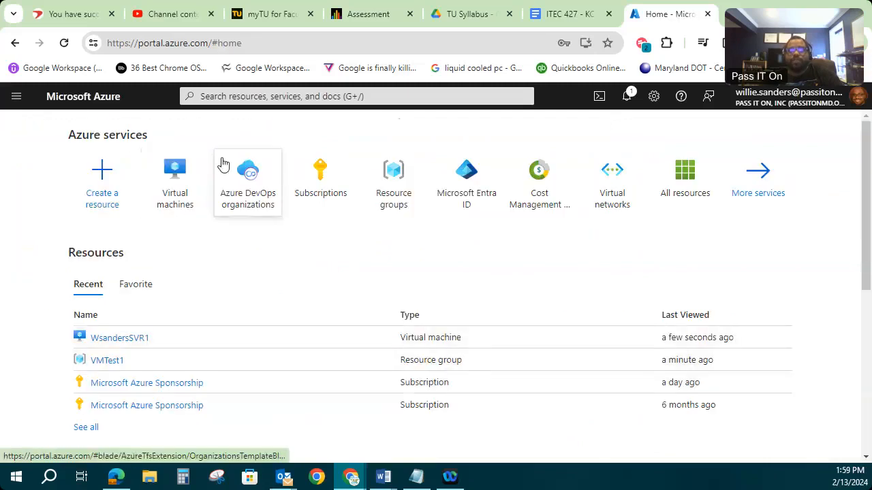
{"action": "left_click", "coordinate": [174, 168]}
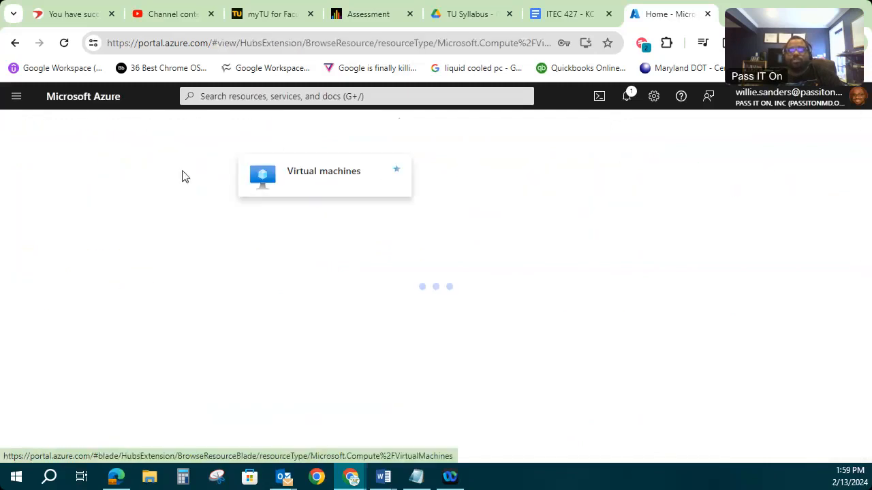
{"action": "left_click", "coordinate": [324, 172]}
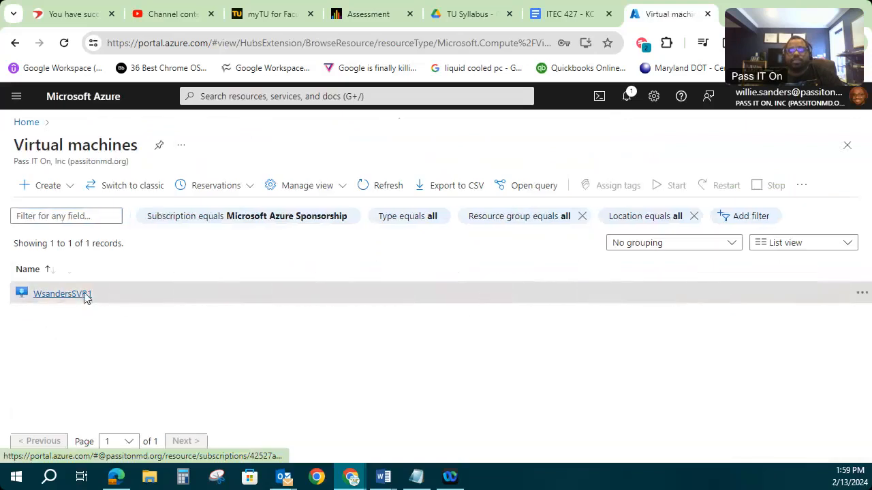
{"action": "left_click", "coordinate": [60, 295]}
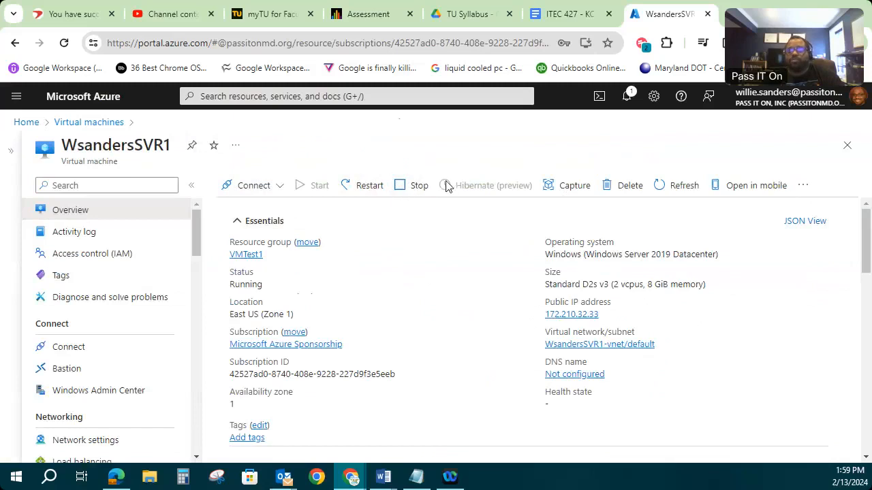
{"action": "mouse_move", "coordinate": [445, 193]}
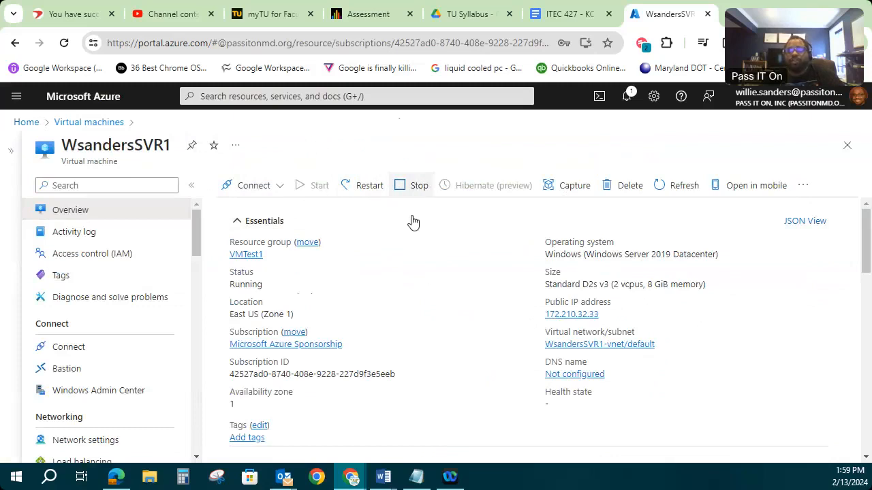
{"action": "mouse_move", "coordinate": [365, 265]}
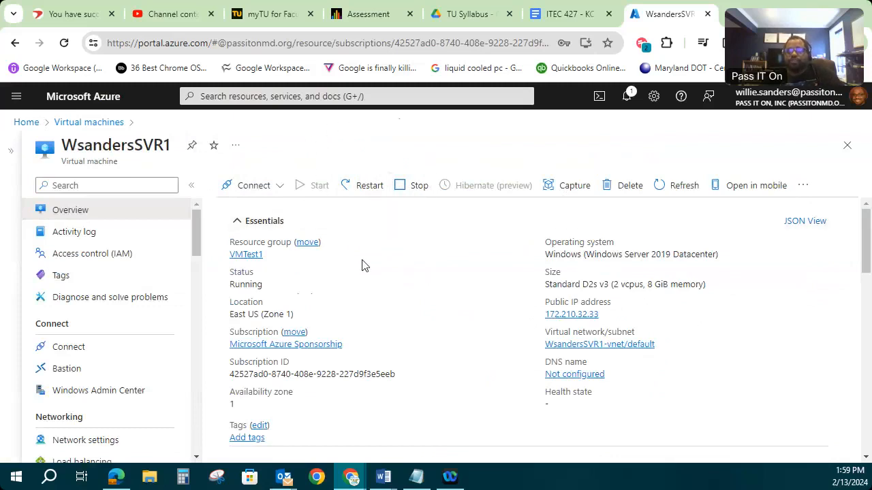
{"action": "mouse_move", "coordinate": [250, 185]}
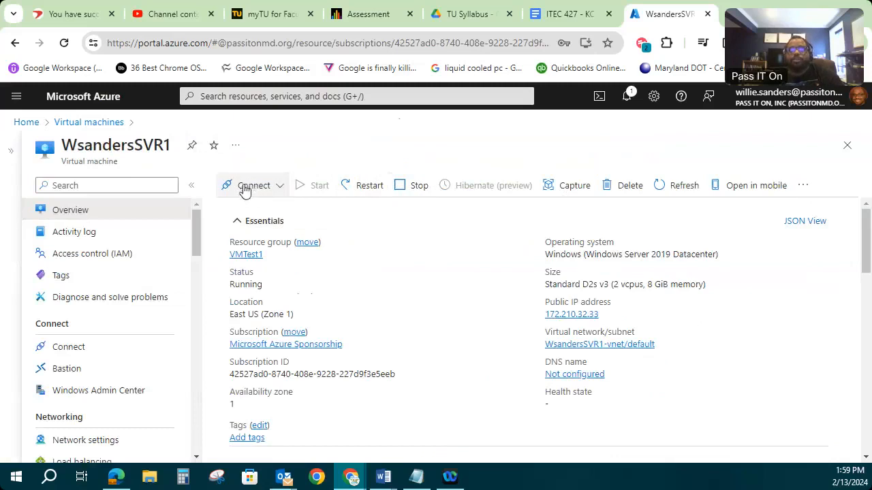
{"action": "left_click", "coordinate": [253, 185]}
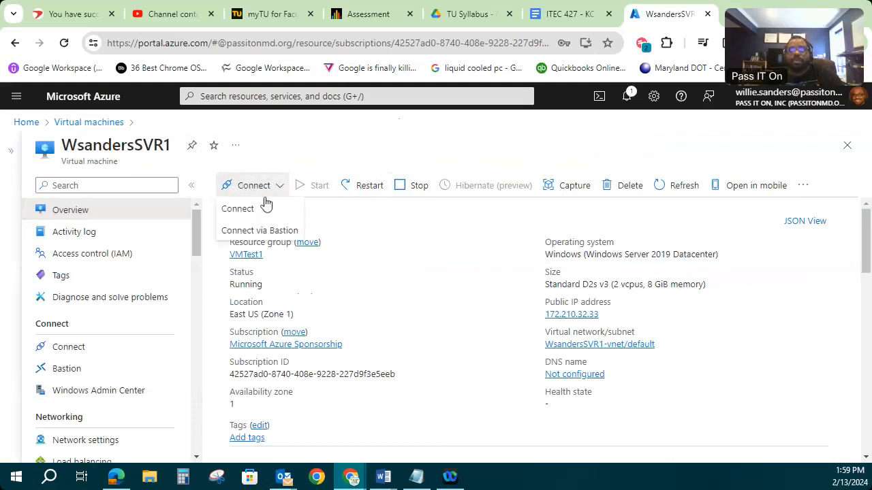
{"action": "mouse_move", "coordinate": [237, 208]}
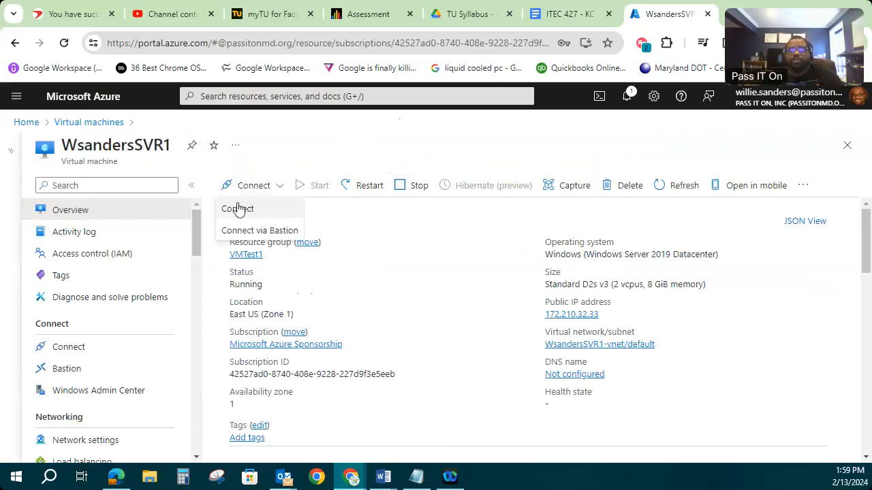
{"action": "mouse_move", "coordinate": [262, 213]}
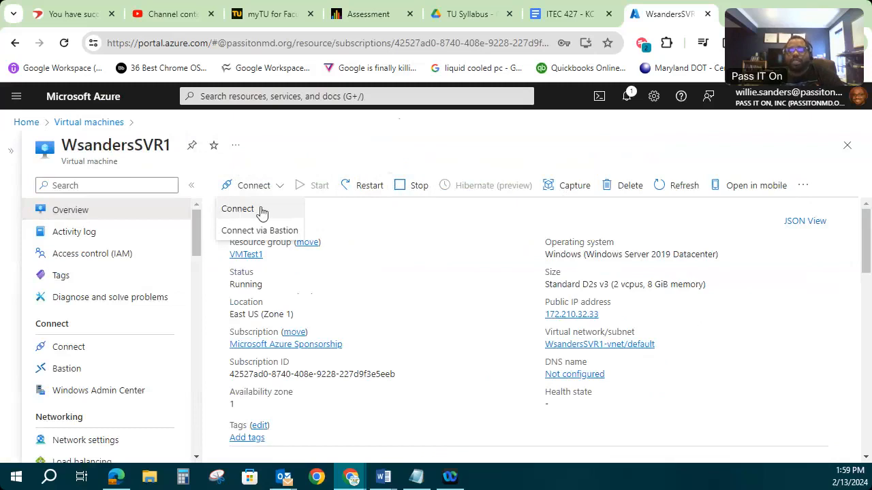
{"action": "mouse_move", "coordinate": [237, 211]}
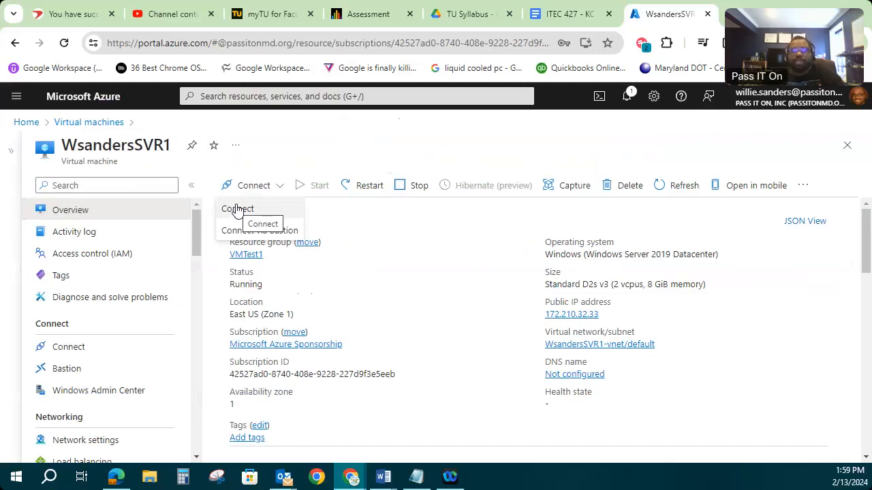
{"action": "mouse_move", "coordinate": [242, 238]}
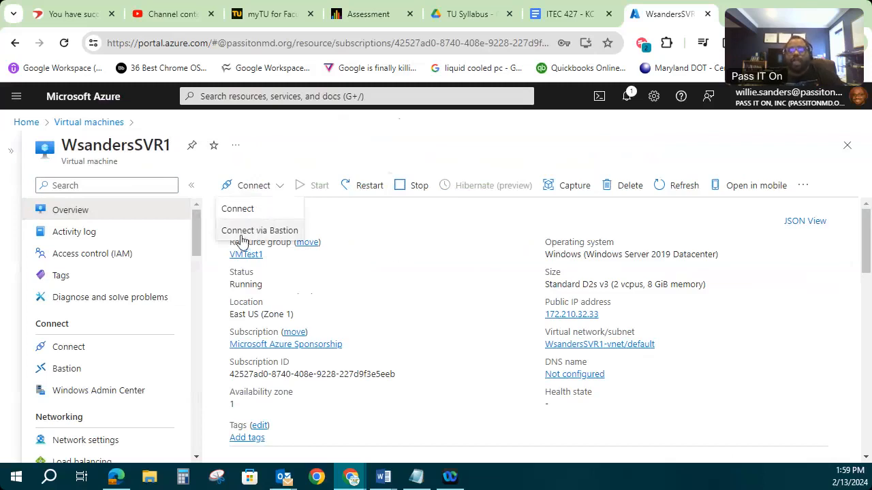
{"action": "mouse_move", "coordinate": [256, 235]}
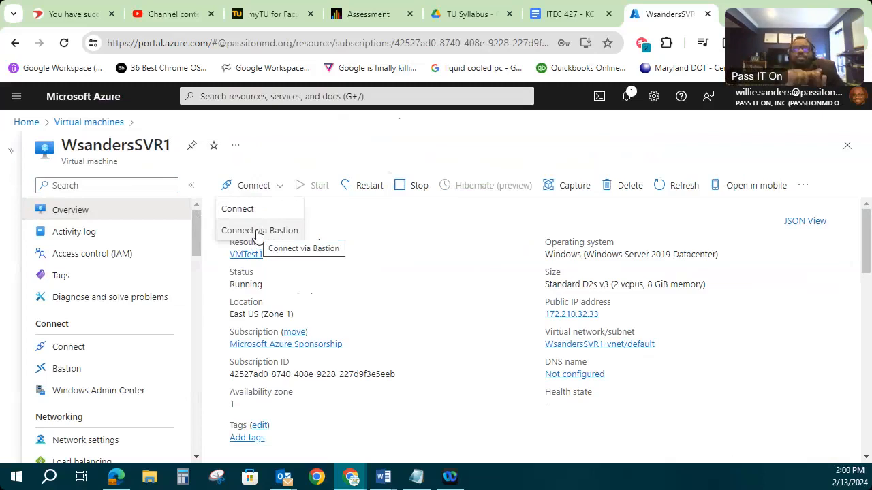
{"action": "mouse_move", "coordinate": [397, 370]}
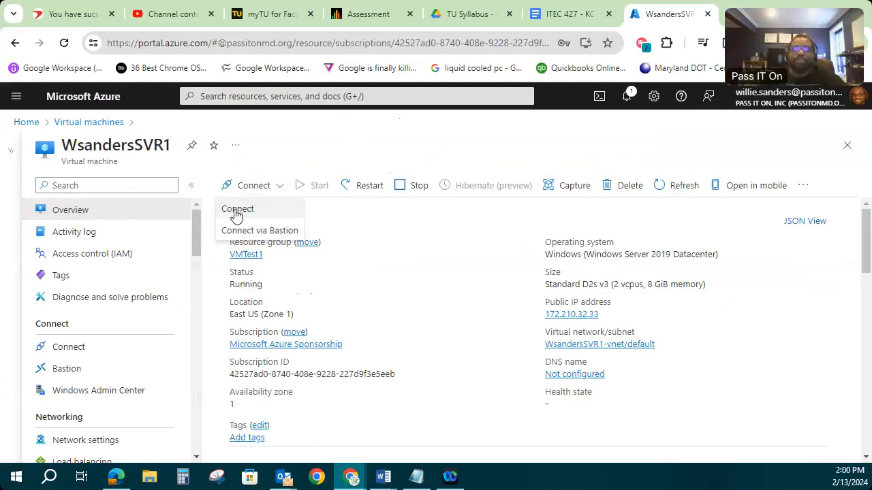
Step: Open WSandersSVR1's Connect page showing Native RDP with admin Wsanders24, port 3389
{"action": "left_click", "coordinate": [237, 208]}
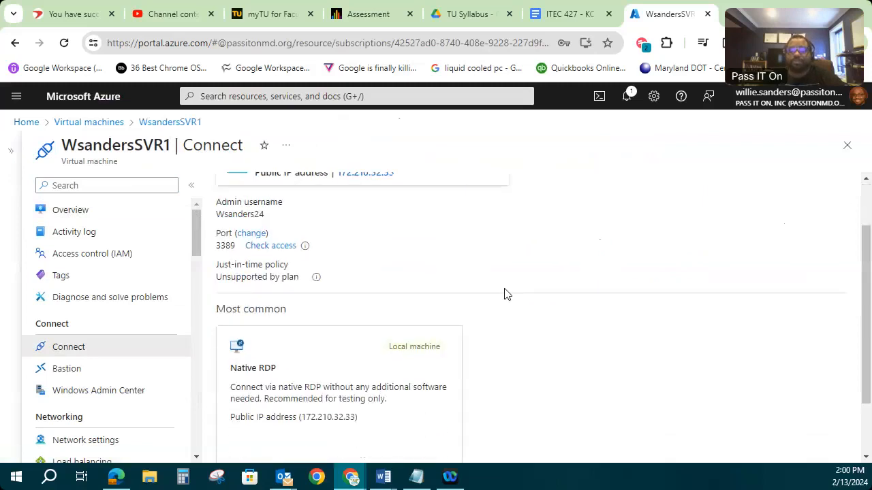
{"action": "scroll", "scroll_direction": "down", "scroll_amount": 3}
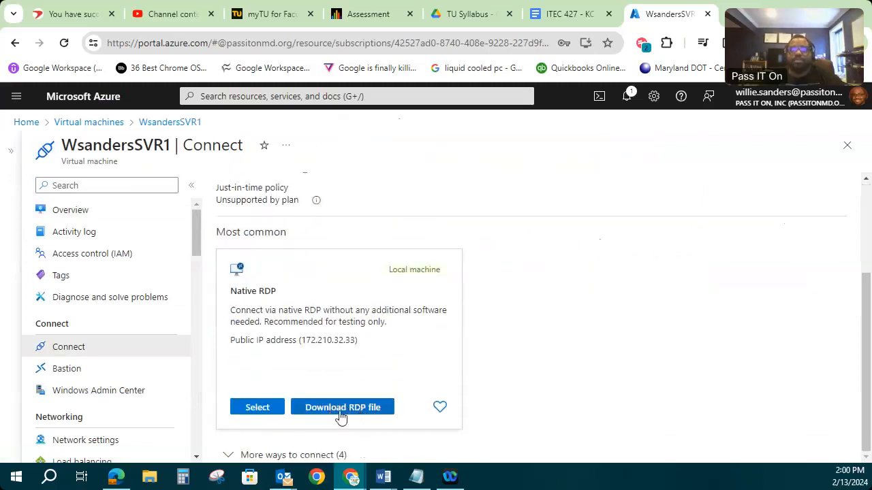
{"action": "mouse_move", "coordinate": [347, 406]}
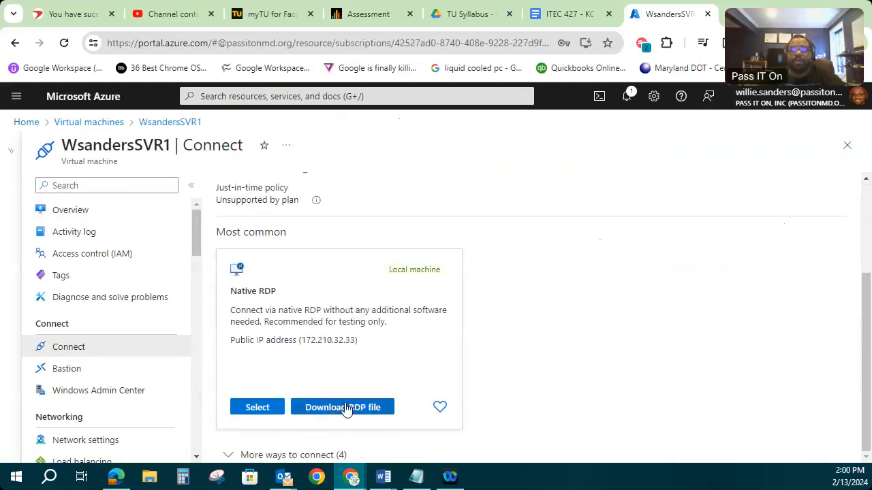
{"action": "mouse_move", "coordinate": [357, 409]}
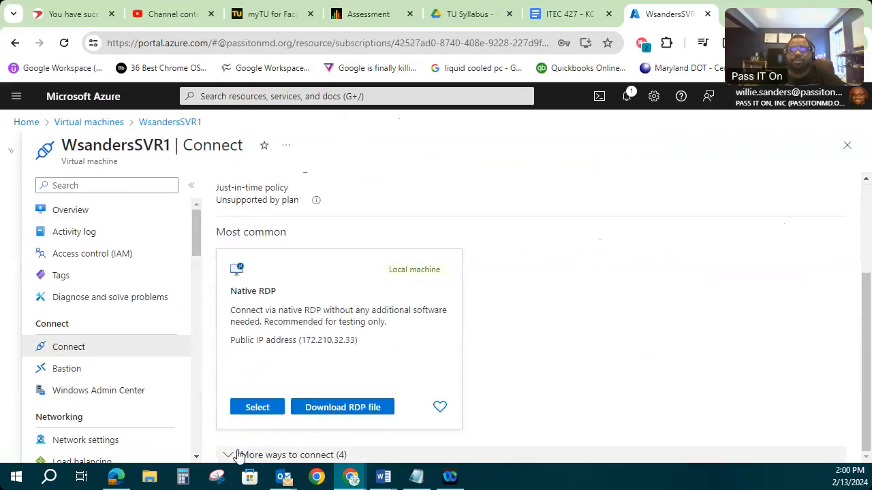
Step: Download WSandersSVR1.rdp, launch it from Chrome's downloads and accept the publisher warning
{"action": "left_click", "coordinate": [239, 455]}
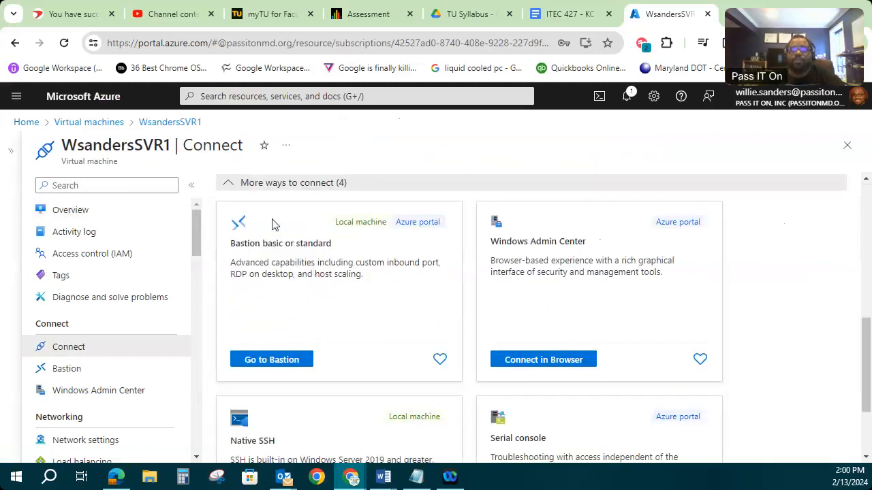
{"action": "mouse_move", "coordinate": [613, 305]}
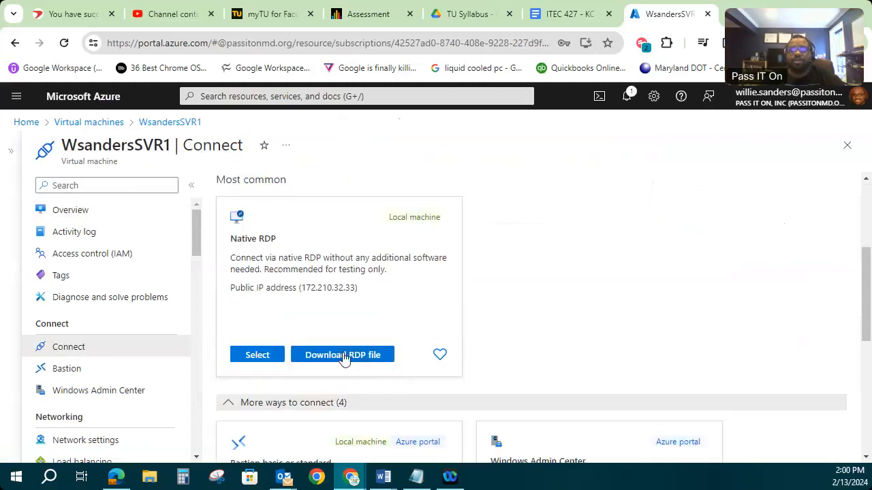
{"action": "left_click", "coordinate": [342, 354]}
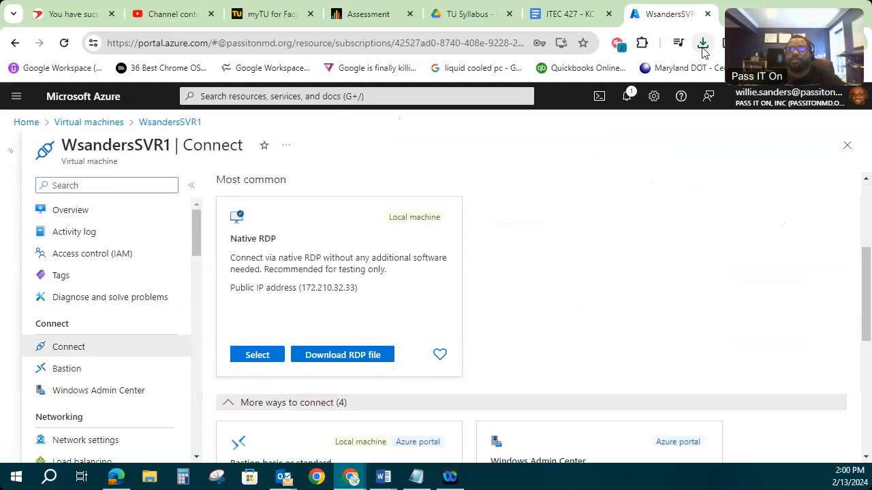
{"action": "left_click", "coordinate": [702, 43]}
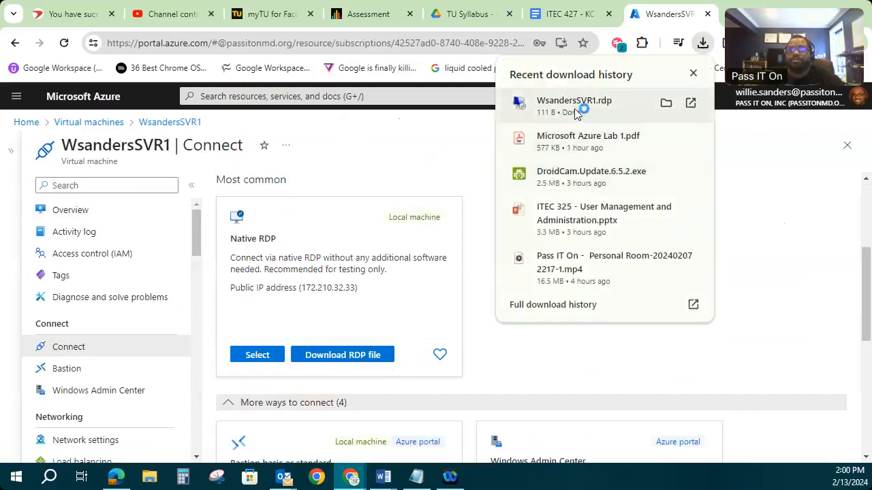
{"action": "left_click", "coordinate": [692, 73]}
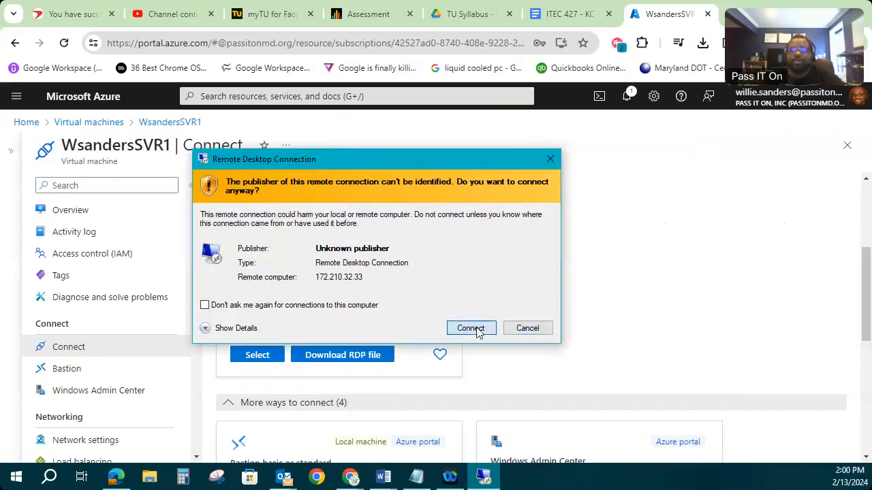
{"action": "left_click", "coordinate": [471, 328]}
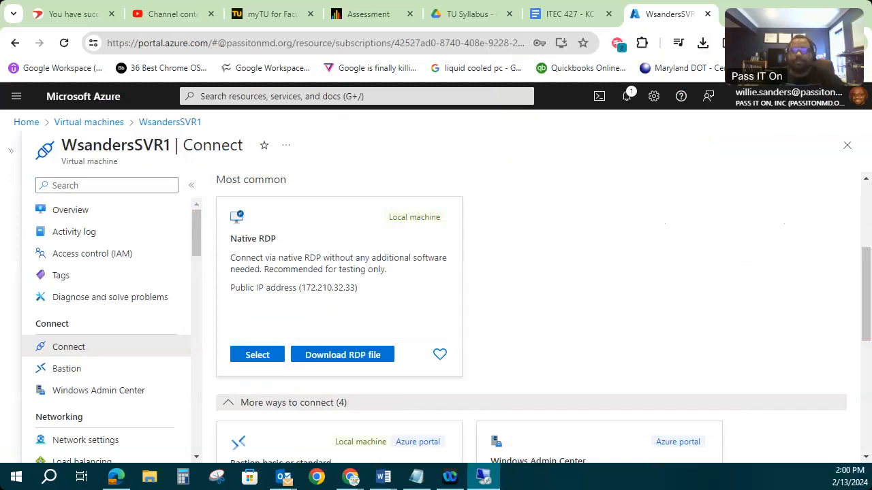
{"action": "left_click", "coordinate": [256, 354]}
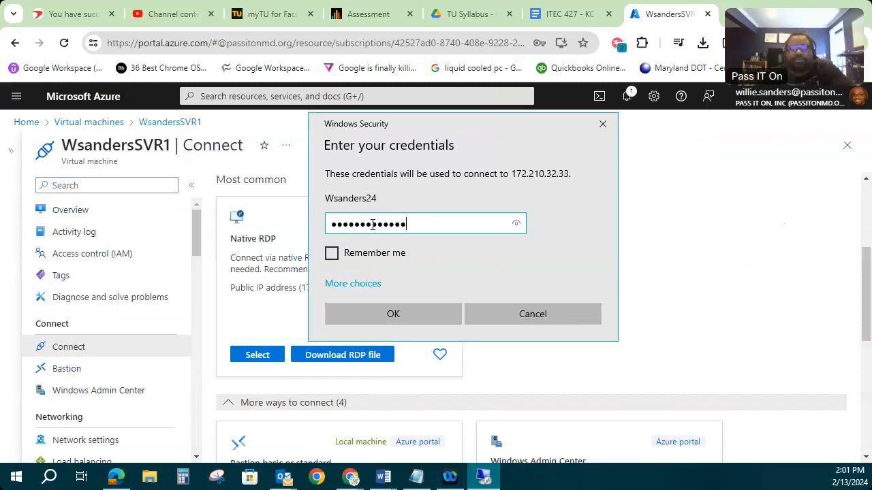
{"action": "left_click", "coordinate": [392, 313]}
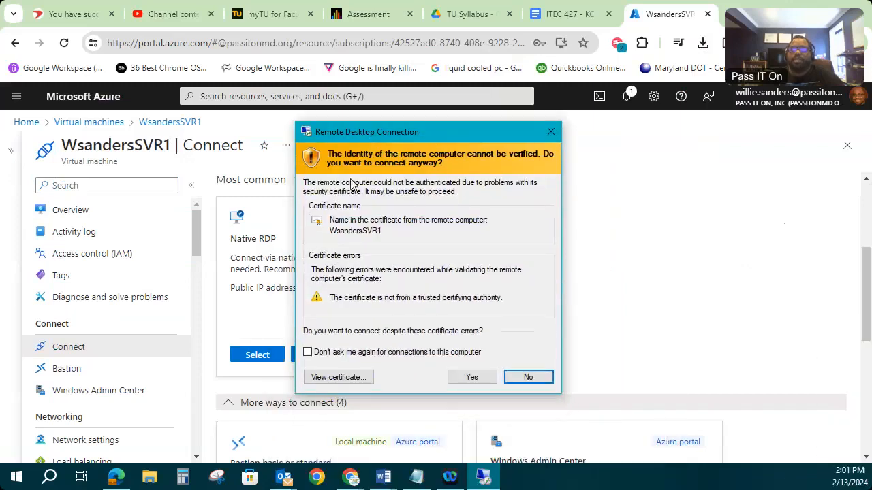
{"action": "mouse_move", "coordinate": [330, 196]}
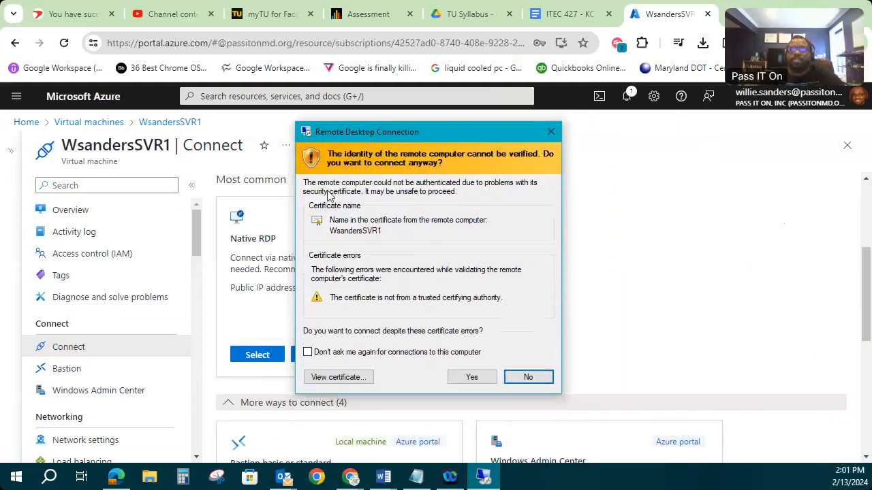
{"action": "mouse_move", "coordinate": [428, 259]}
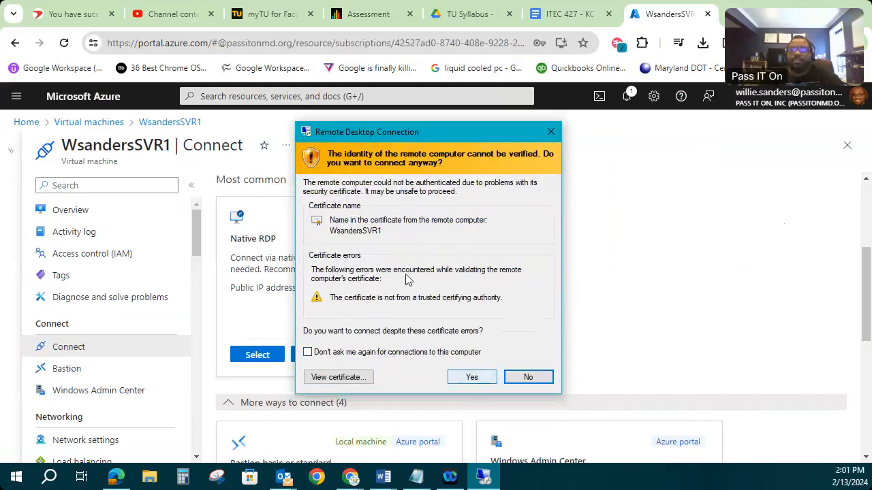
{"action": "mouse_move", "coordinate": [476, 370]}
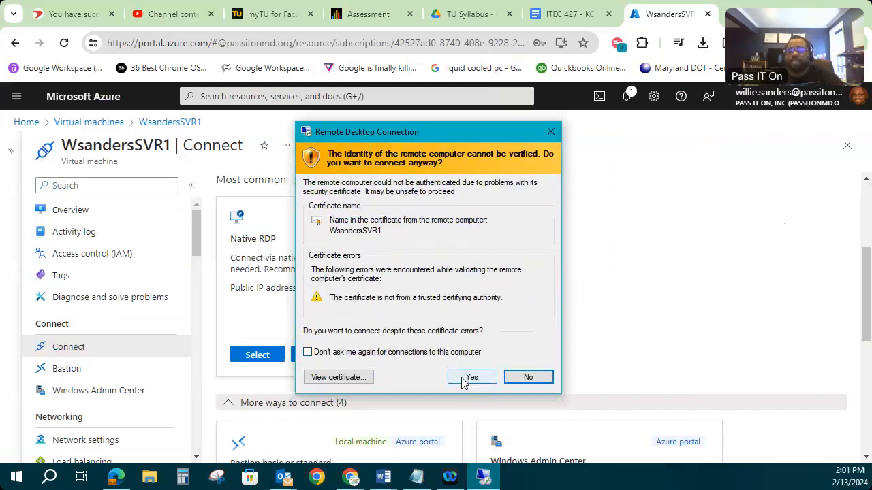
{"action": "left_click", "coordinate": [471, 376]}
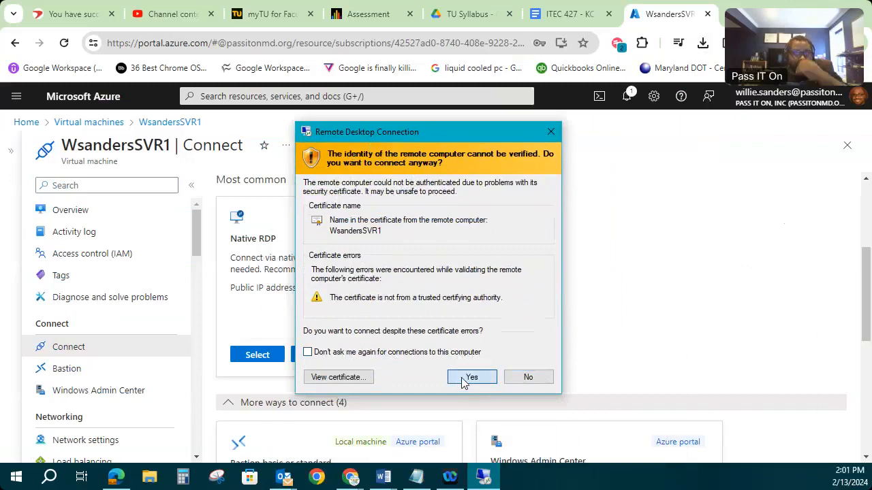
{"action": "left_click", "coordinate": [471, 376]}
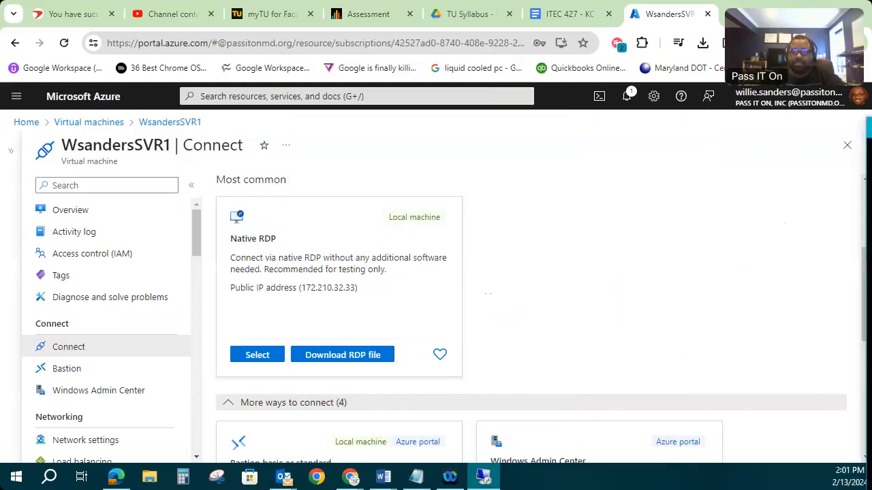
{"action": "left_click", "coordinate": [256, 354]}
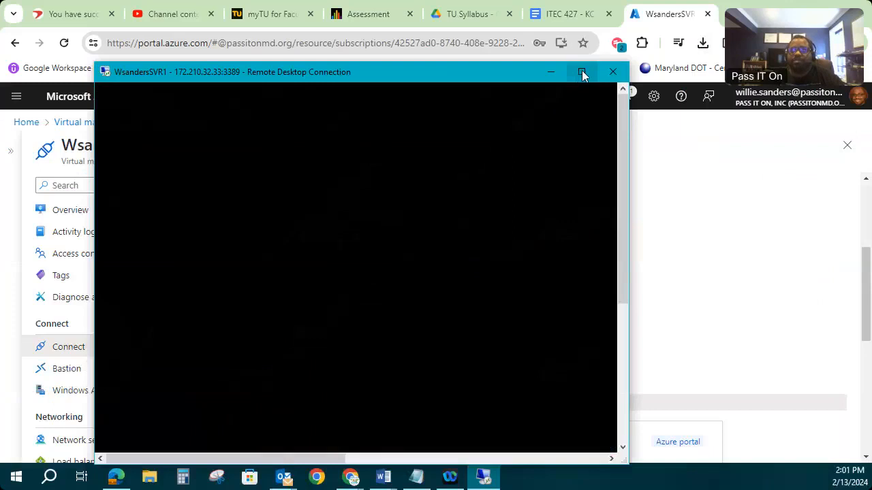
Step: Maximize the remote session so the Windows Server desktop fills the screen
{"action": "left_click", "coordinate": [581, 70]}
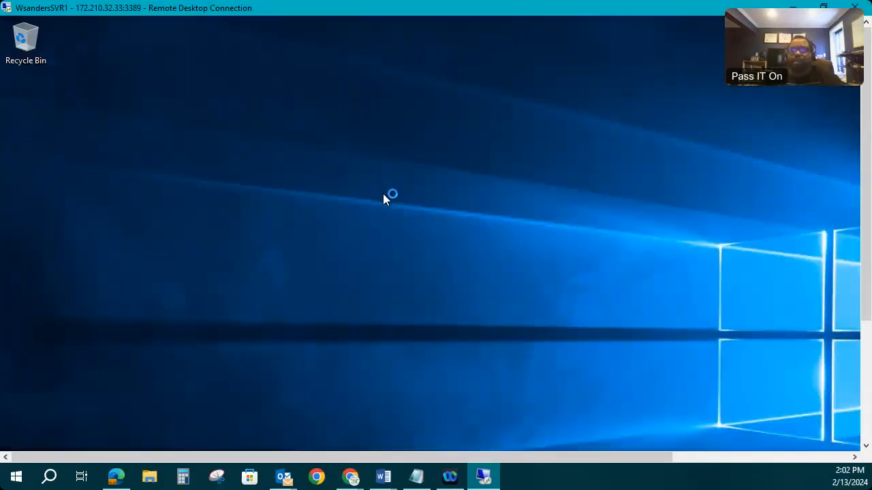
{"action": "mouse_move", "coordinate": [448, 199]}
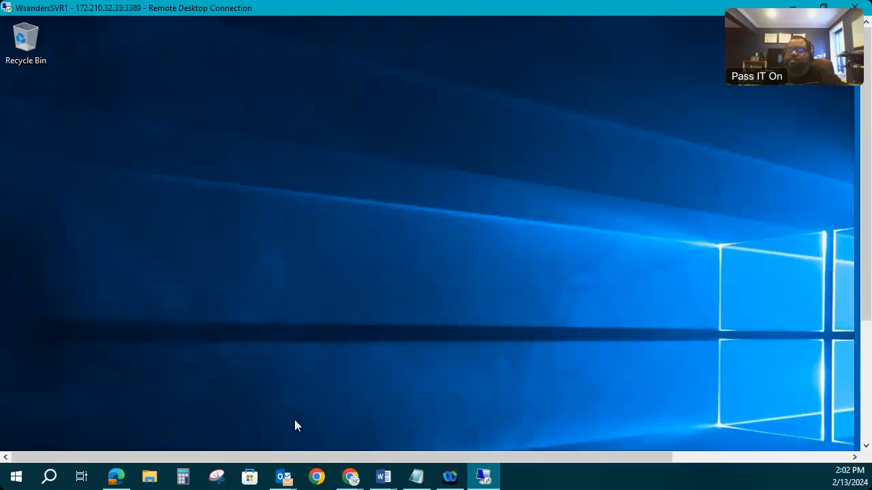
{"action": "mouse_move", "coordinate": [829, 114]}
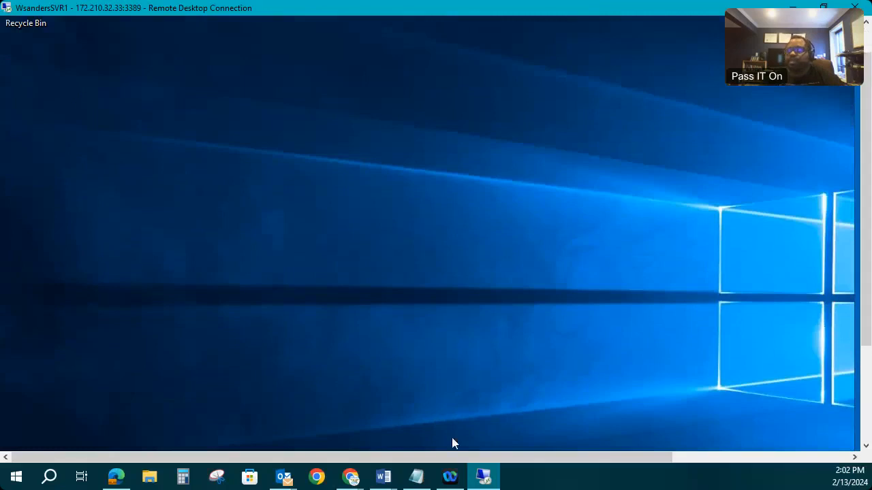
{"action": "mouse_move", "coordinate": [345, 328]}
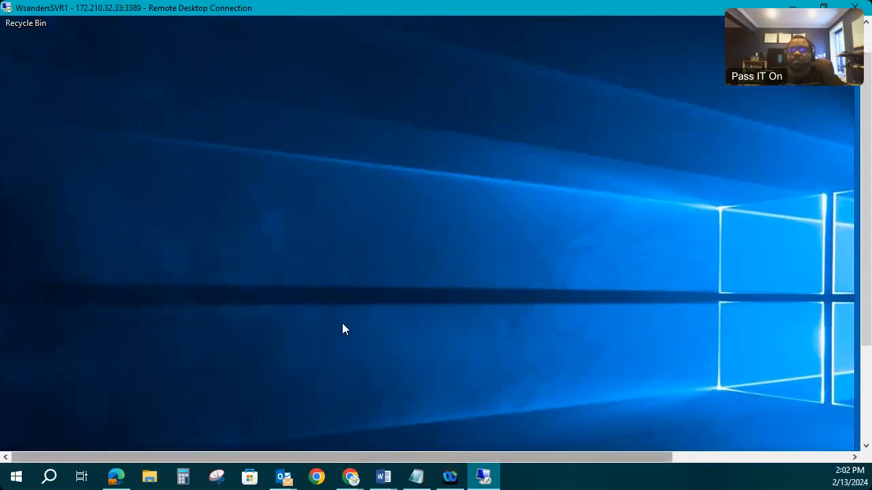
{"action": "mouse_move", "coordinate": [705, 131]}
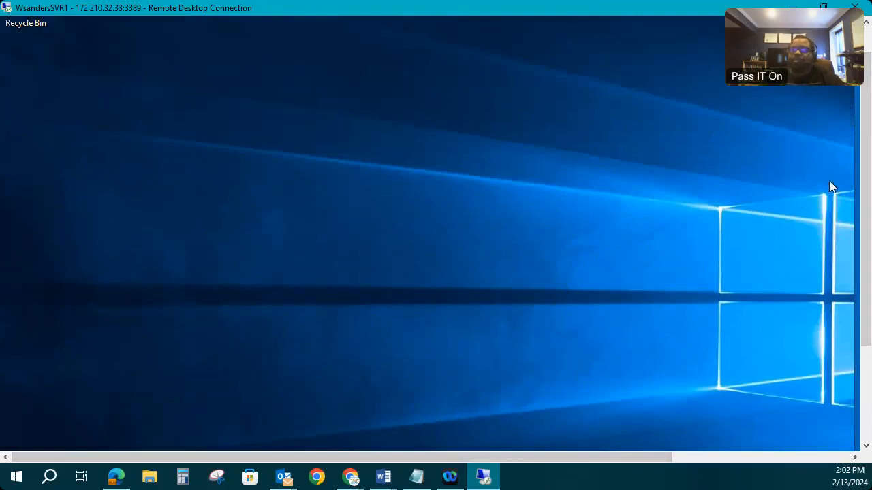
{"action": "mouse_move", "coordinate": [855, 251]}
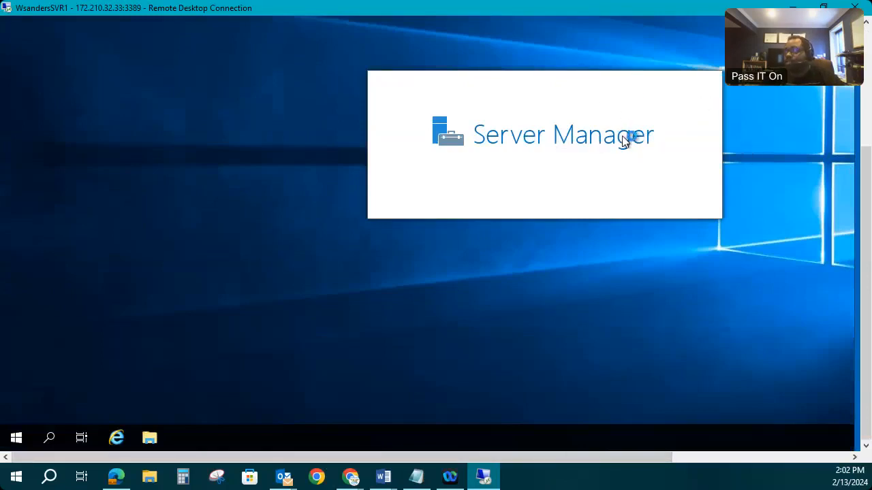
{"action": "mouse_move", "coordinate": [702, 215]}
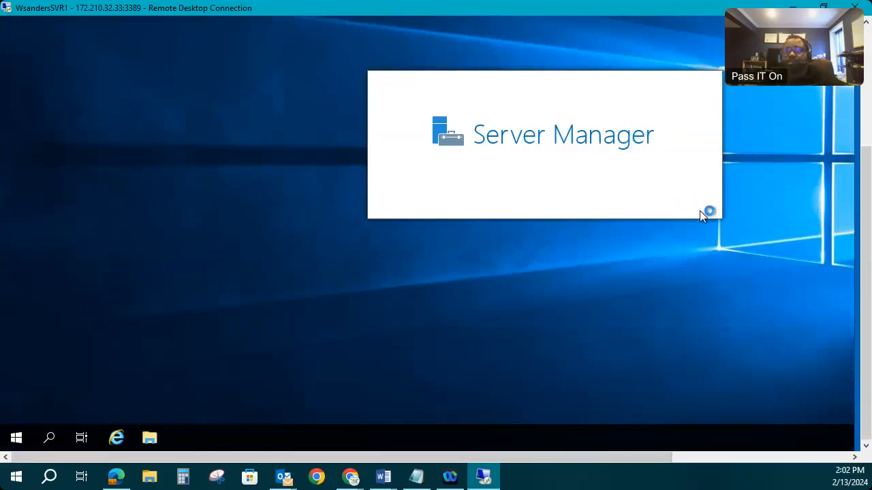
{"action": "mouse_move", "coordinate": [476, 280]}
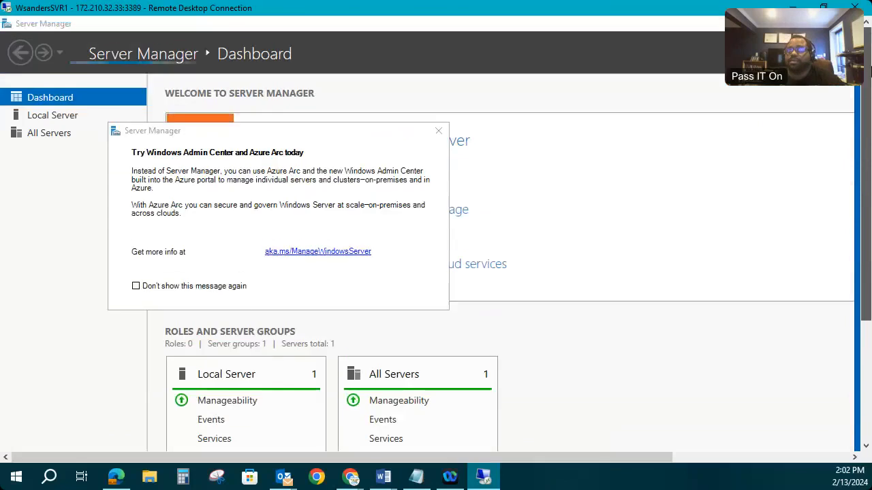
{"action": "mouse_move", "coordinate": [136, 286]}
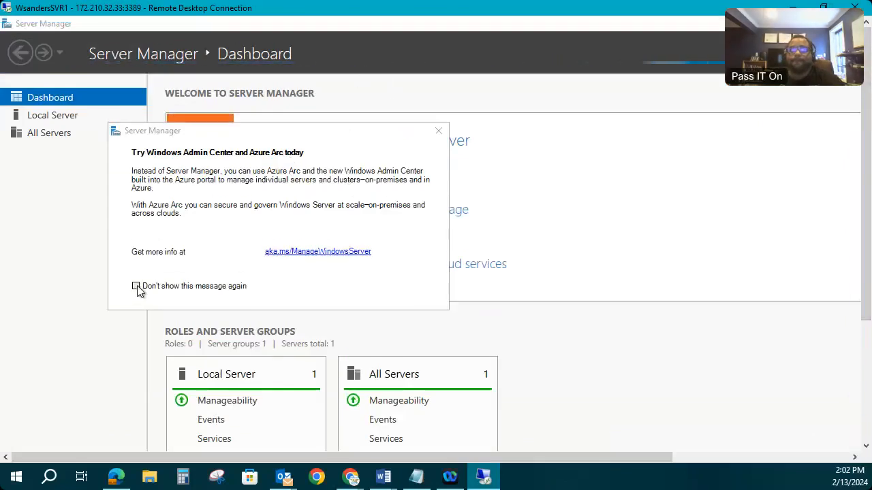
Step: Tick 'Don't show this message again' on the Admin Center notice and review the Dashboard
{"action": "left_click", "coordinate": [438, 131]}
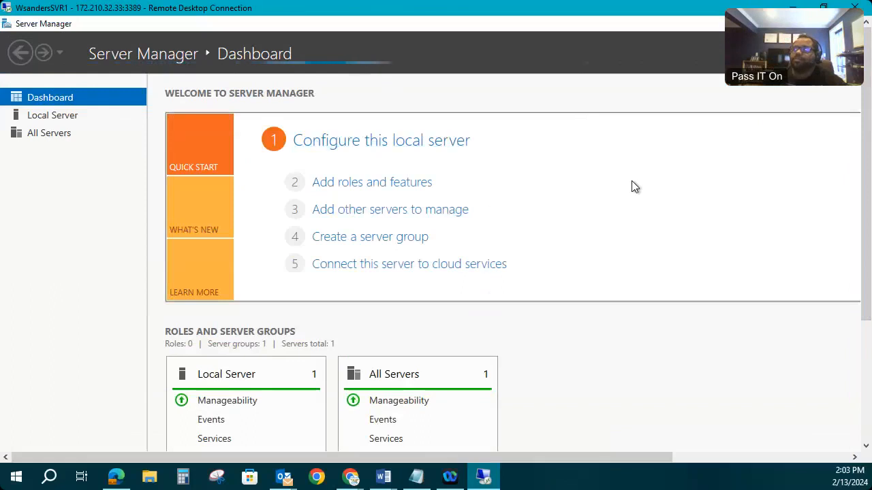
{"action": "mouse_move", "coordinate": [540, 202]}
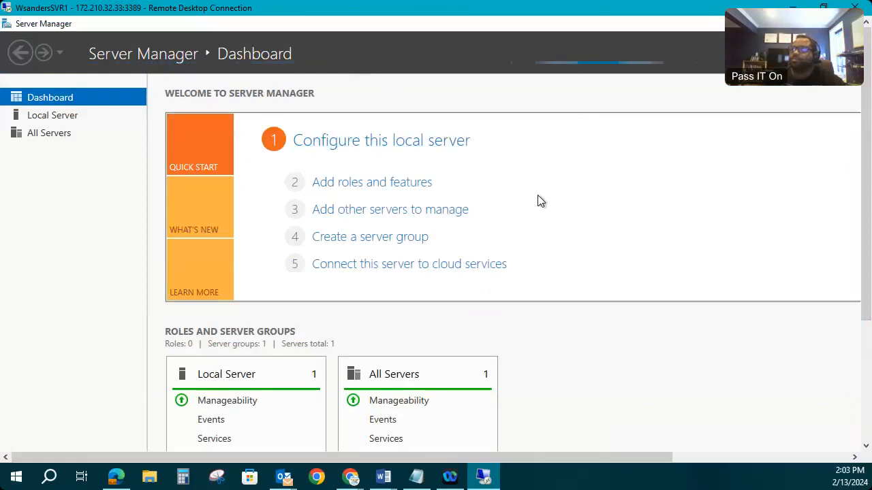
{"action": "mouse_move", "coordinate": [572, 225]}
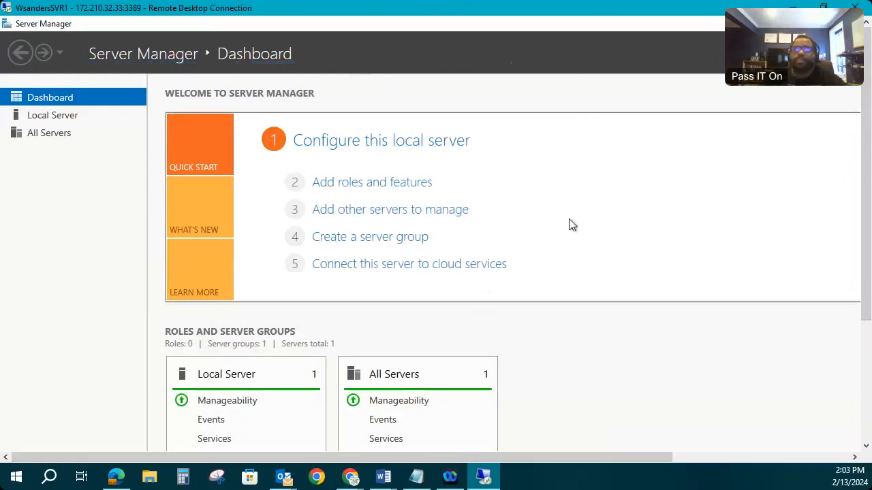
{"action": "mouse_move", "coordinate": [834, 131]}
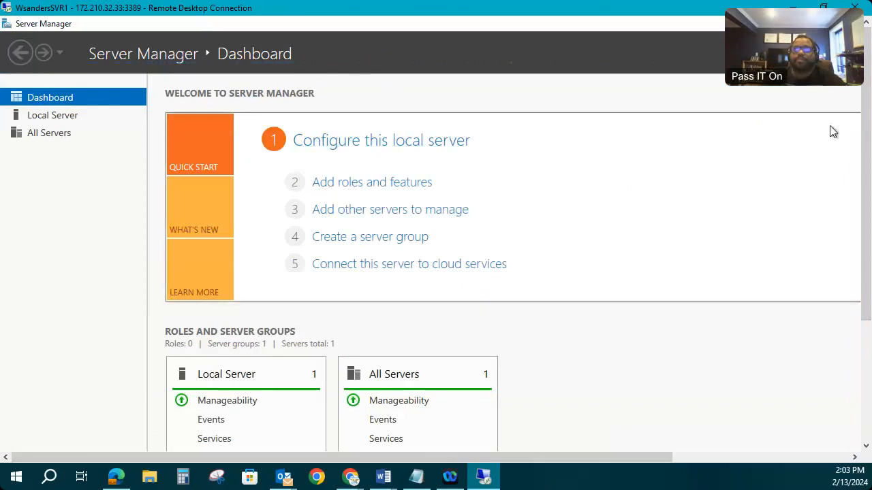
{"action": "scroll", "scroll_direction": "down", "scroll_amount": 3}
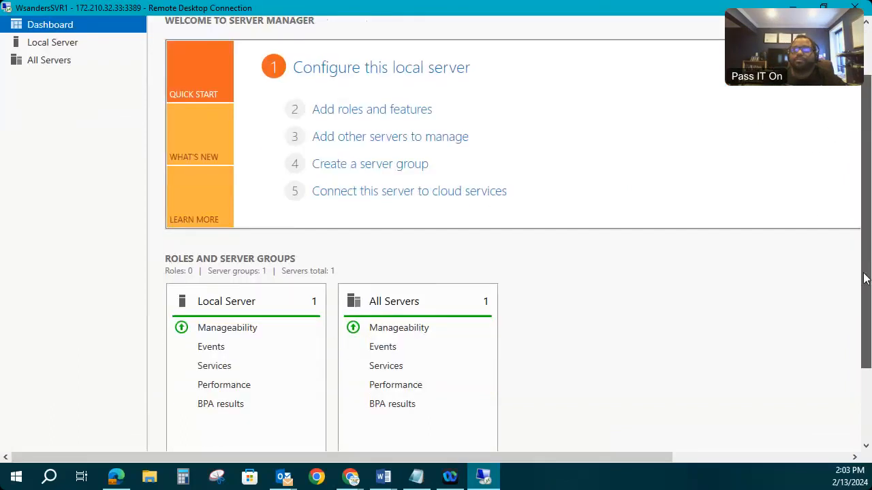
{"action": "scroll", "scroll_direction": "down", "scroll_amount": 3}
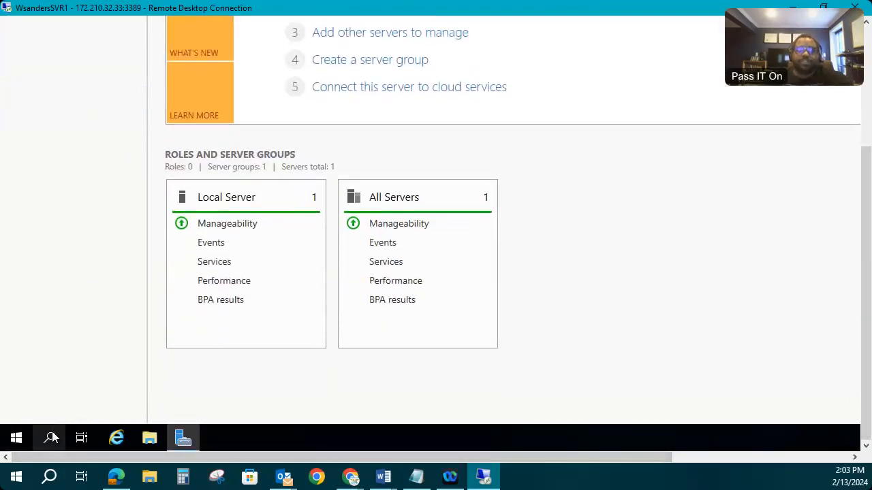
Step: Search Start for 'powershell' and launch the Windows PowerShell console
{"action": "left_click", "coordinate": [49, 439]}
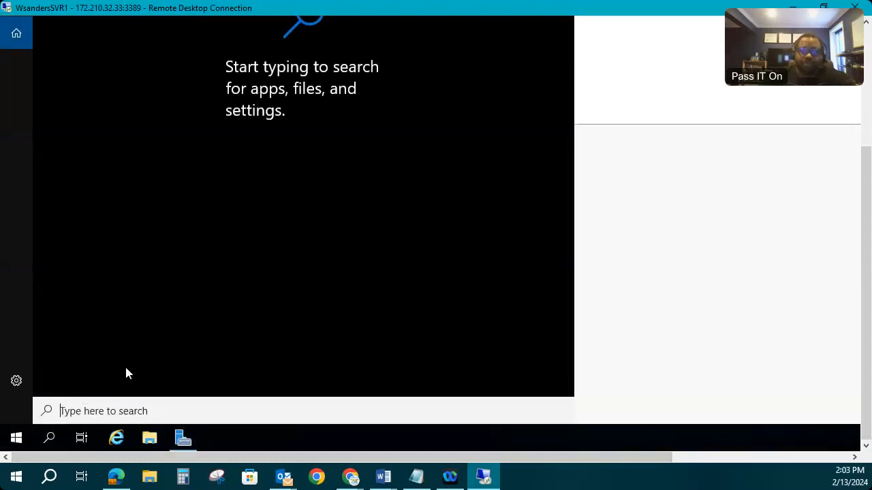
{"action": "type", "text": "powershell"}
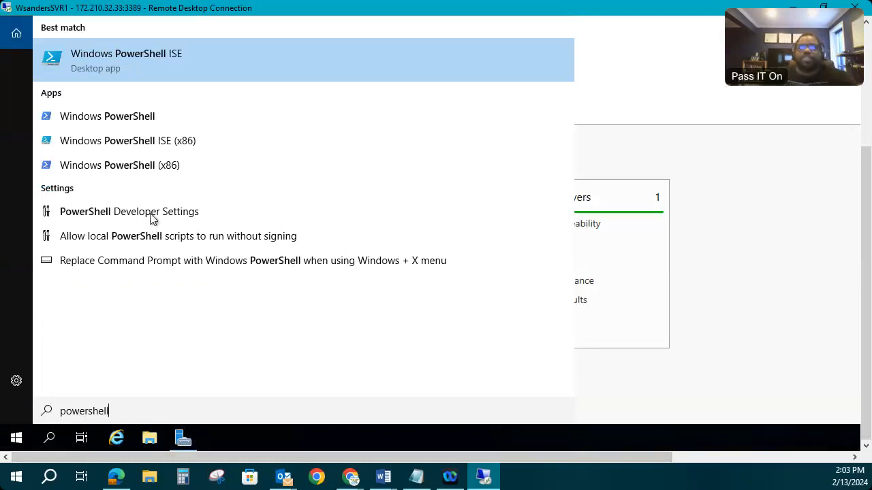
{"action": "mouse_move", "coordinate": [103, 119]}
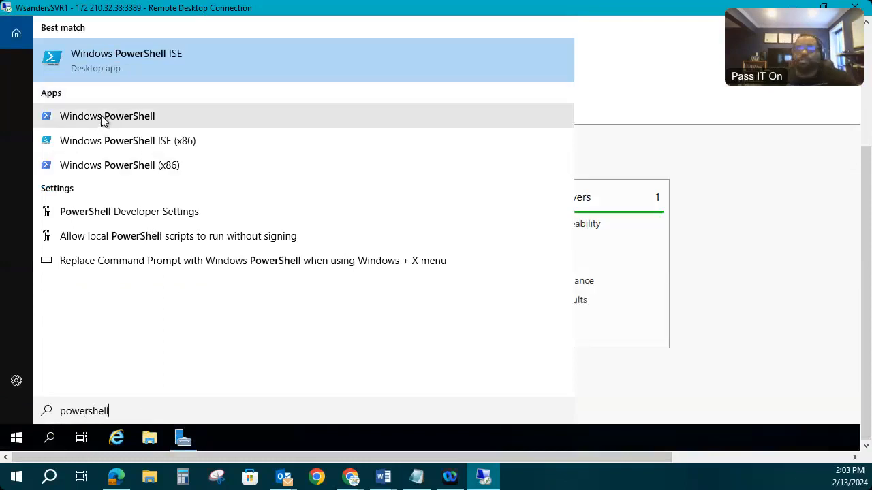
{"action": "left_click", "coordinate": [106, 116]}
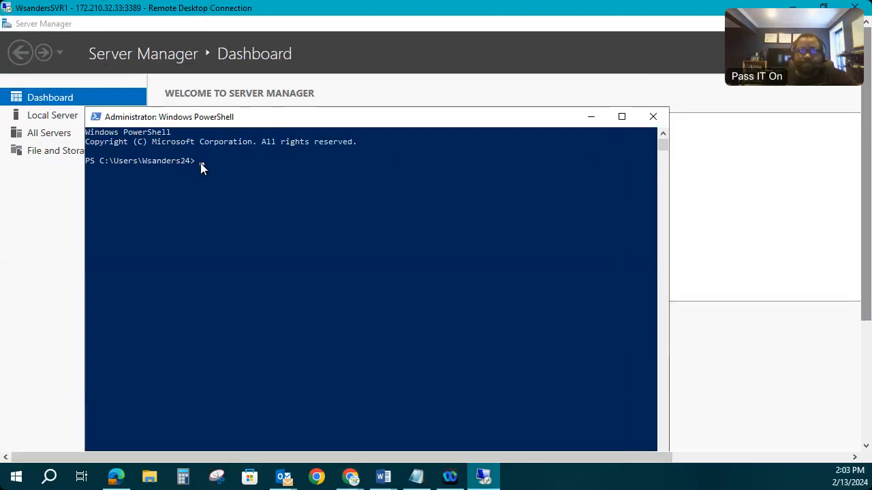
{"action": "mouse_move", "coordinate": [209, 172]}
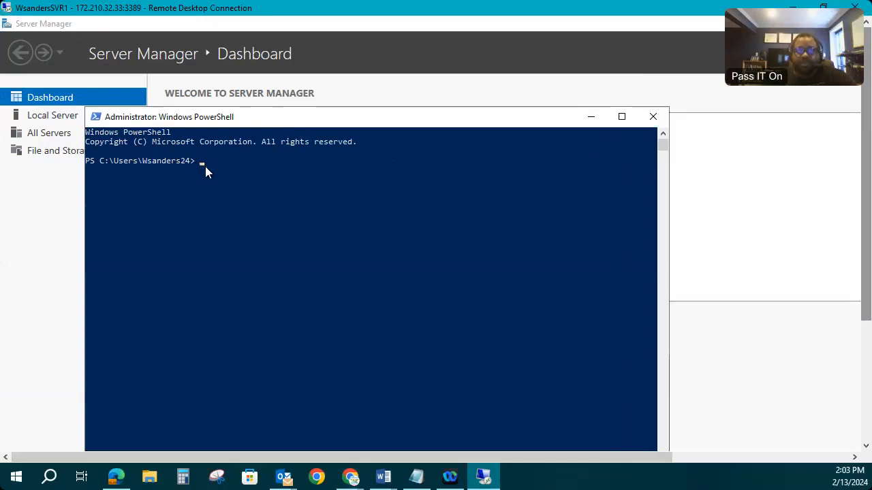
{"action": "mouse_move", "coordinate": [275, 178]}
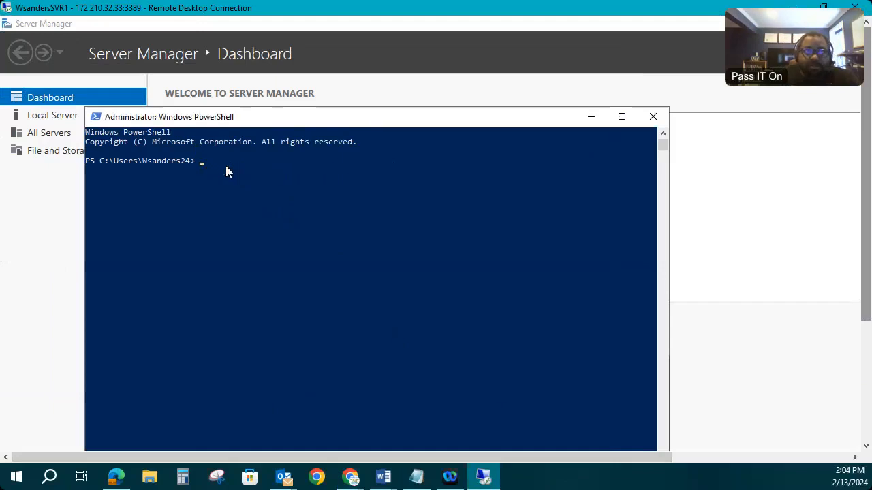
{"action": "type", "text": "Install-"}
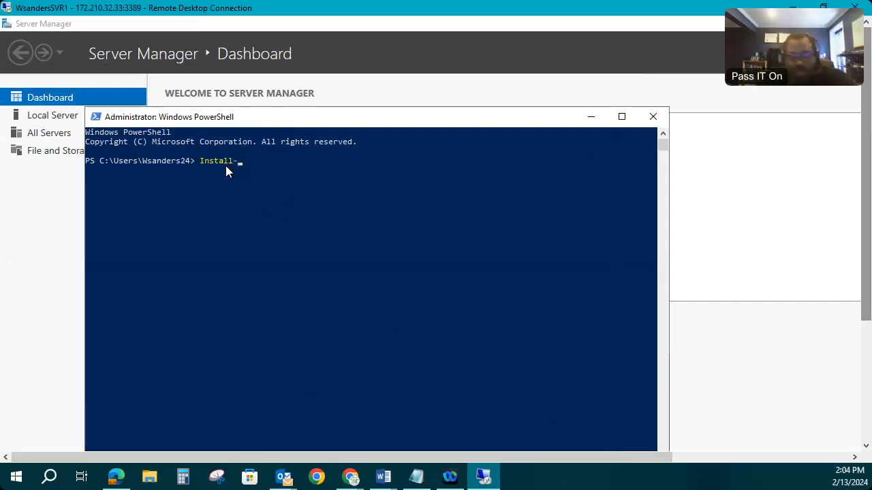
{"action": "type", "text": "Windows"}
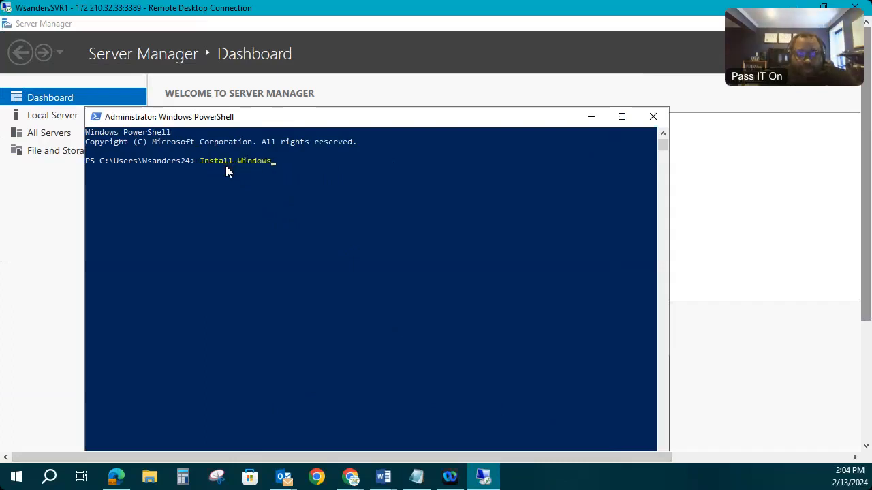
{"action": "type", "text": "Fe"}
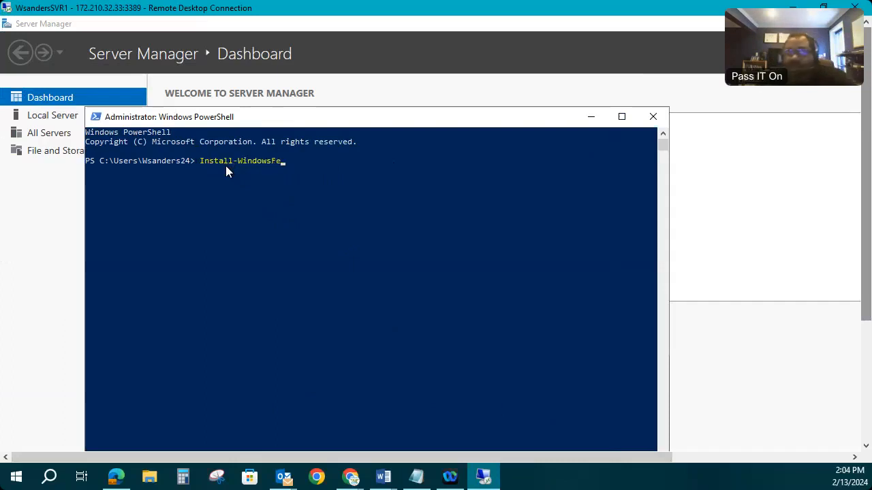
{"action": "type", "text": "ature"}
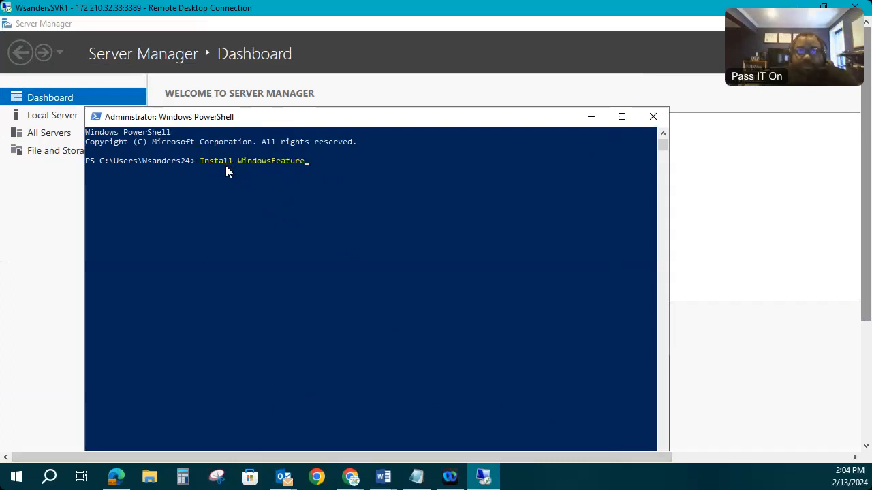
{"action": "type", "text": "-"}
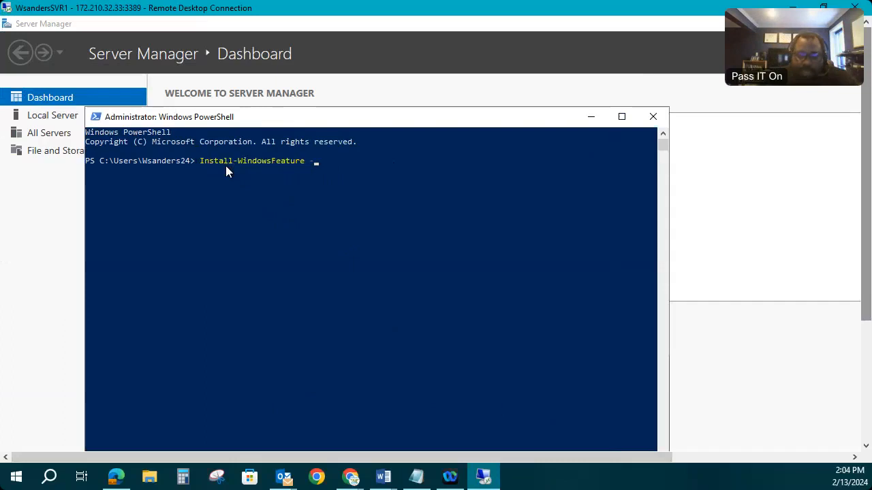
{"action": "type", "text": "name"}
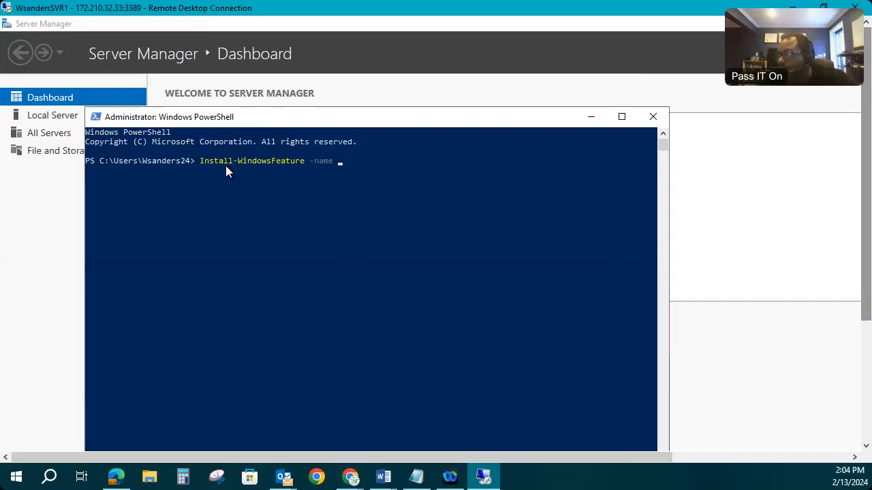
{"action": "type", "text": "Web"}
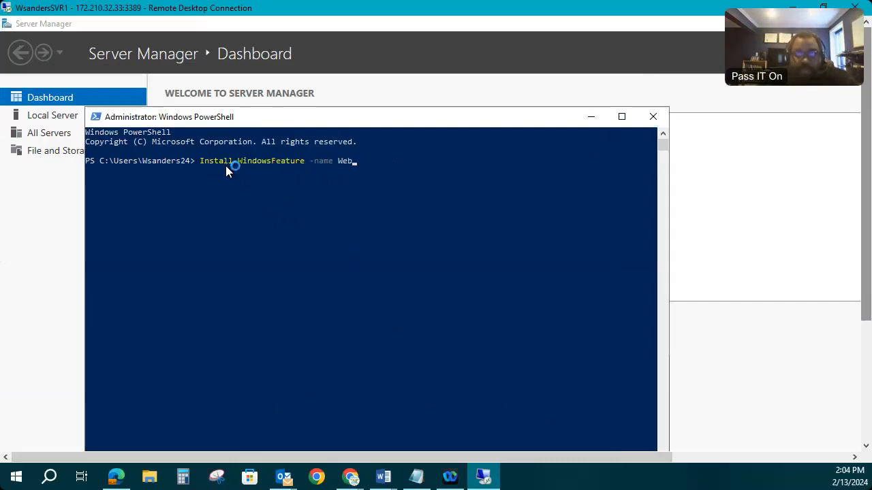
{"action": "type", "text": "-"}
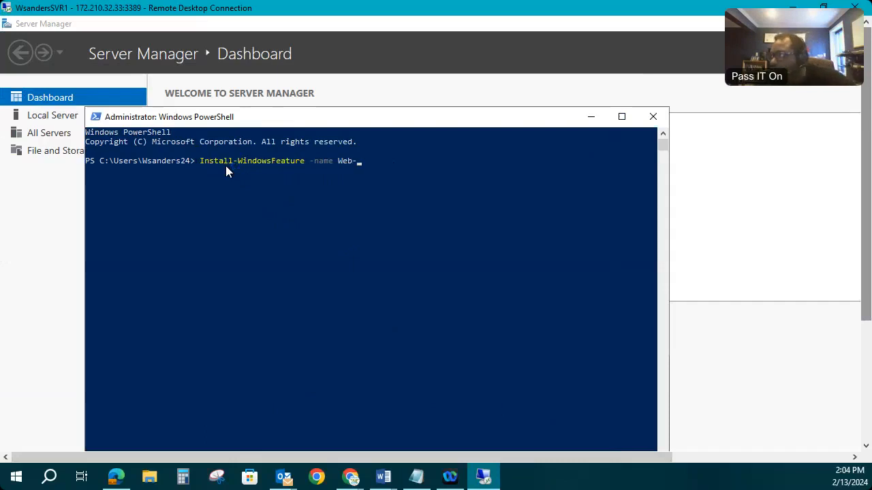
{"action": "type", "text": "Server"}
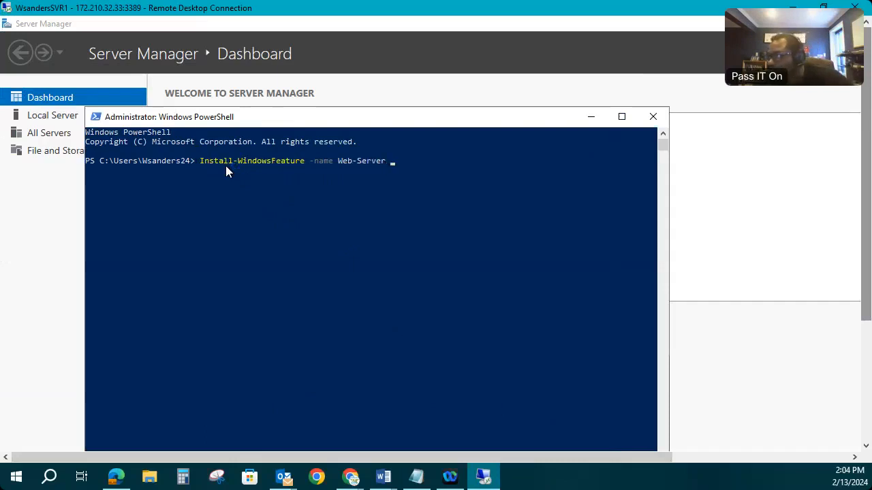
{"action": "type", "text": "-"}
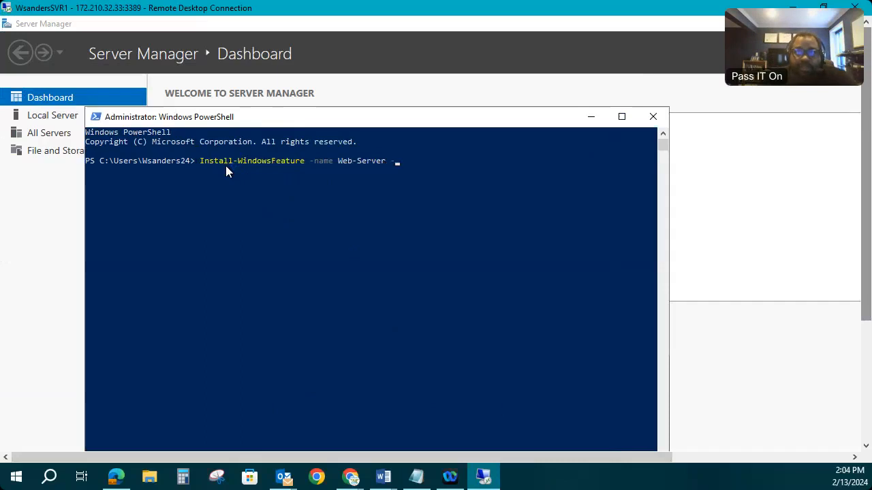
{"action": "type", "text": "-Inclu"}
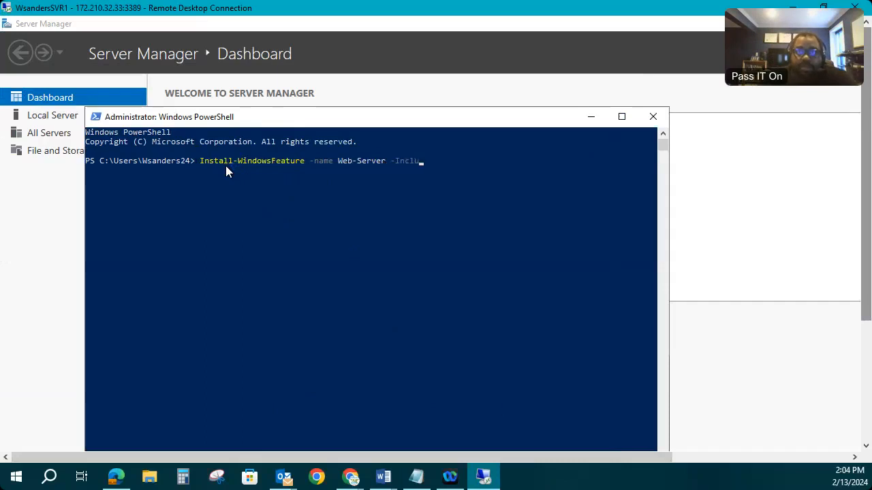
{"action": "type", "text": "de"}
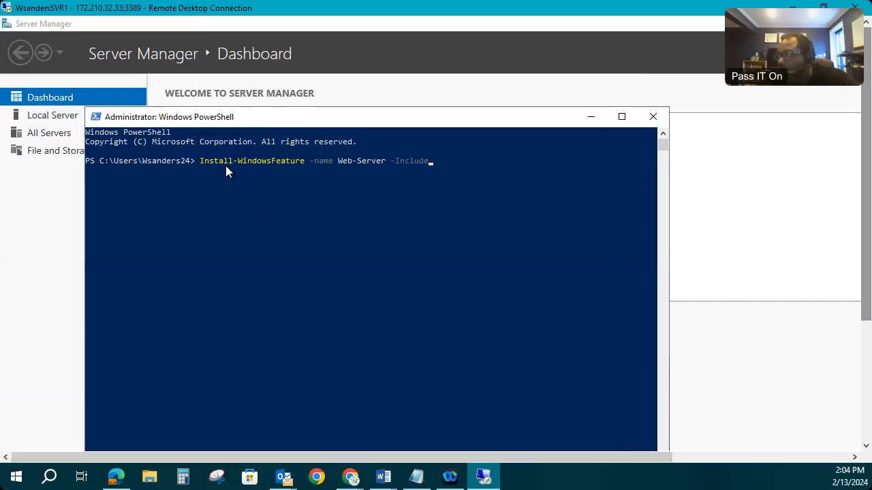
{"action": "type", "text": "Managment"}
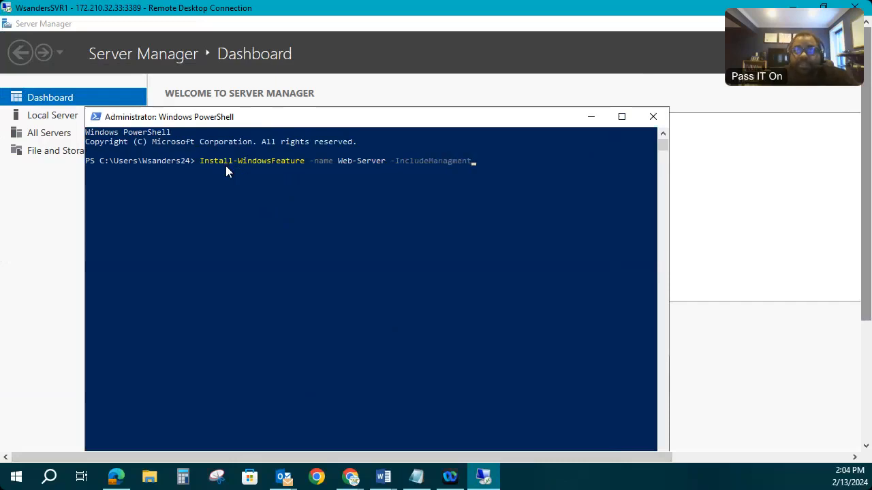
{"action": "type", "text": "Tools"}
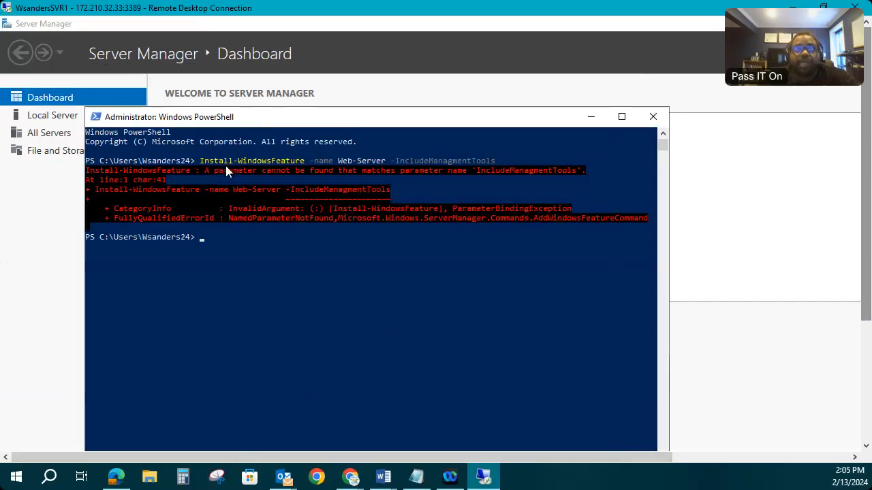
{"action": "mouse_move", "coordinate": [420, 202]}
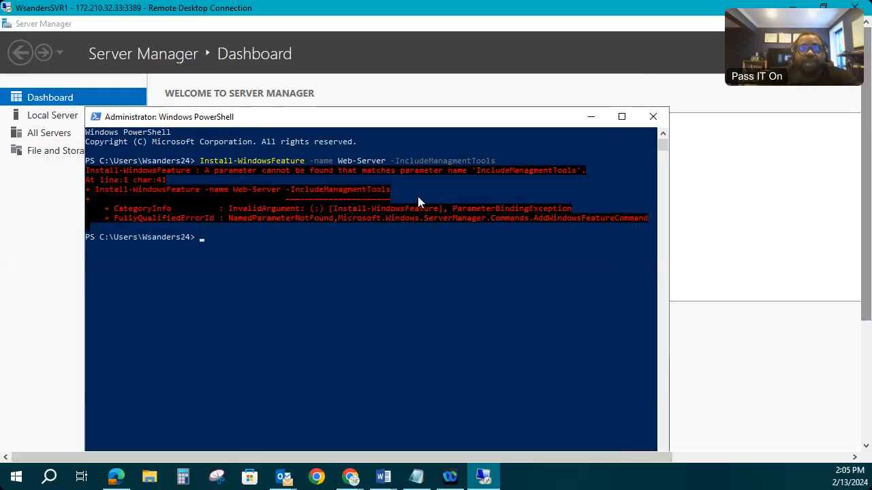
{"action": "mouse_move", "coordinate": [465, 248]}
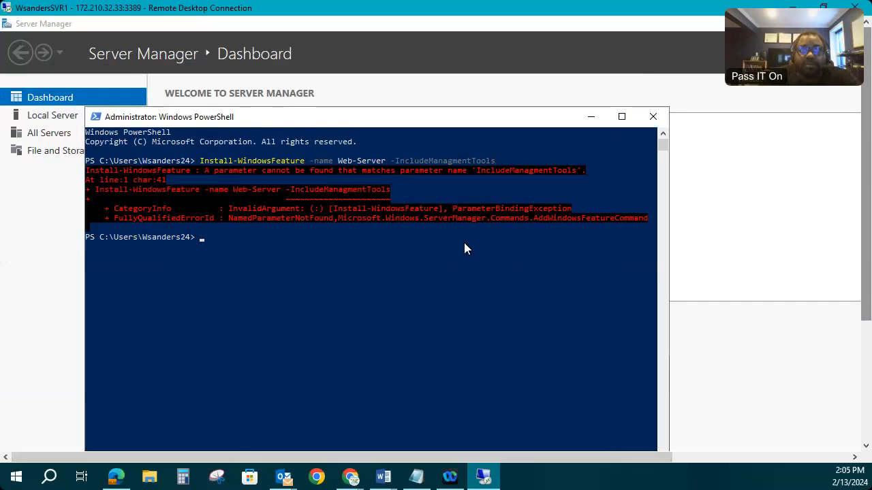
{"action": "mouse_move", "coordinate": [472, 240]}
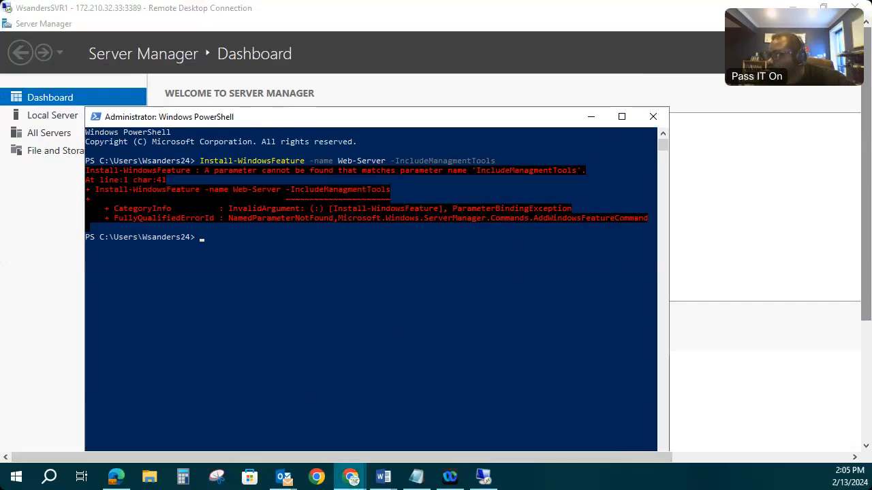
{"action": "mouse_move", "coordinate": [493, 246]}
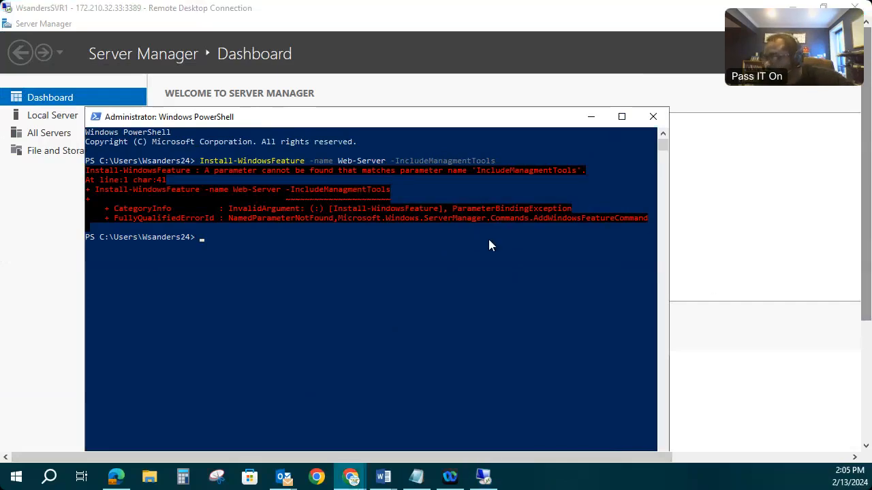
{"action": "mouse_move", "coordinate": [321, 303]}
{"action": "type", "text": "Install-WindowsFeature -name Web-Server -IncludeManag"}
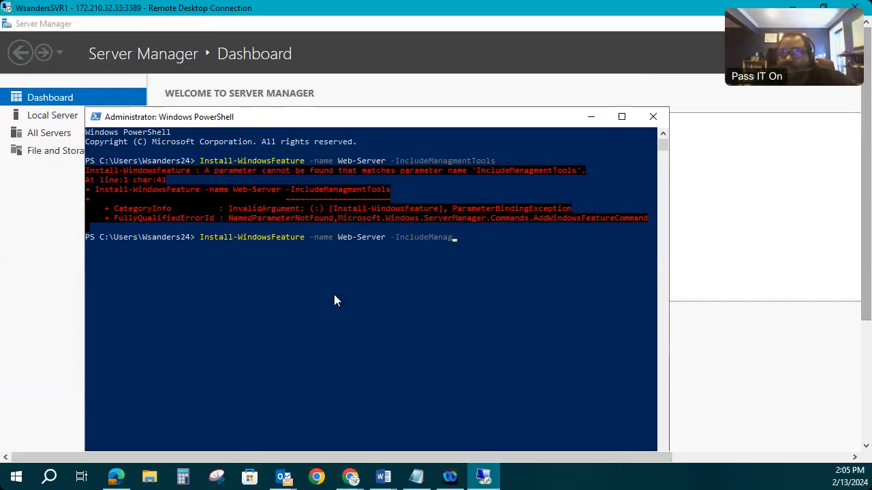
Step: Complete -IncludeManagementTools and run the corrected Web-Server install command
{"action": "type", "text": "ement"}
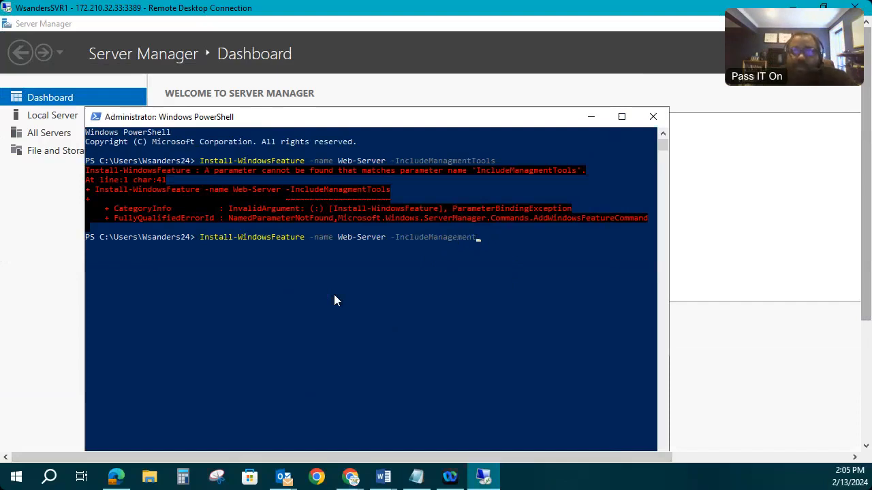
{"action": "type", "text": "Tools"}
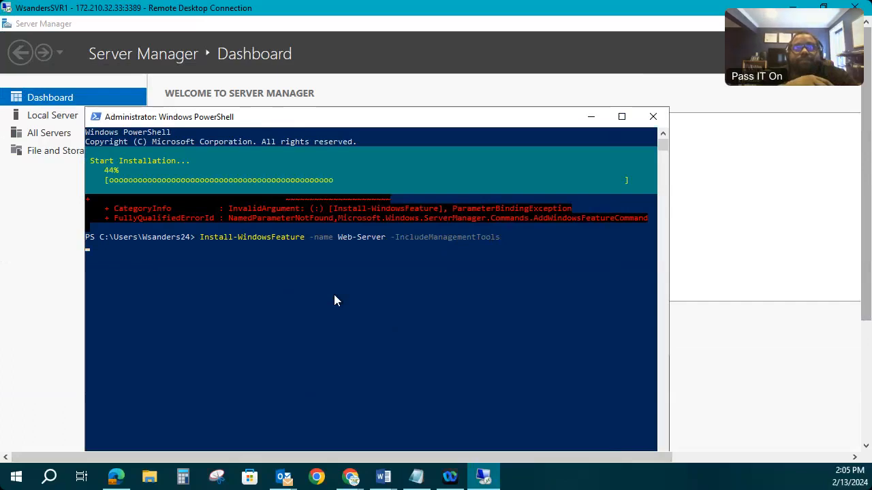
{"action": "mouse_move", "coordinate": [723, 151]}
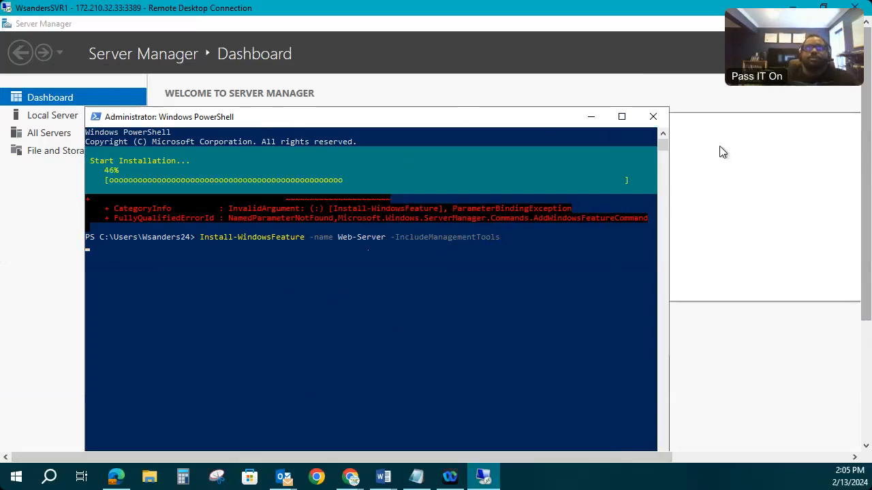
{"action": "mouse_move", "coordinate": [521, 152]}
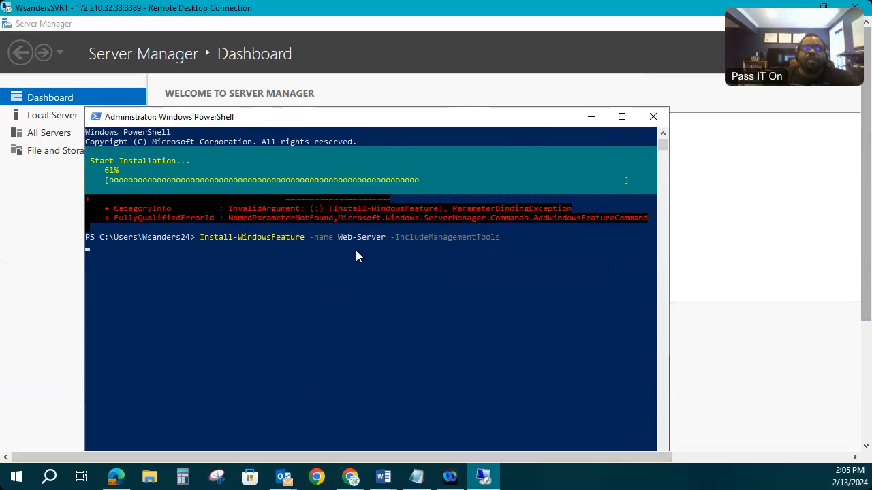
{"action": "mouse_move", "coordinate": [386, 311]}
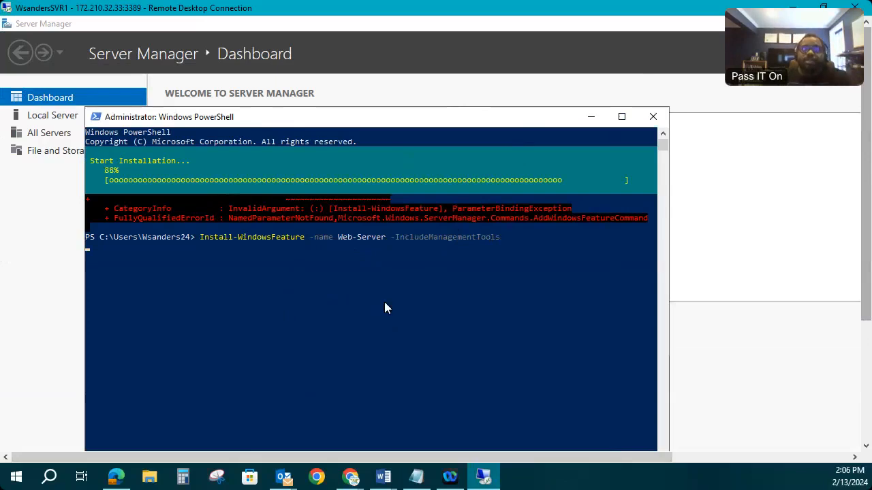
{"action": "mouse_move", "coordinate": [466, 184]}
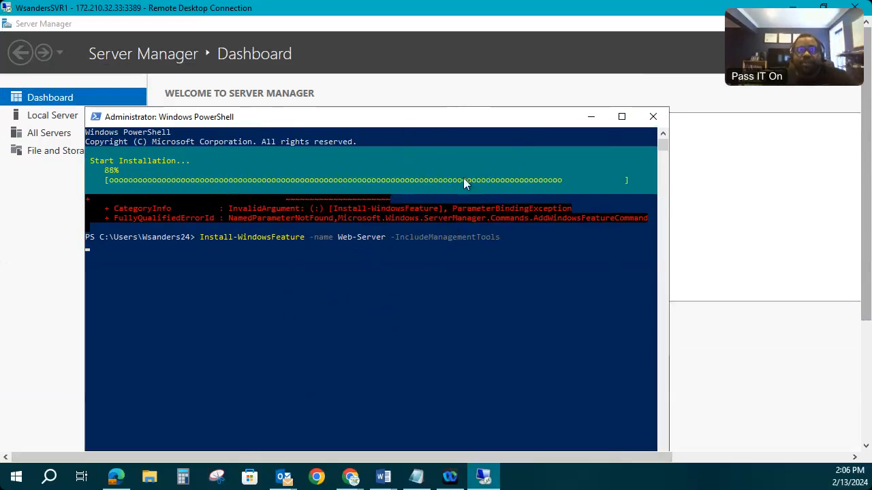
{"action": "mouse_move", "coordinate": [466, 90]}
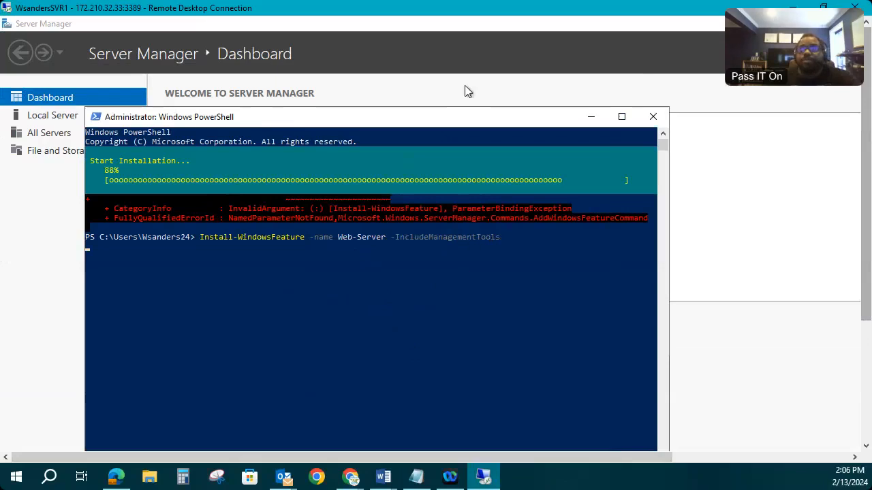
{"action": "mouse_move", "coordinate": [398, 30]}
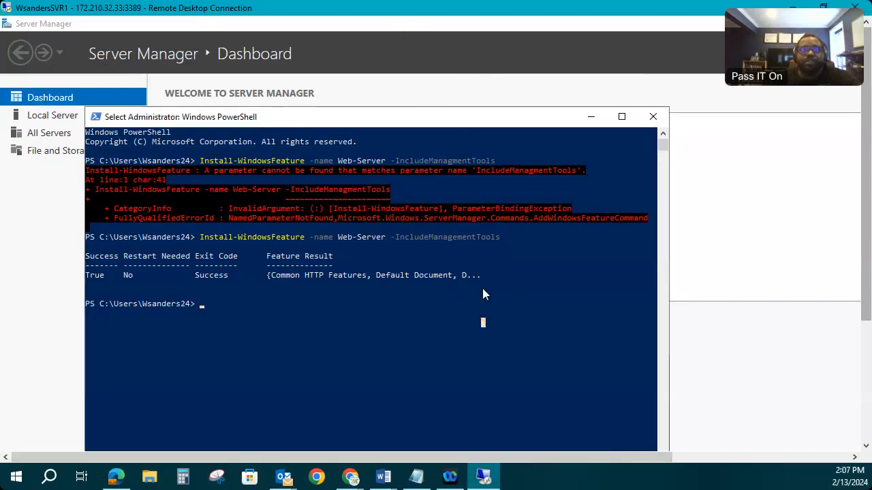
{"action": "mouse_move", "coordinate": [239, 270]}
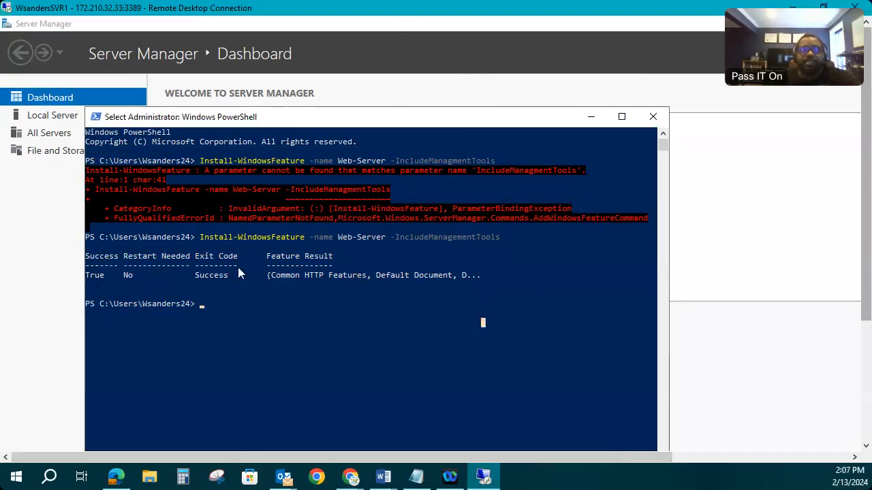
{"action": "mouse_move", "coordinate": [121, 262]}
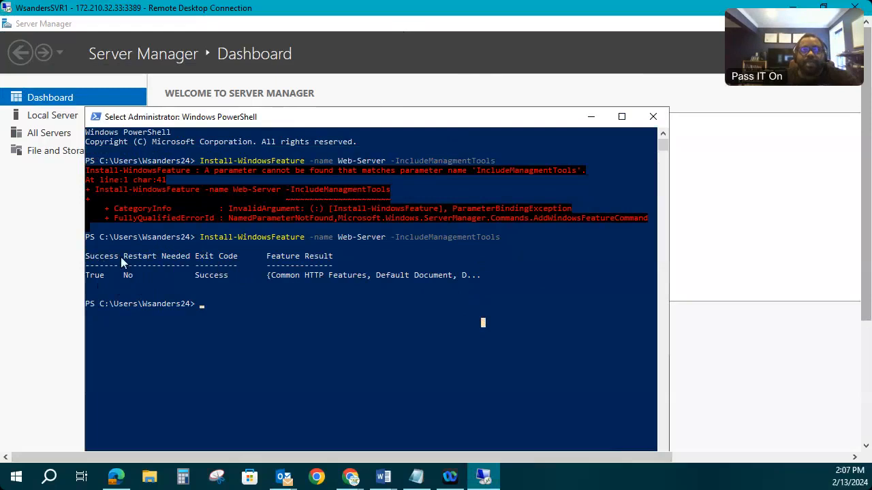
{"action": "mouse_move", "coordinate": [153, 280]}
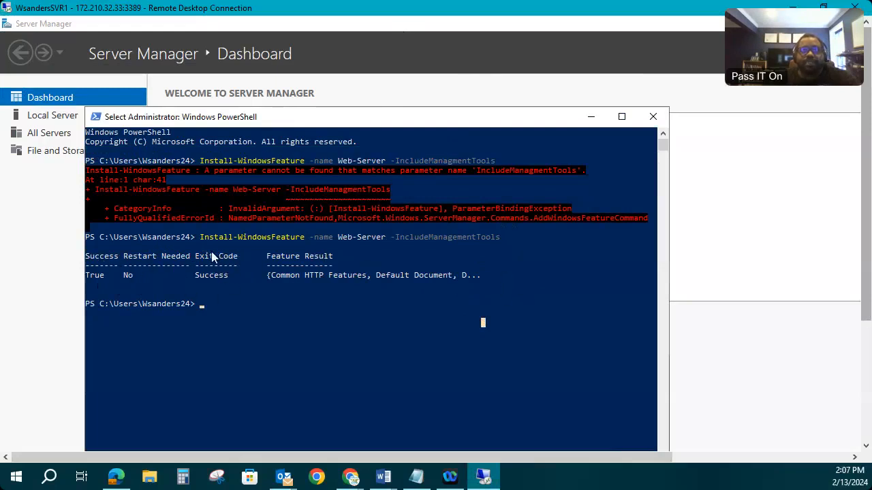
{"action": "mouse_move", "coordinate": [106, 263]}
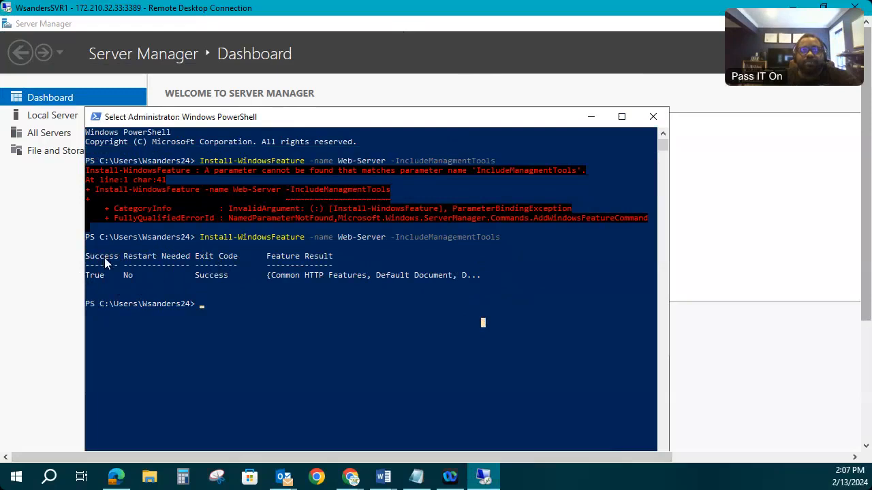
{"action": "mouse_move", "coordinate": [442, 295]}
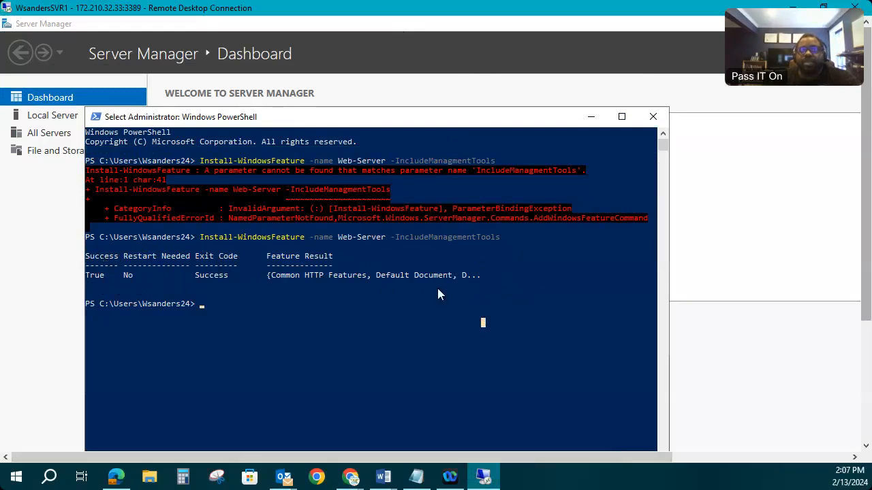
{"action": "mouse_move", "coordinate": [293, 262]}
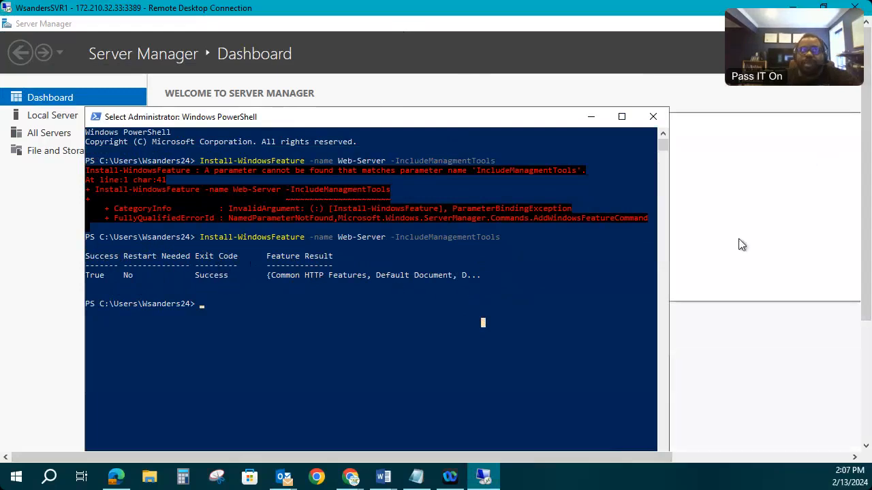
{"action": "mouse_move", "coordinate": [763, 201]}
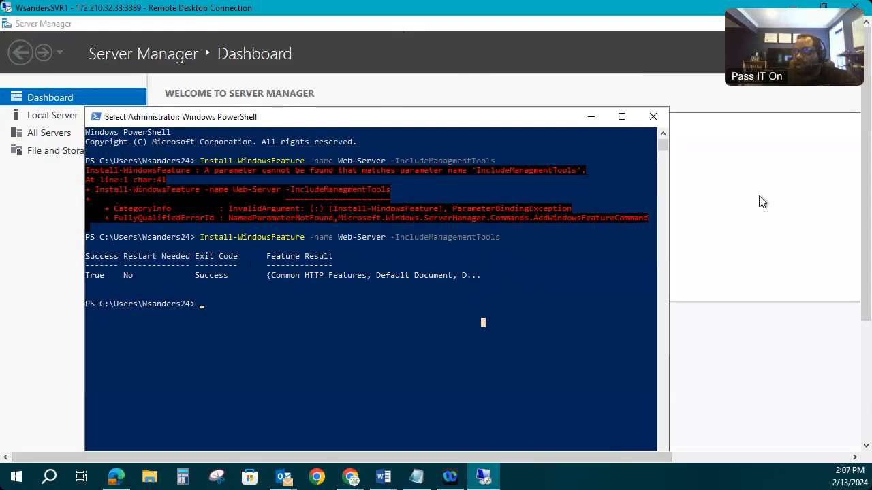
{"action": "mouse_move", "coordinate": [771, 115]}
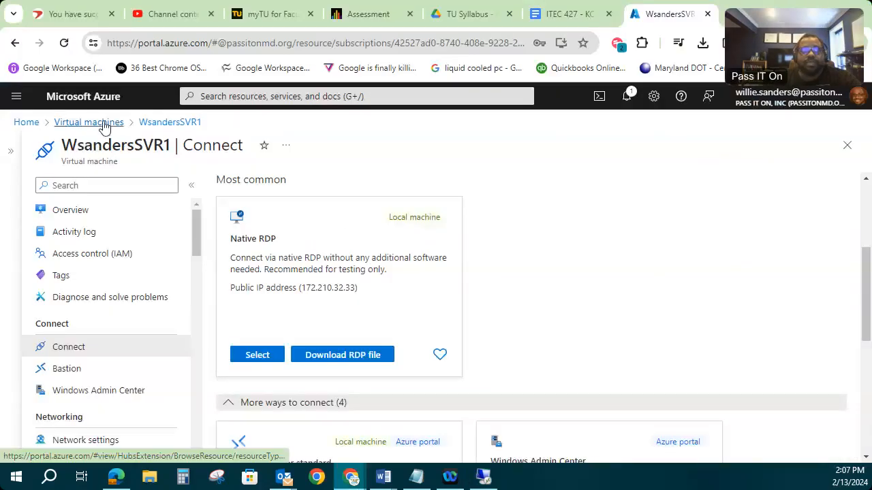
Step: Return to Virtual machines, select WsandersSVR1 and copy its public IP 172.210.32.33
{"action": "left_click", "coordinate": [89, 123]}
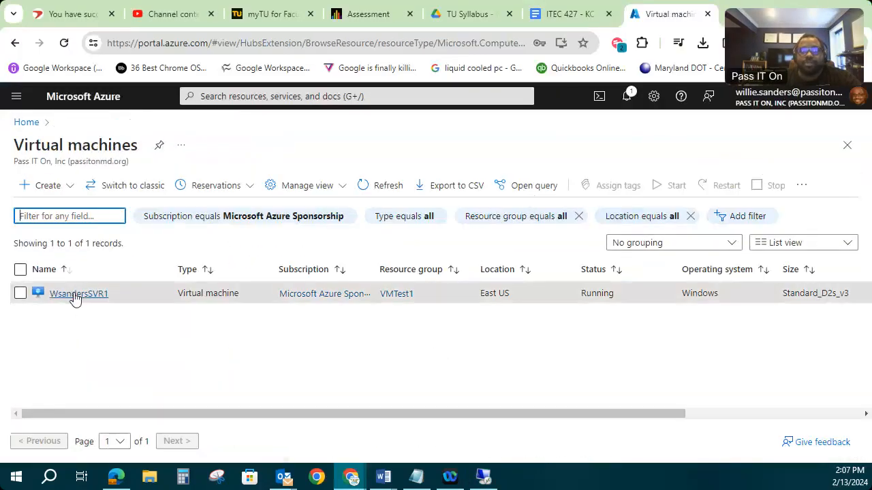
{"action": "left_click", "coordinate": [79, 293]}
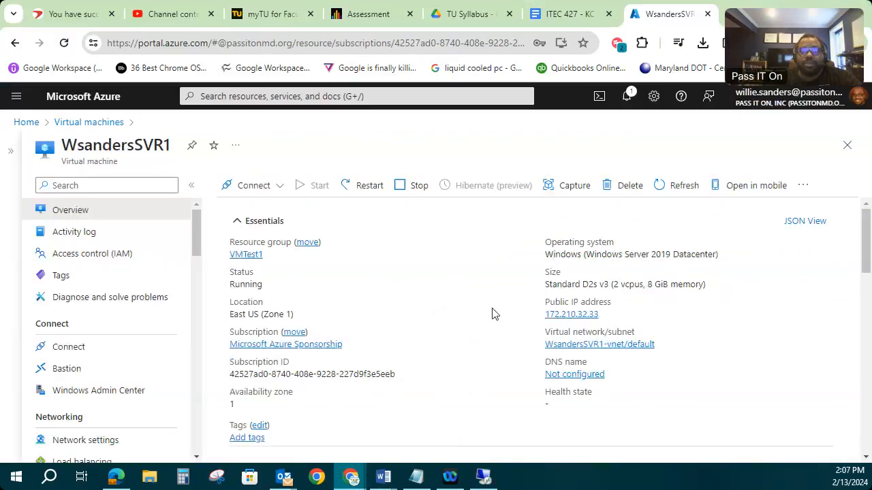
{"action": "mouse_move", "coordinate": [457, 303]}
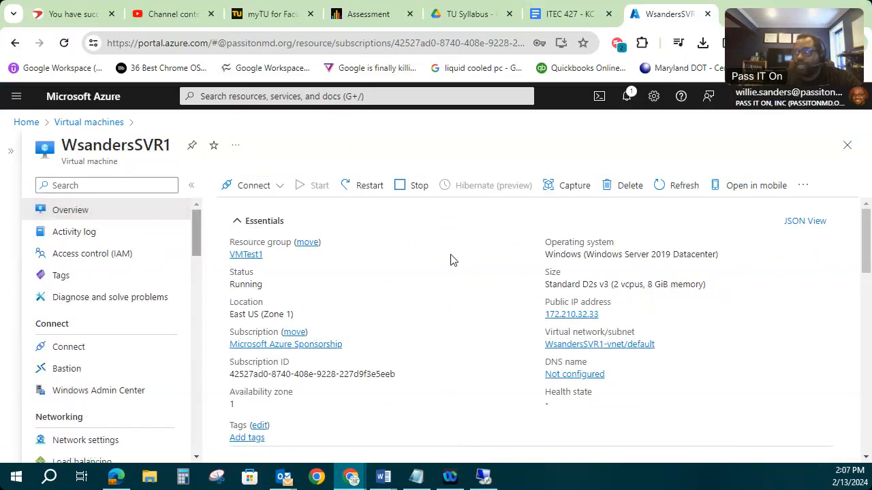
{"action": "mouse_move", "coordinate": [485, 270]}
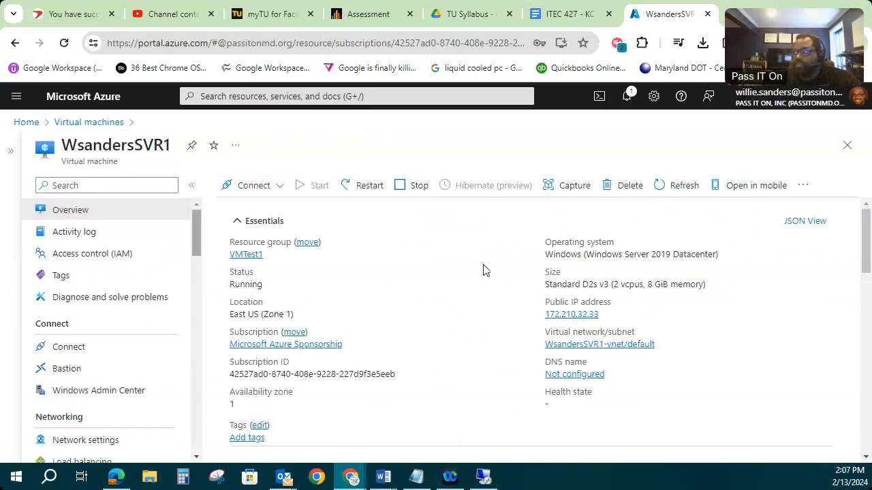
{"action": "mouse_move", "coordinate": [600, 250]}
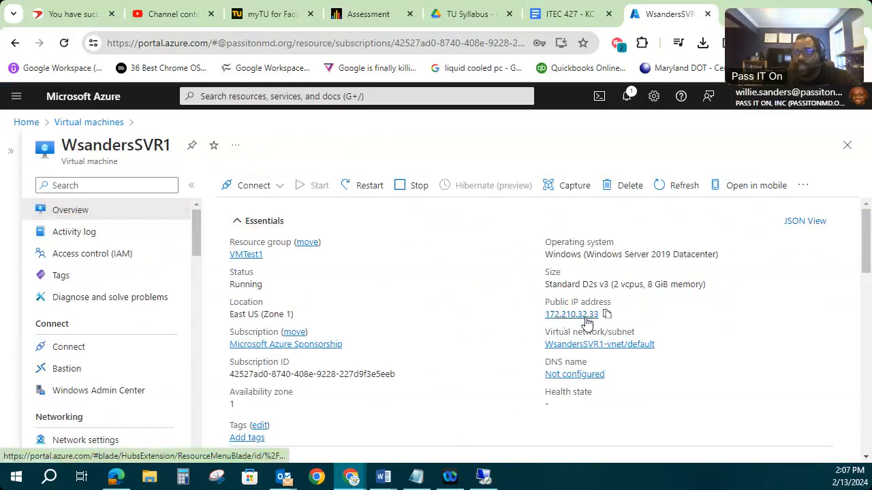
{"action": "mouse_move", "coordinate": [606, 314]}
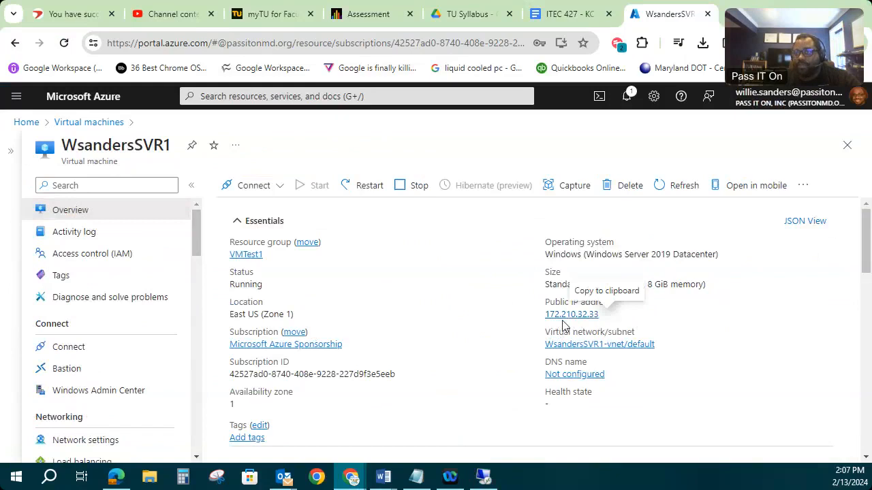
{"action": "mouse_move", "coordinate": [608, 319]}
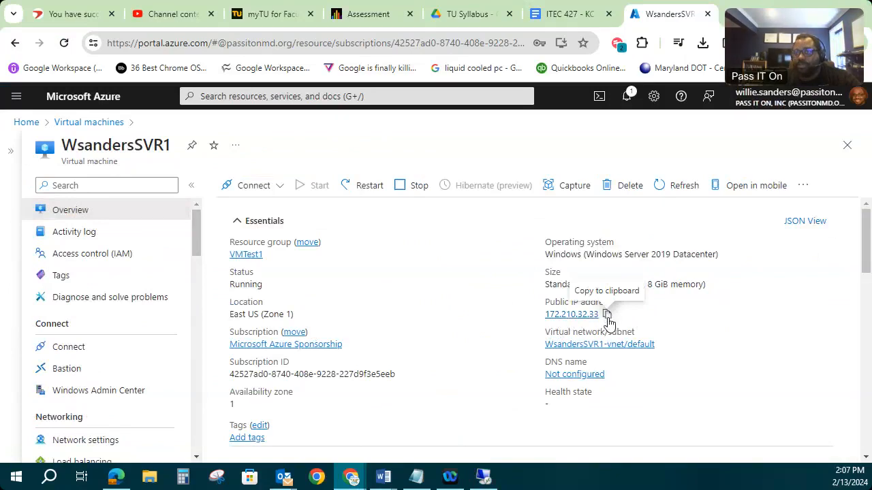
{"action": "mouse_move", "coordinate": [613, 318]}
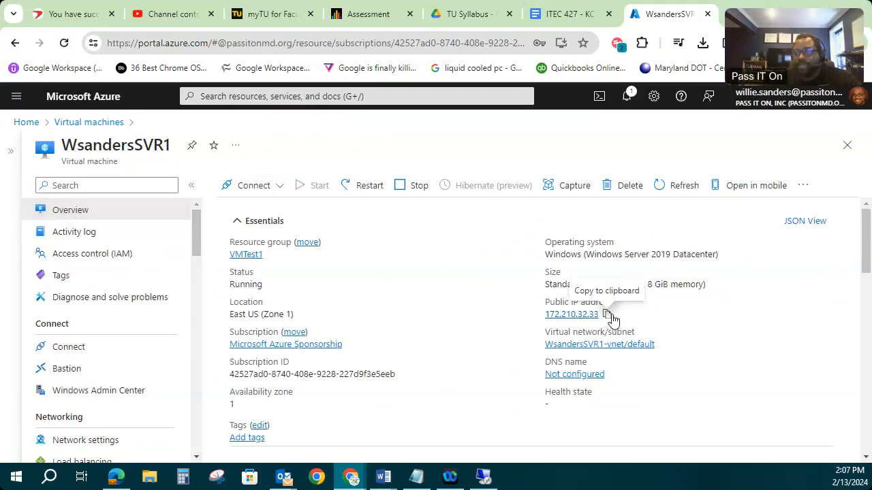
{"action": "left_click", "coordinate": [607, 313]}
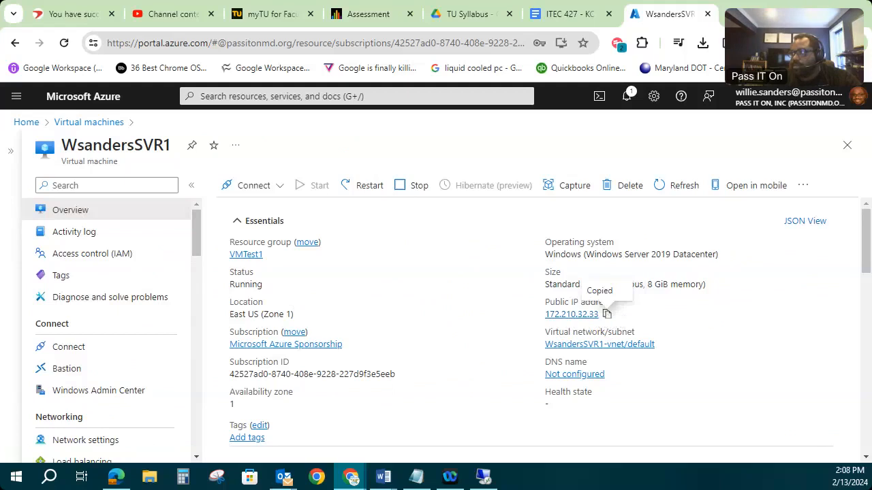
{"action": "mouse_move", "coordinate": [166, 23]}
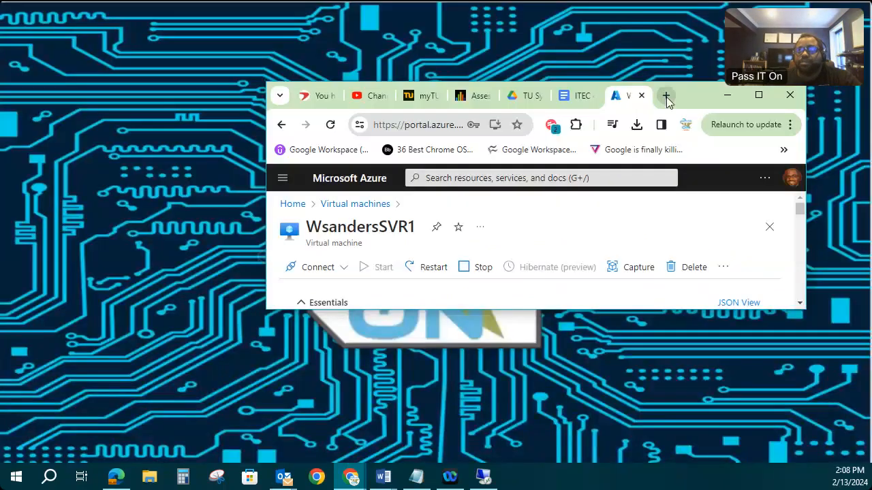
Step: In a new maximized Chrome tab, browse to 172.210.32.33
{"action": "left_click", "coordinate": [666, 95]}
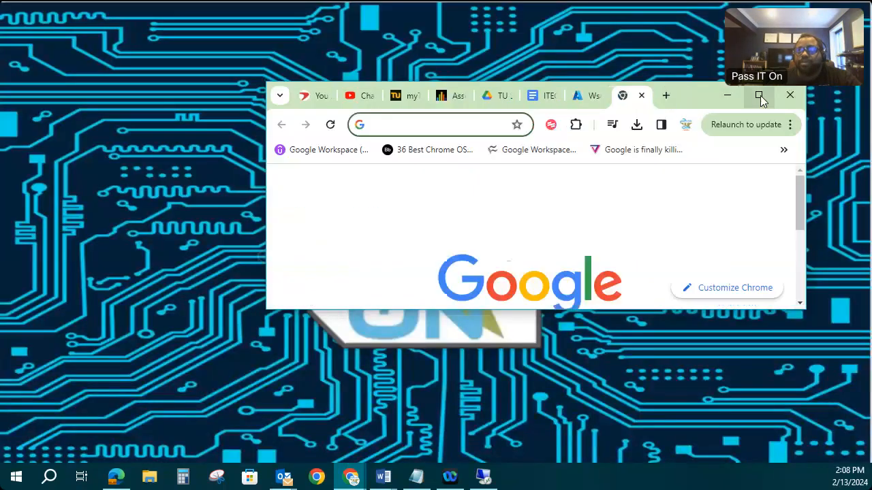
{"action": "left_click", "coordinate": [758, 95]}
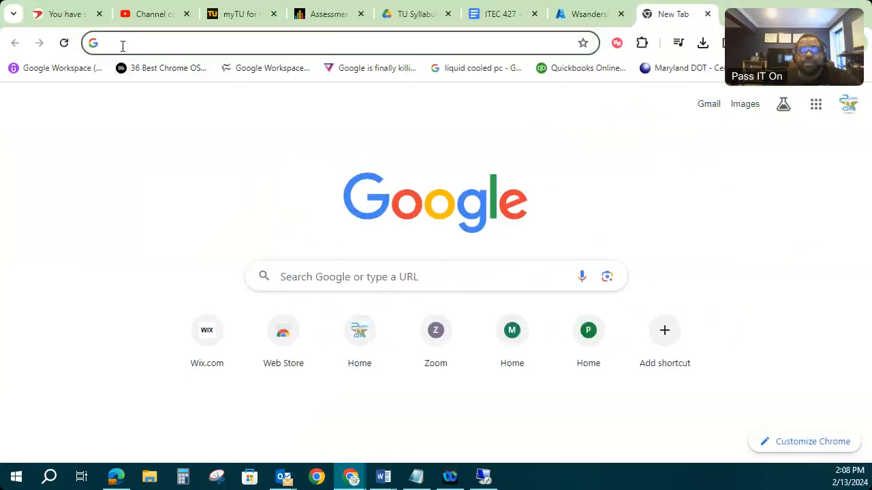
{"action": "type", "text": "172.210.32.33"}
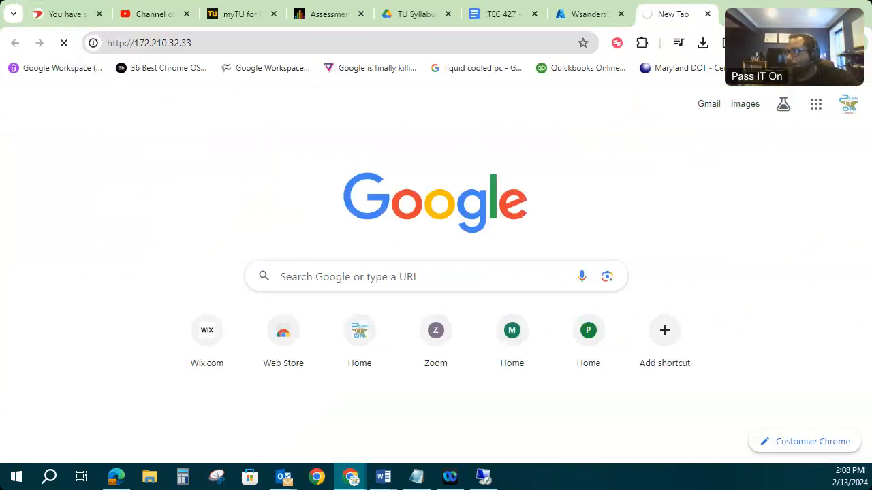
{"action": "mouse_move", "coordinate": [546, 142]}
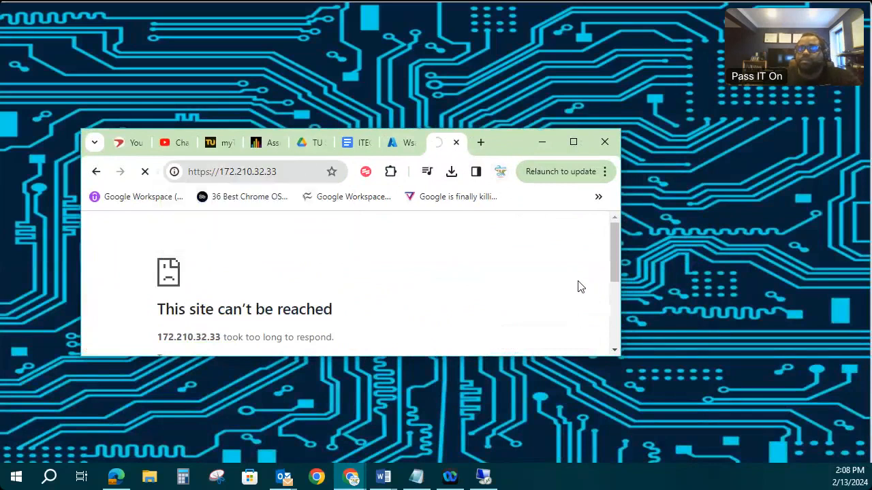
{"action": "mouse_move", "coordinate": [565, 278]}
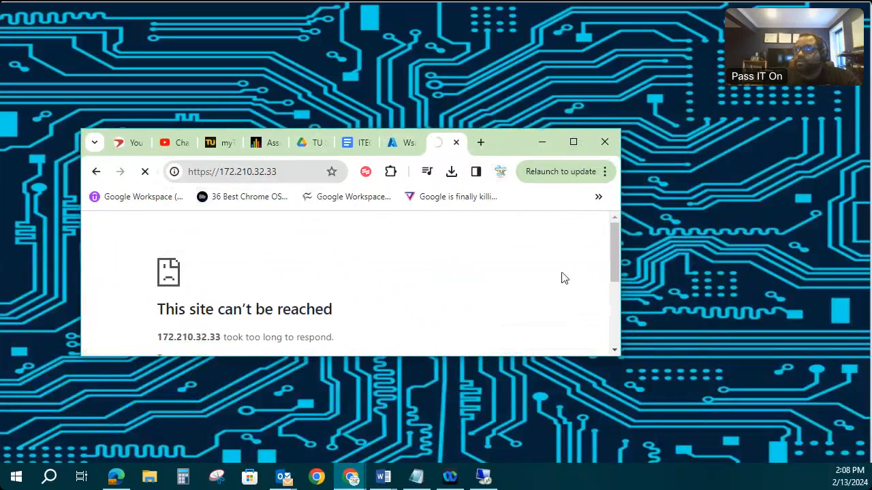
{"action": "mouse_move", "coordinate": [482, 252]}
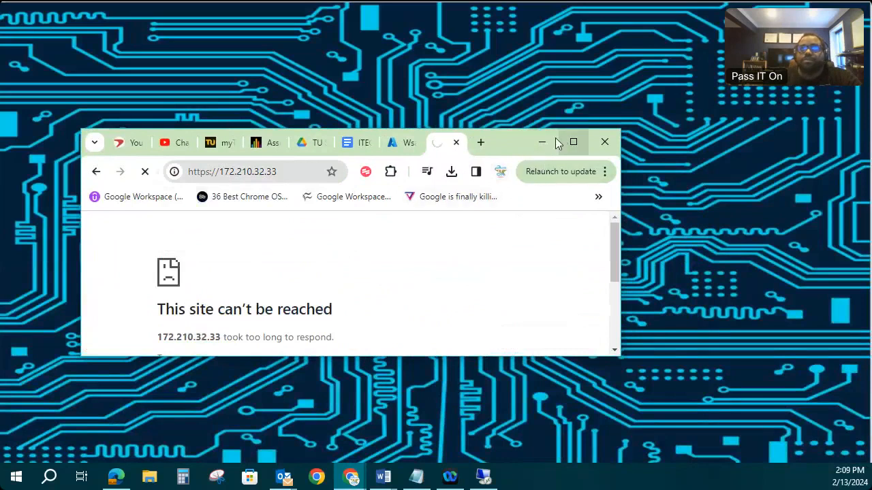
{"action": "mouse_move", "coordinate": [542, 141]}
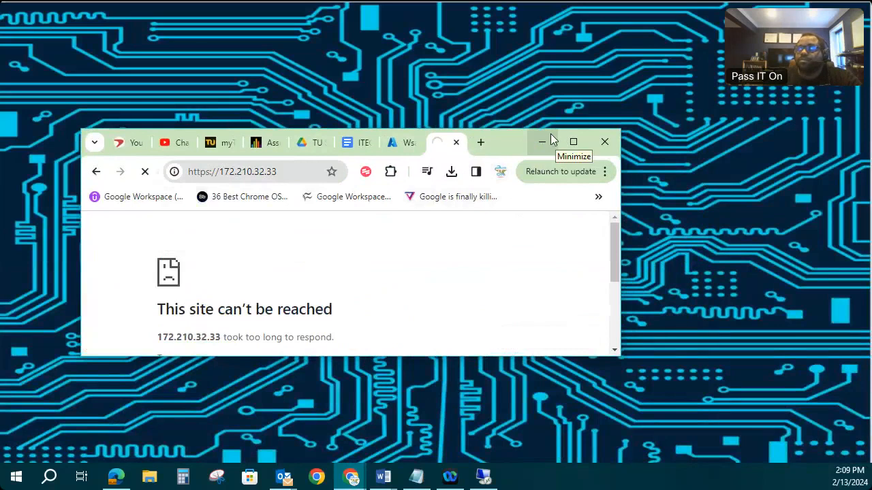
{"action": "mouse_move", "coordinate": [400, 34]}
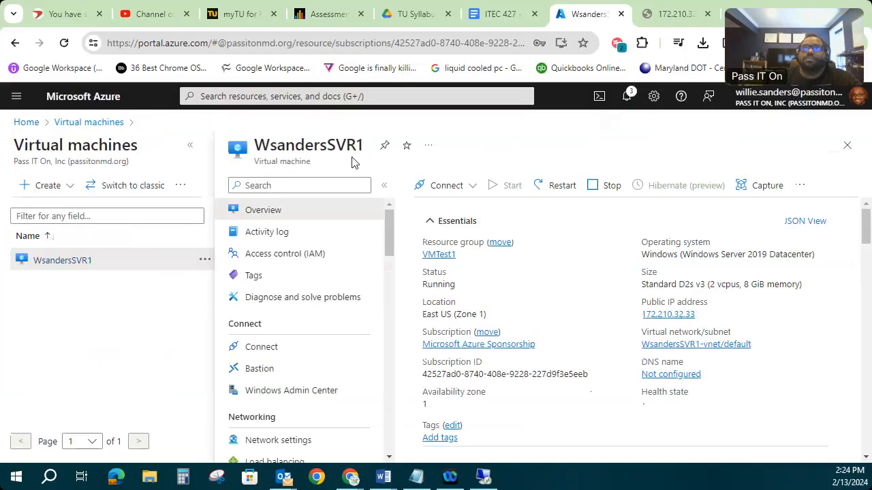
{"action": "mouse_move", "coordinate": [537, 115]}
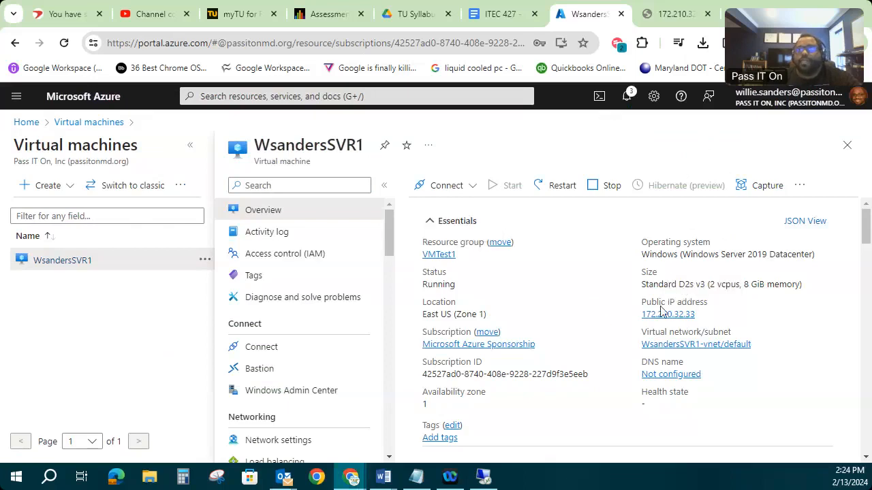
{"action": "mouse_move", "coordinate": [646, 147]}
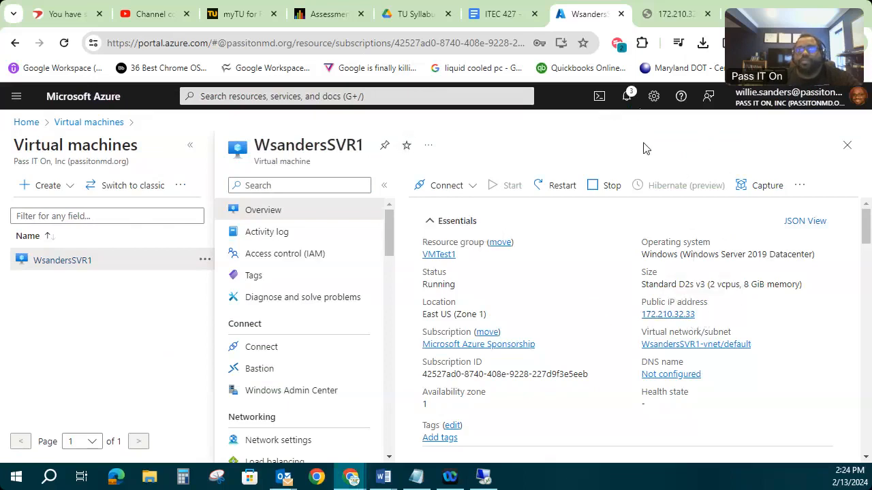
{"action": "mouse_move", "coordinate": [817, 415]}
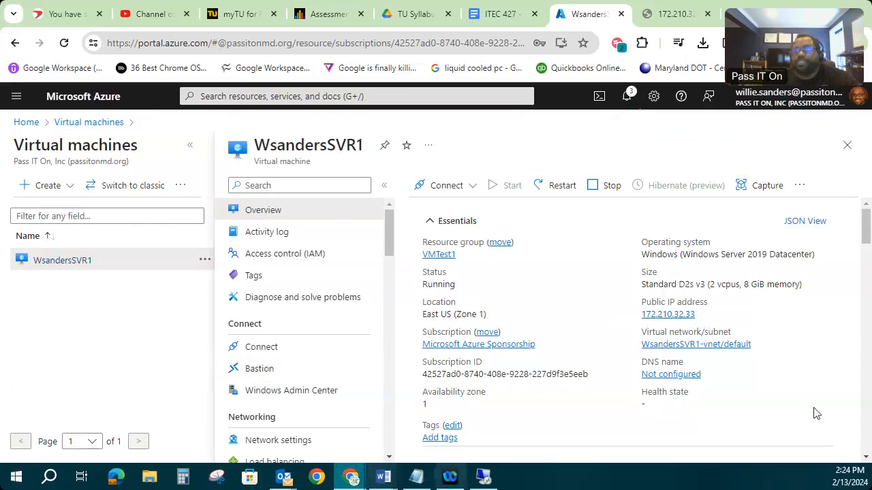
{"action": "mouse_move", "coordinate": [719, 301]}
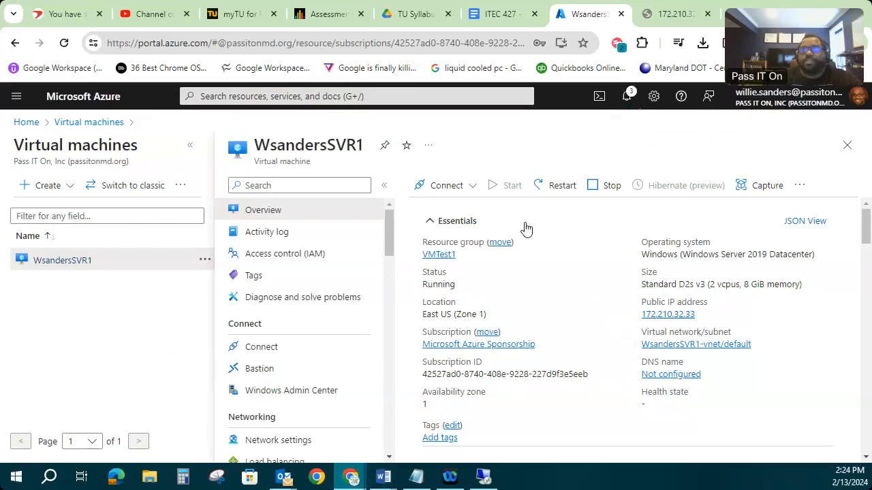
{"action": "mouse_move", "coordinate": [580, 331]}
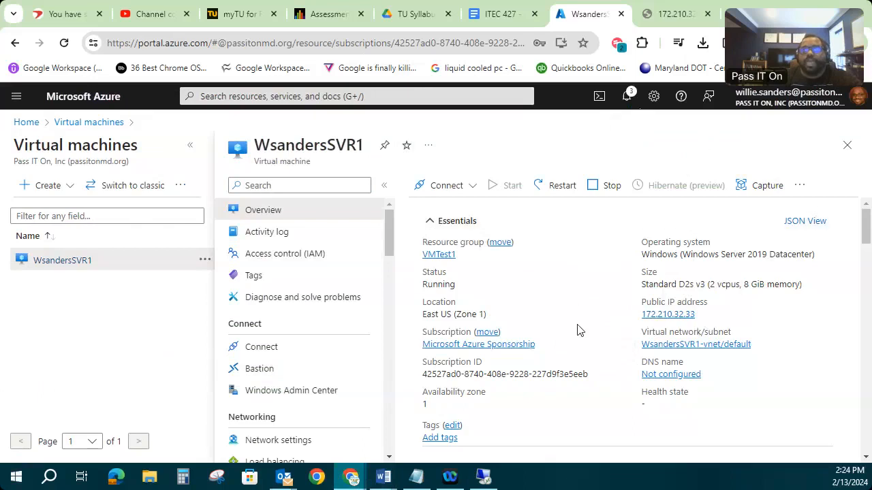
{"action": "mouse_move", "coordinate": [578, 312]}
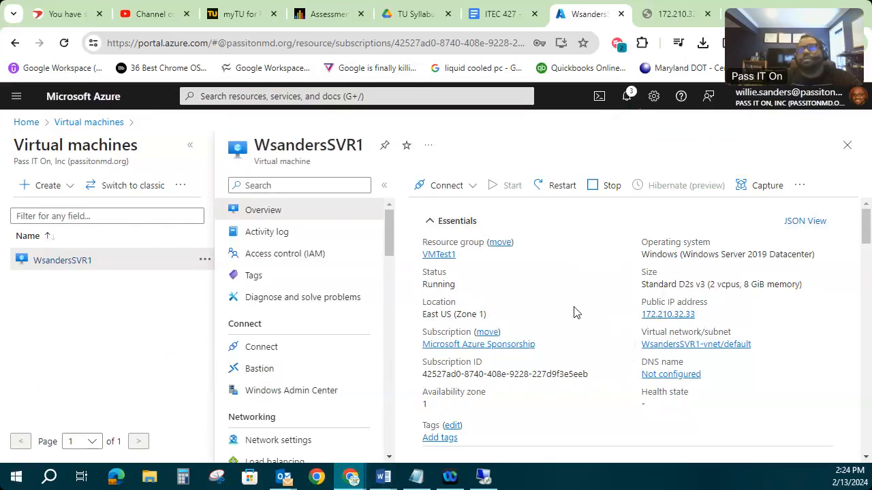
{"action": "mouse_move", "coordinate": [703, 314]}
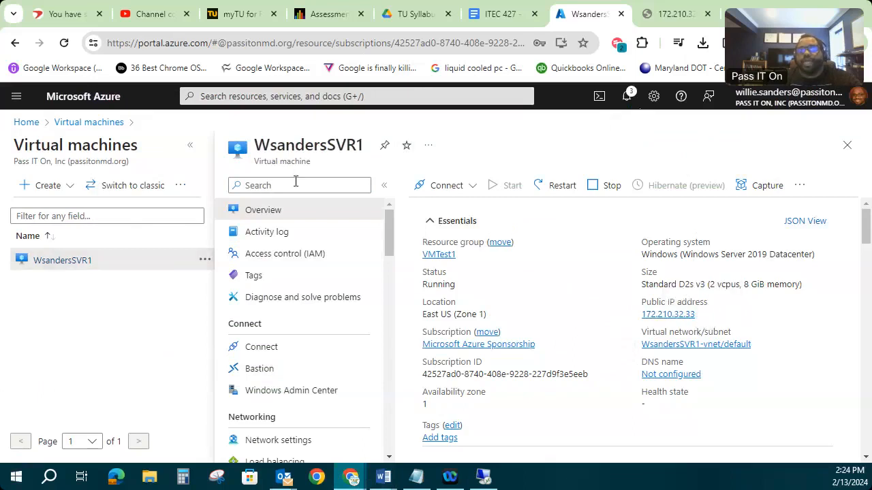
{"action": "mouse_move", "coordinate": [703, 313]}
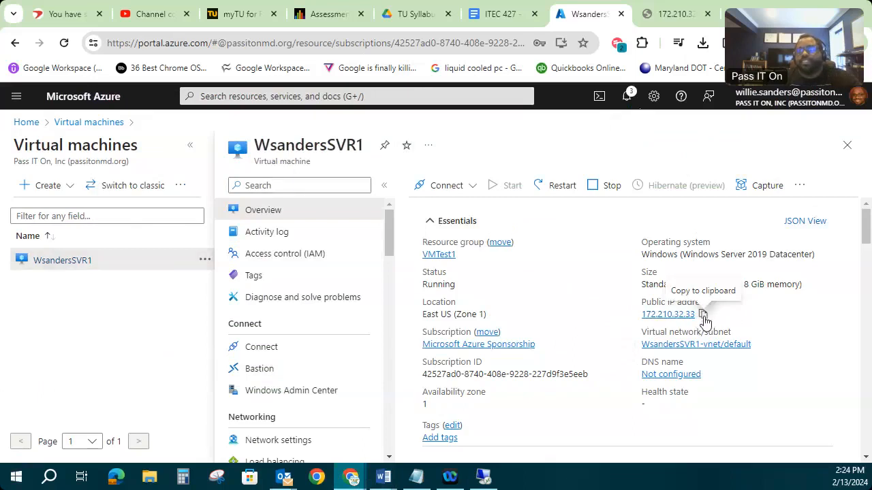
{"action": "mouse_move", "coordinate": [763, 295]}
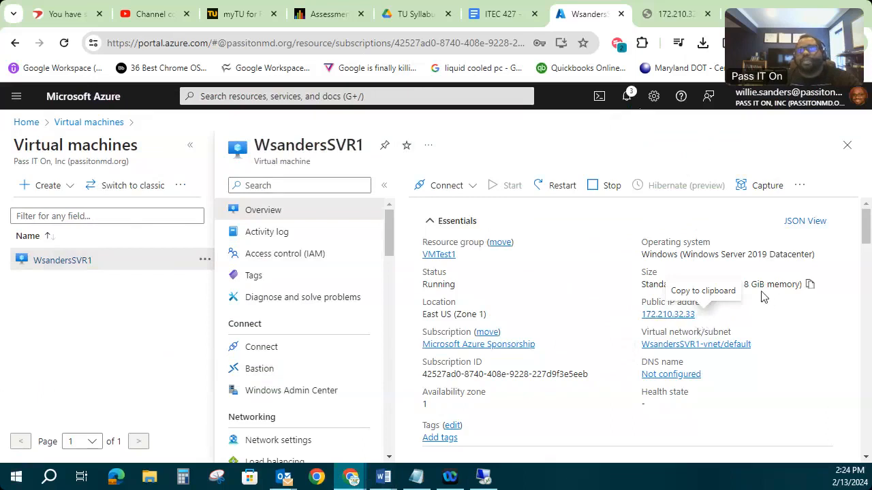
{"action": "mouse_move", "coordinate": [738, 314]}
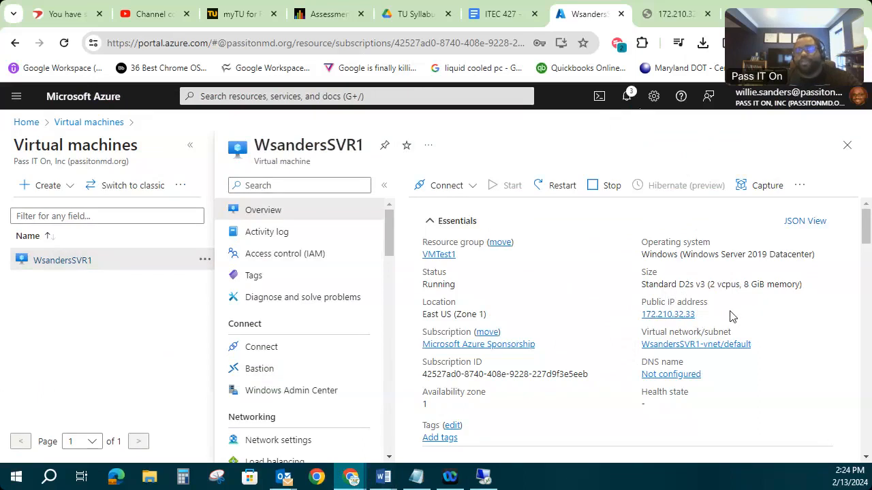
{"action": "mouse_move", "coordinate": [699, 316]}
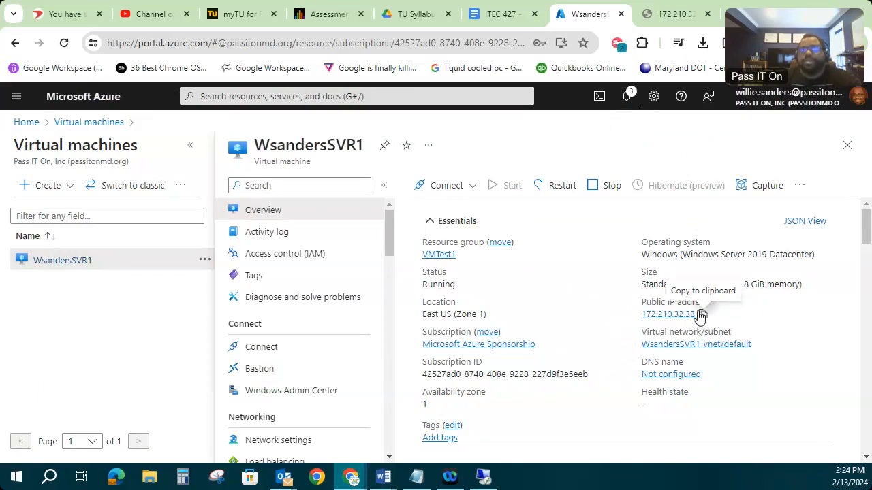
Step: Copy WsandersSVR1's public IP address from the Overview page
{"action": "left_click", "coordinate": [701, 313]}
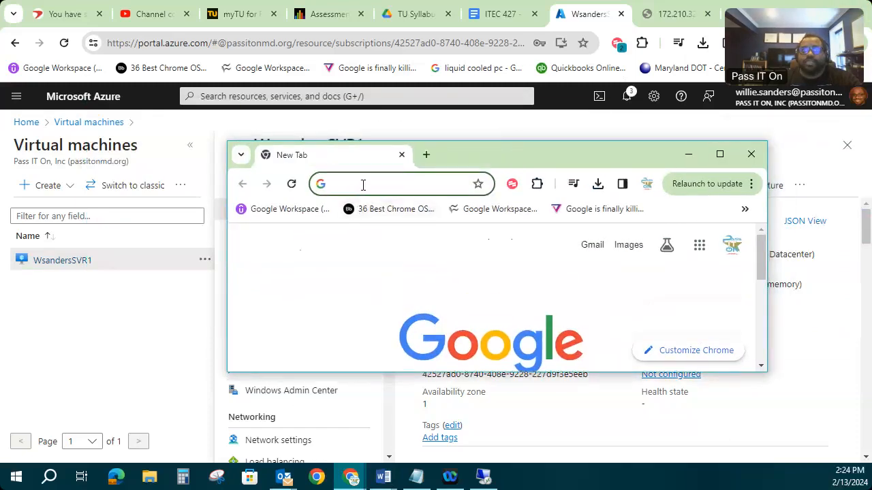
Step: Browse to 172.210.32.33 and view the IIS Windows Server default page
{"action": "type", "text": "172.210.32.33"}
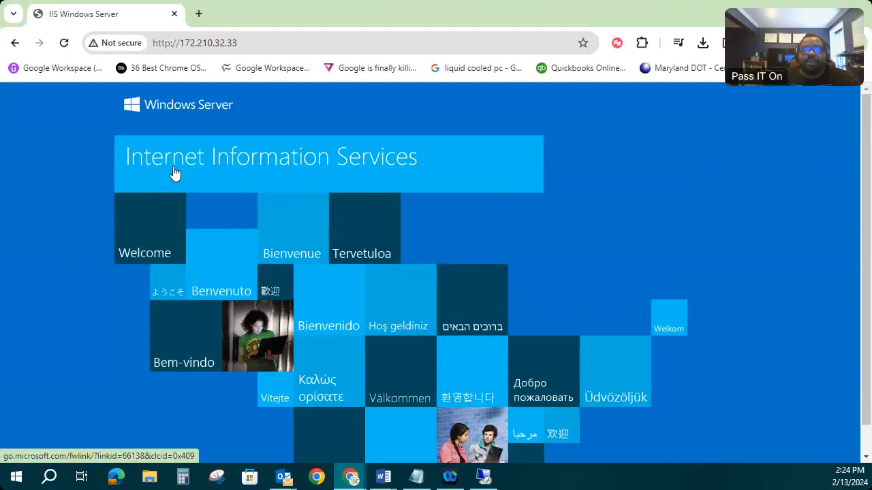
{"action": "scroll", "scroll_direction": "down", "scroll_amount": 3}
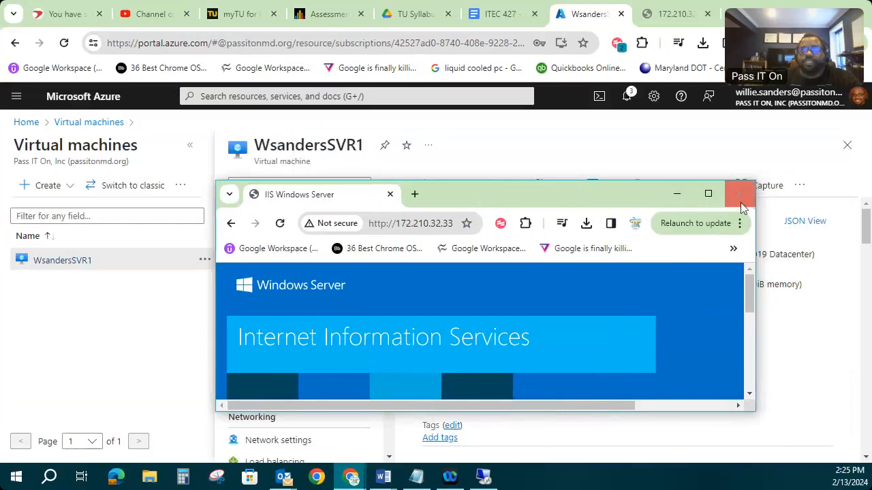
Step: Close the Chrome window showing the IIS page, returning to the VM overview
{"action": "left_click", "coordinate": [738, 193]}
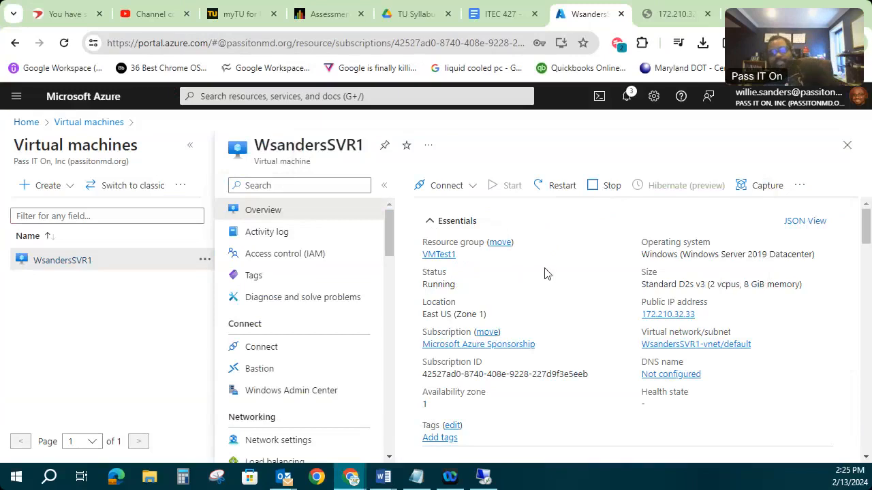
{"action": "mouse_move", "coordinate": [521, 266]}
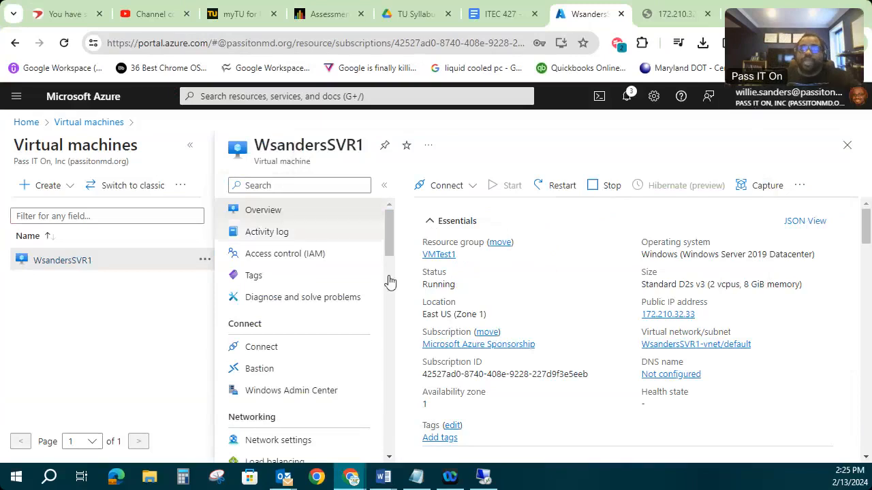
{"action": "mouse_move", "coordinate": [576, 310]}
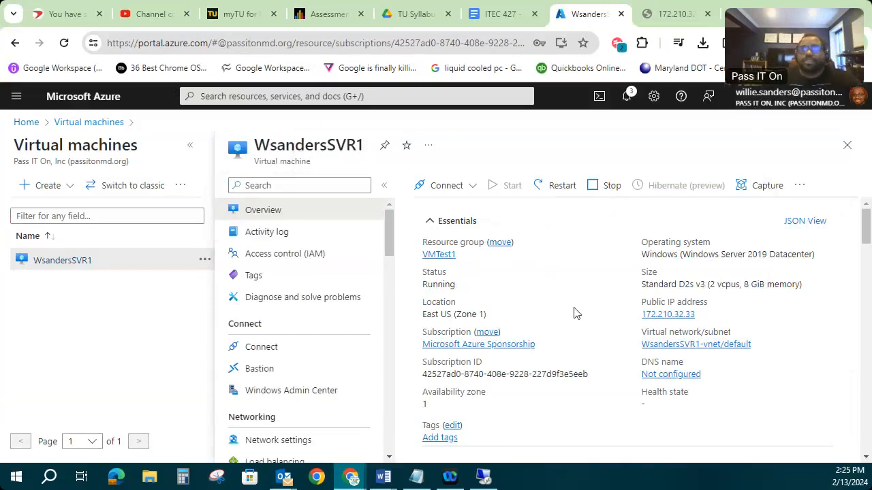
{"action": "mouse_move", "coordinate": [577, 297]}
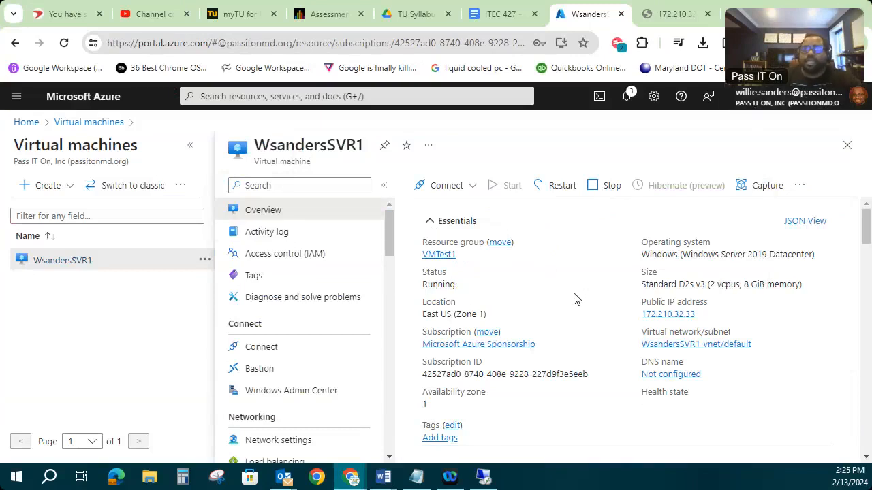
{"action": "mouse_move", "coordinate": [574, 303]}
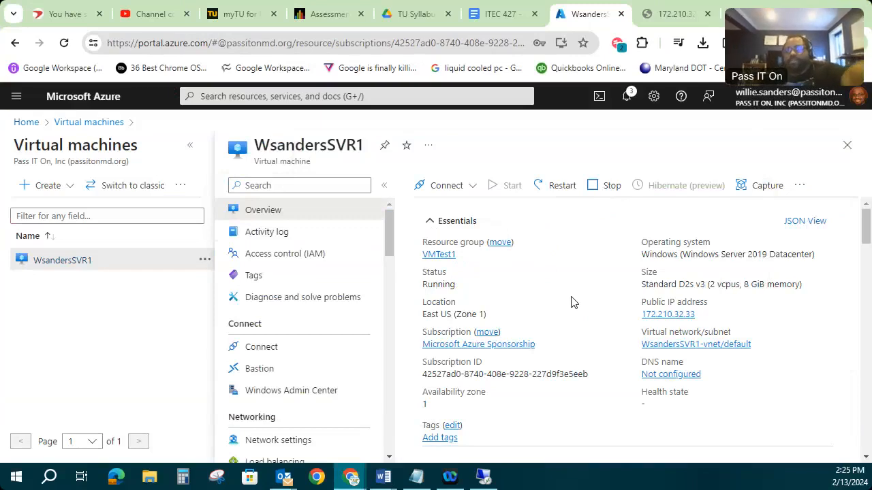
{"action": "mouse_move", "coordinate": [597, 267]}
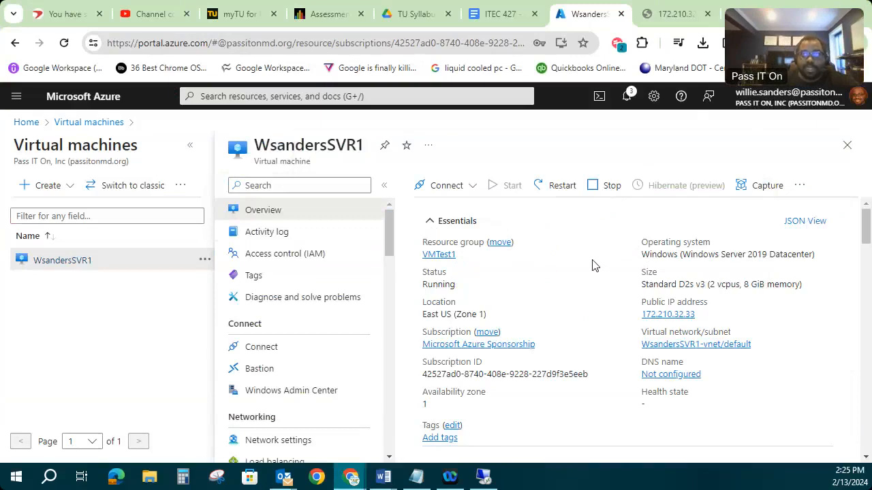
{"action": "mouse_move", "coordinate": [572, 286]}
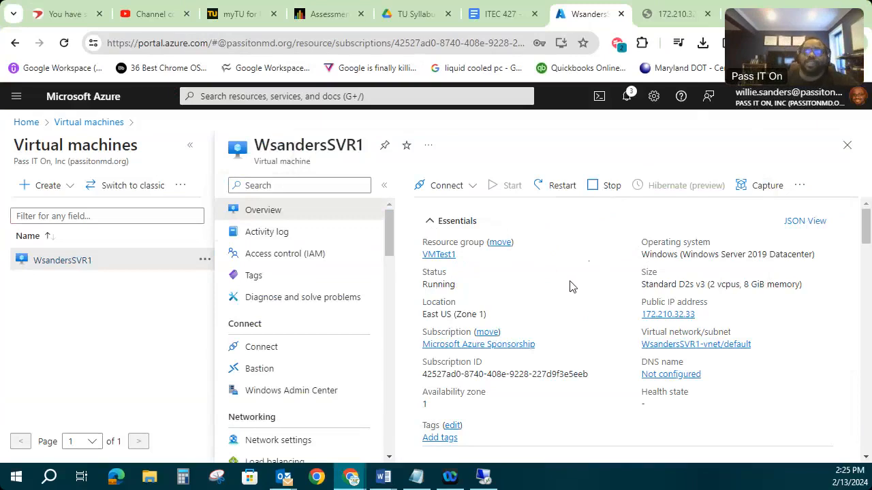
{"action": "mouse_move", "coordinate": [537, 164]}
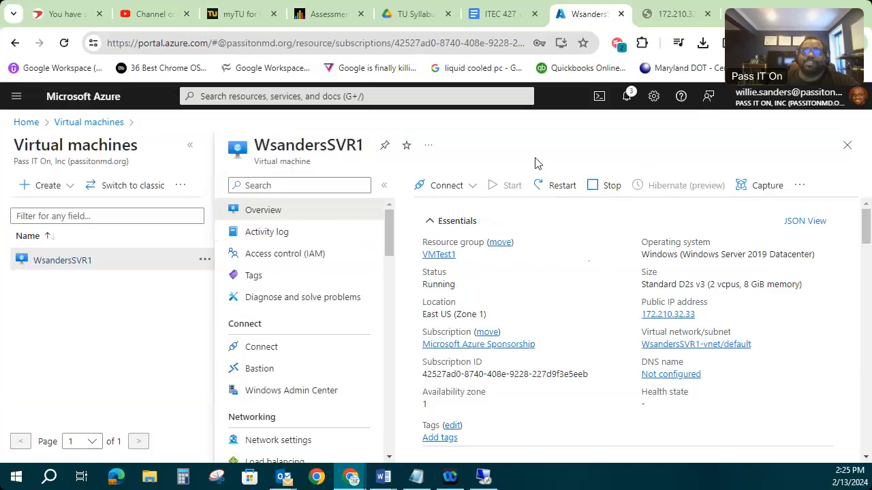